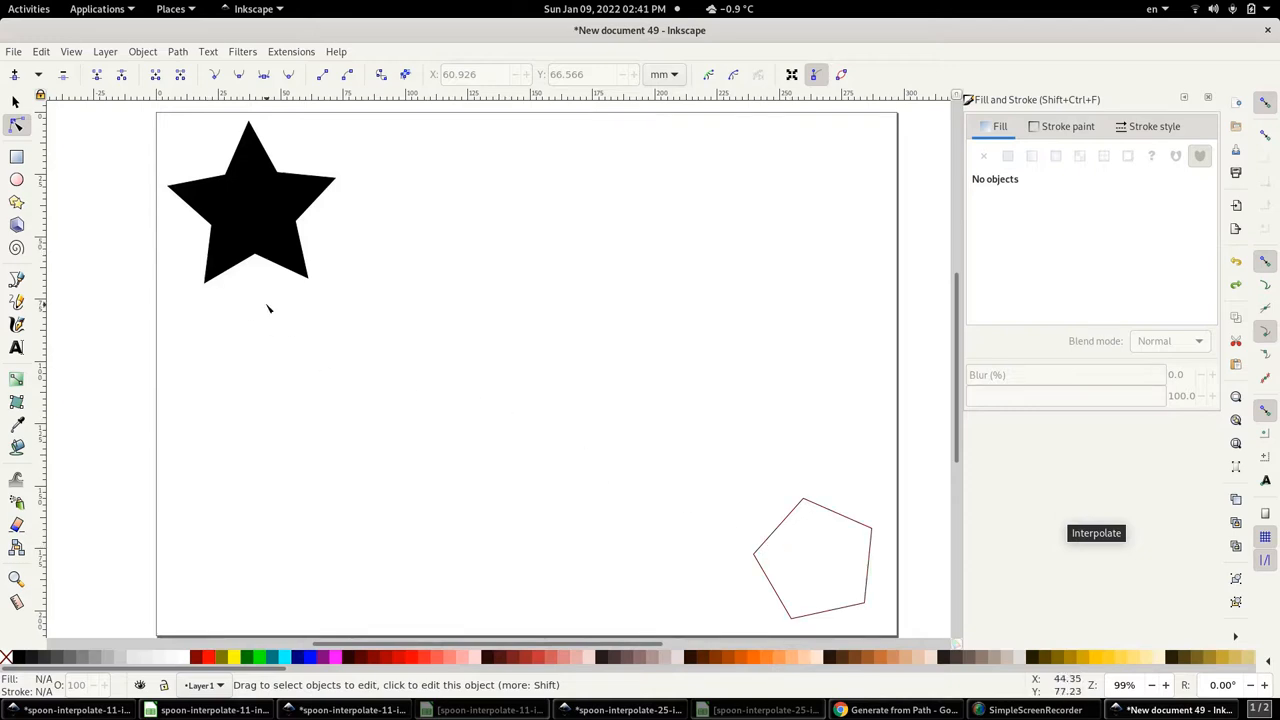
{"action": "mouse_move", "coordinate": [248, 228]}
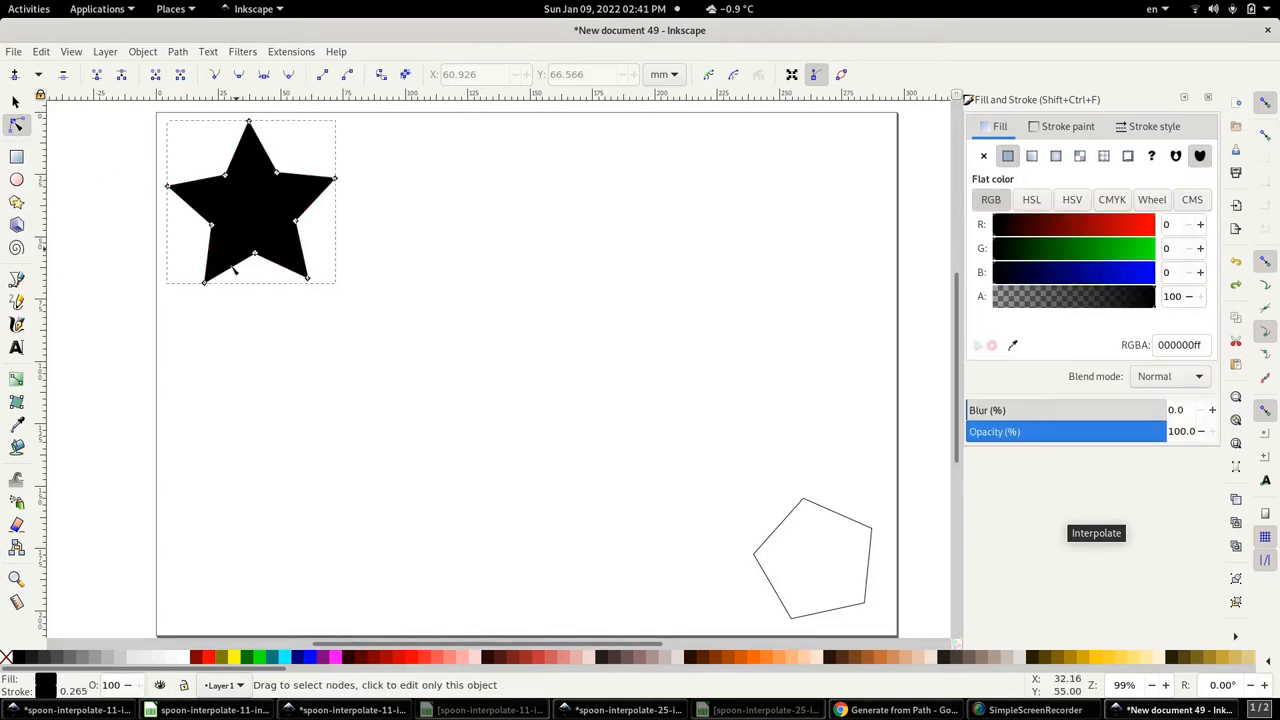
{"action": "mouse_move", "coordinate": [220, 374]}
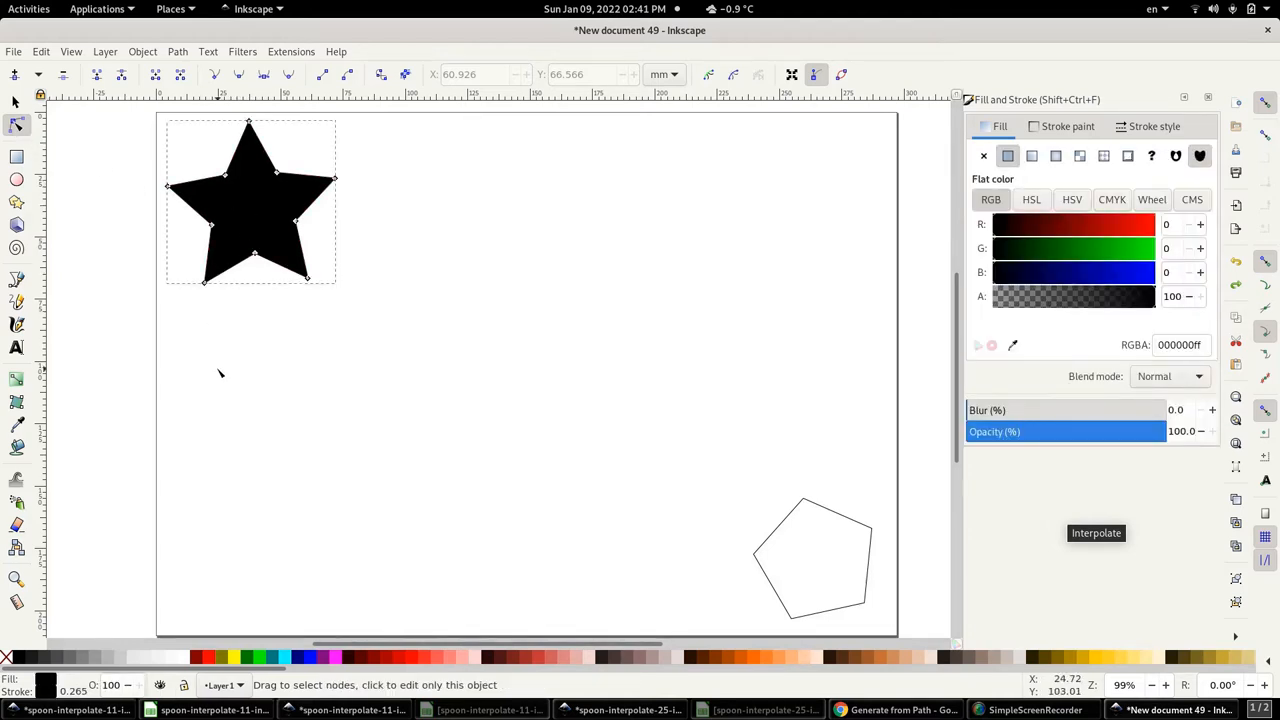
- Select the solid black star on the canvas
{"action": "left_click", "coordinate": [308, 278]}
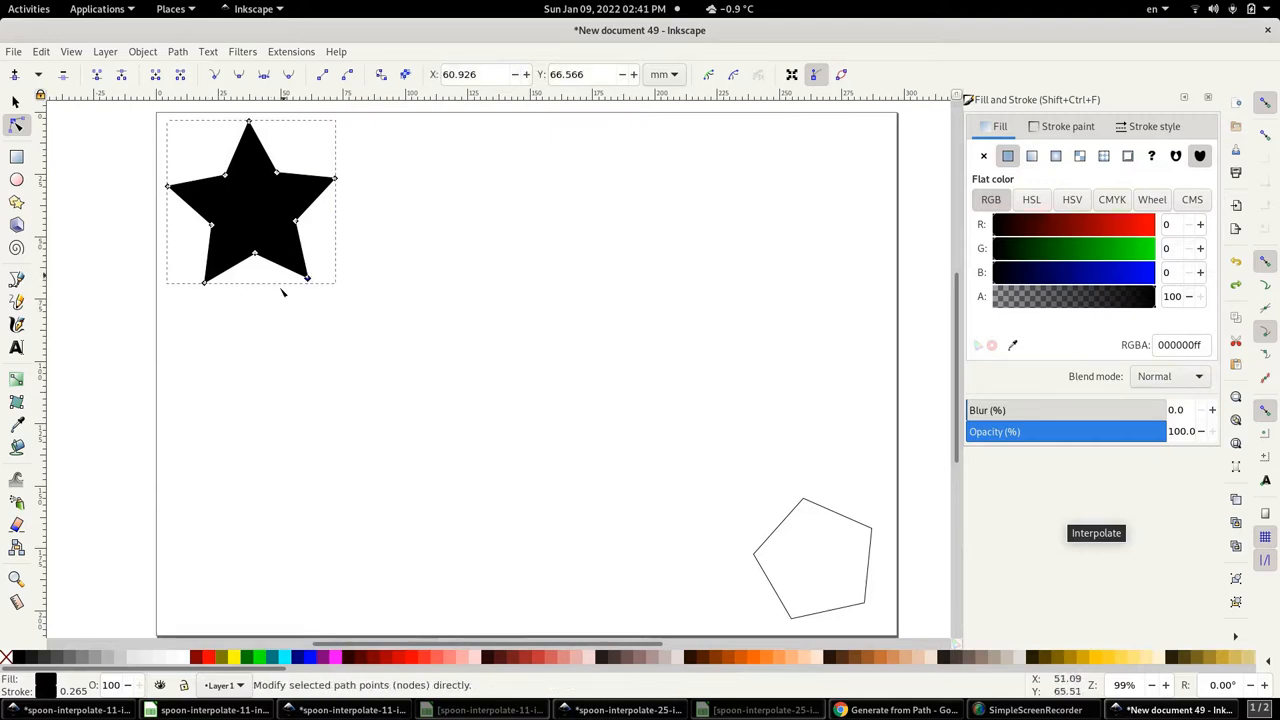
{"action": "mouse_move", "coordinate": [328, 296]}
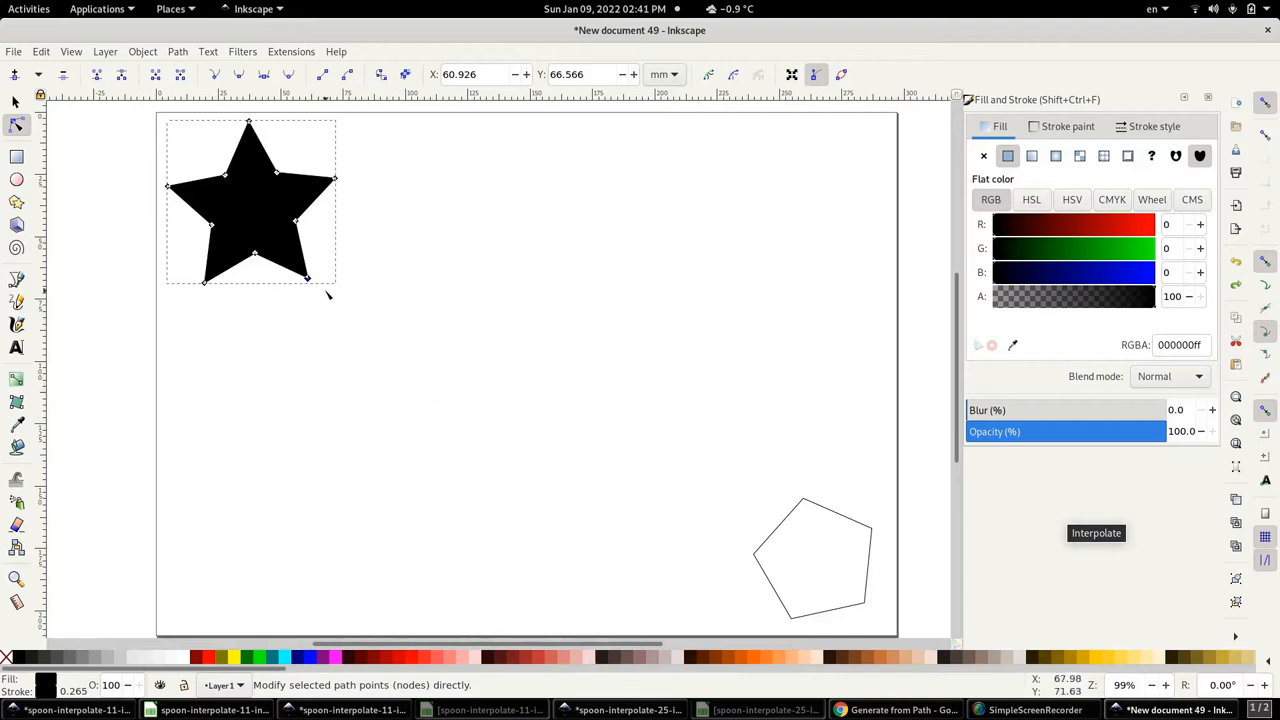
{"action": "mouse_move", "coordinate": [298, 288]}
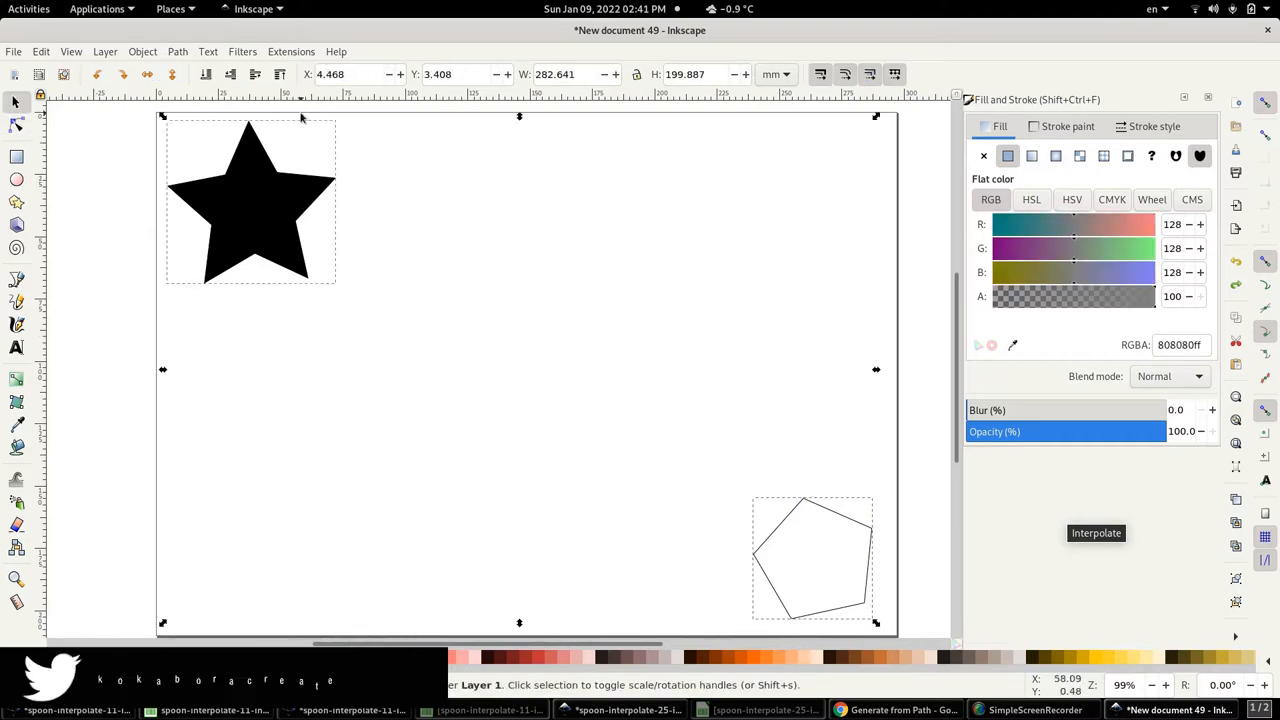
- Run Extensions > Generate from Path > Interpolate to trial-blend the star into the pentagon
{"action": "left_click", "coordinate": [292, 52]}
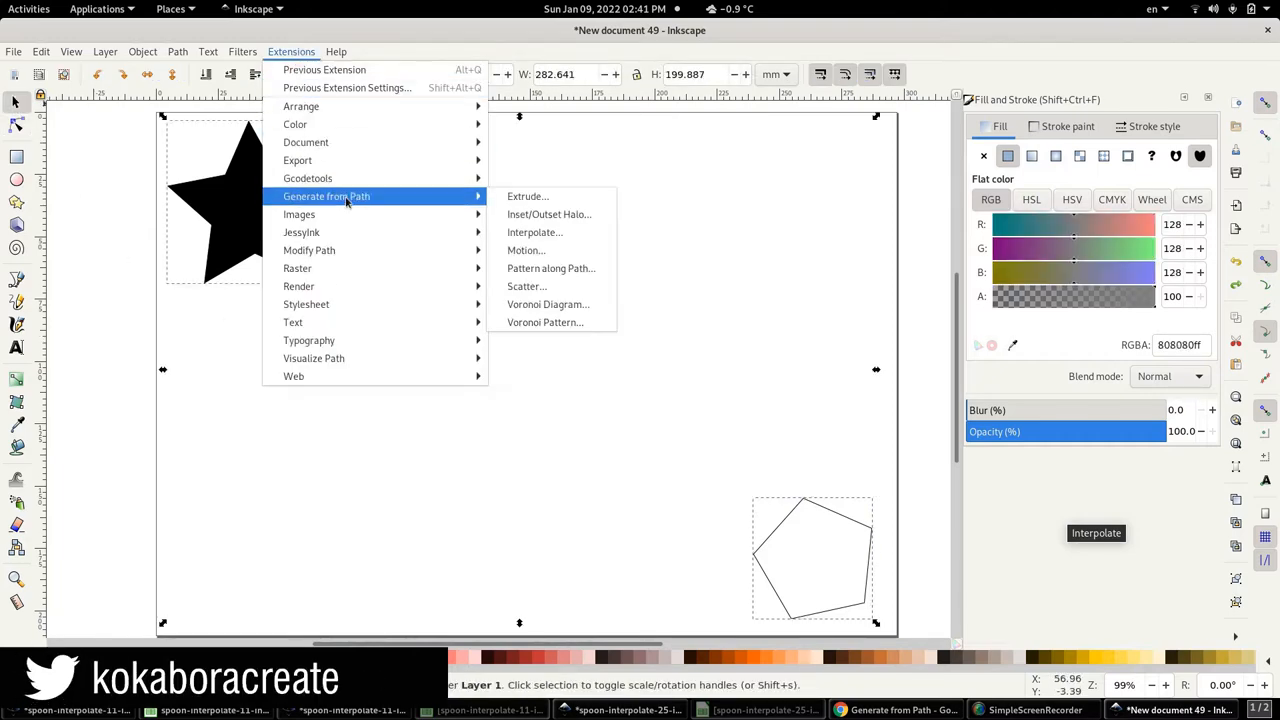
{"action": "left_click", "coordinate": [534, 232]}
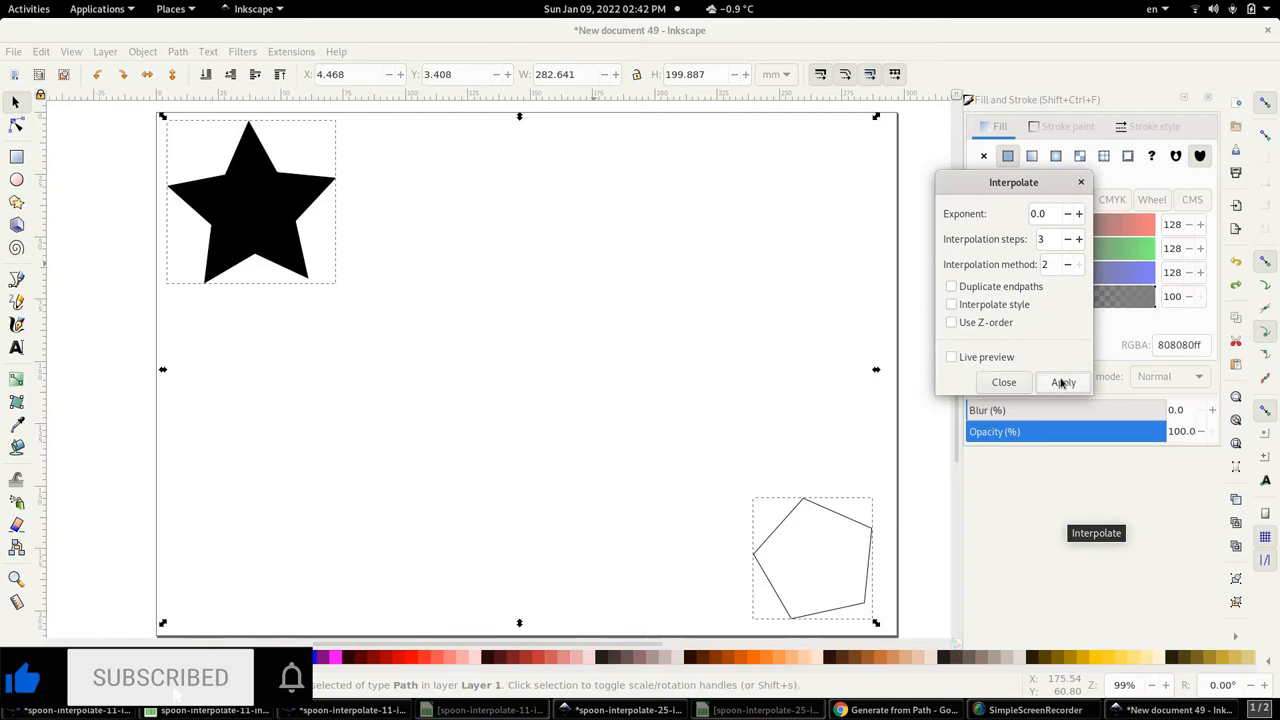
{"action": "left_click", "coordinate": [1062, 382]}
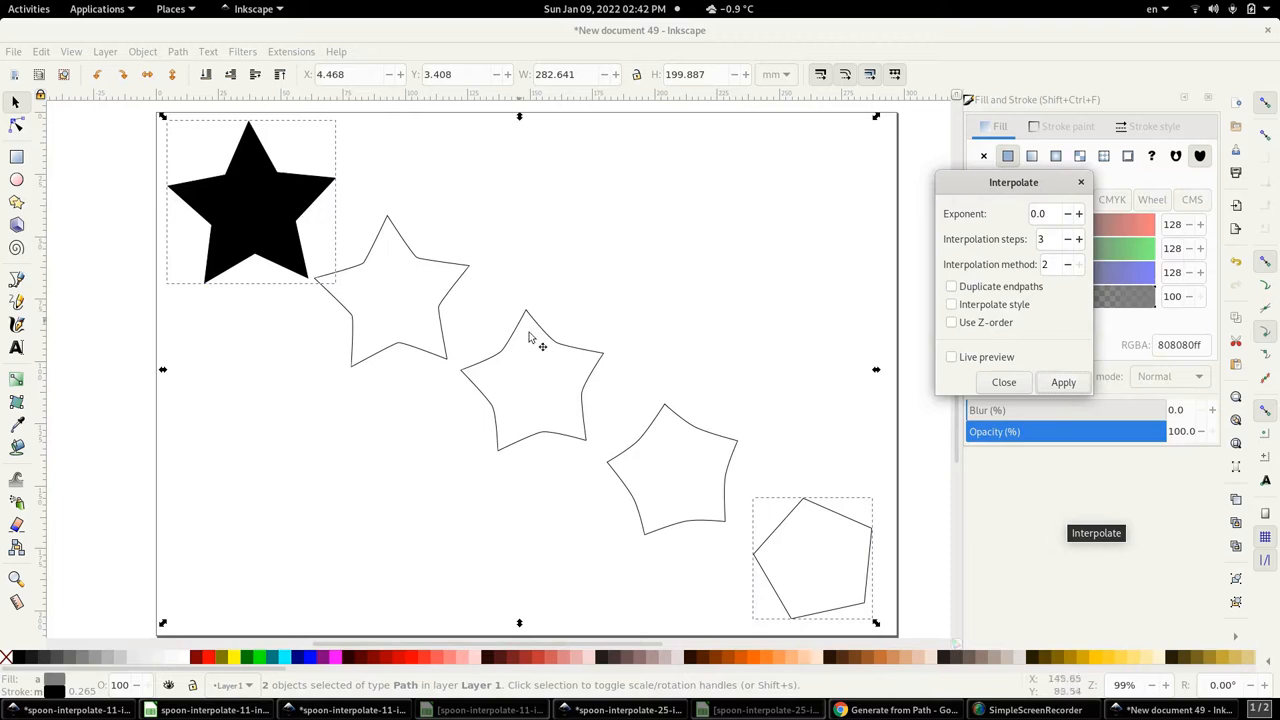
{"action": "mouse_move", "coordinate": [796, 500]}
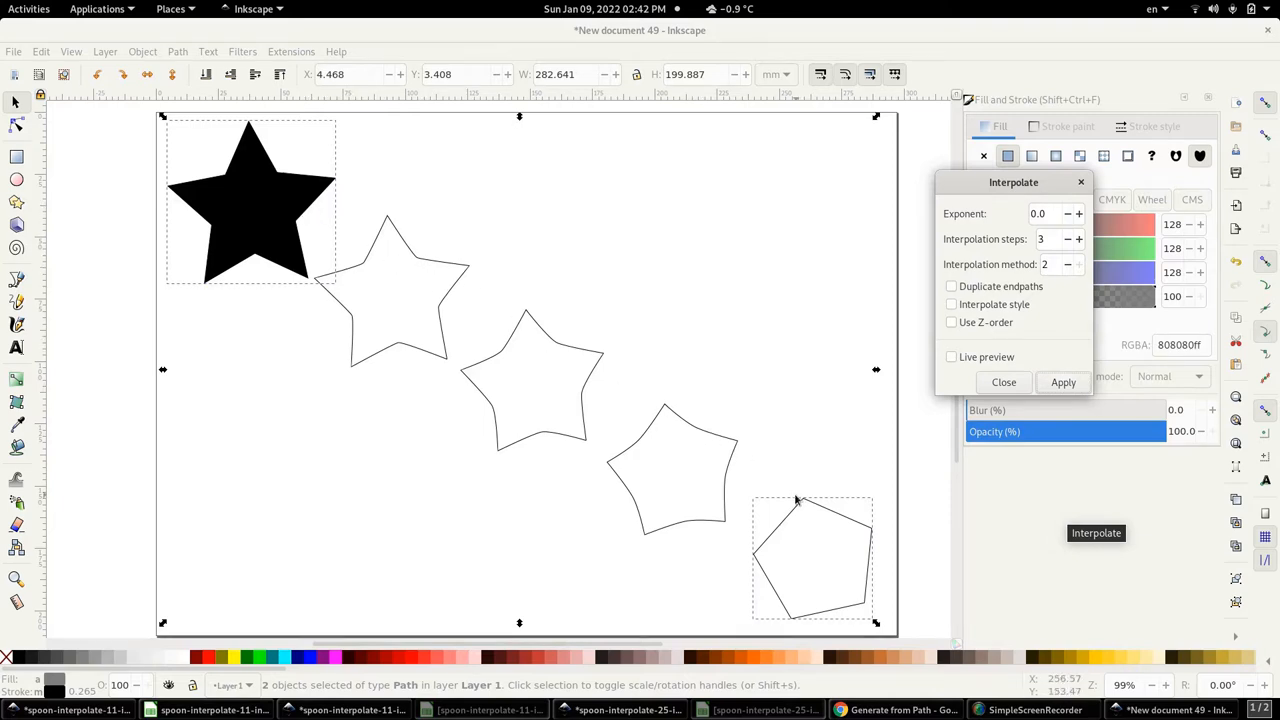
{"action": "mouse_move", "coordinate": [292, 560]}
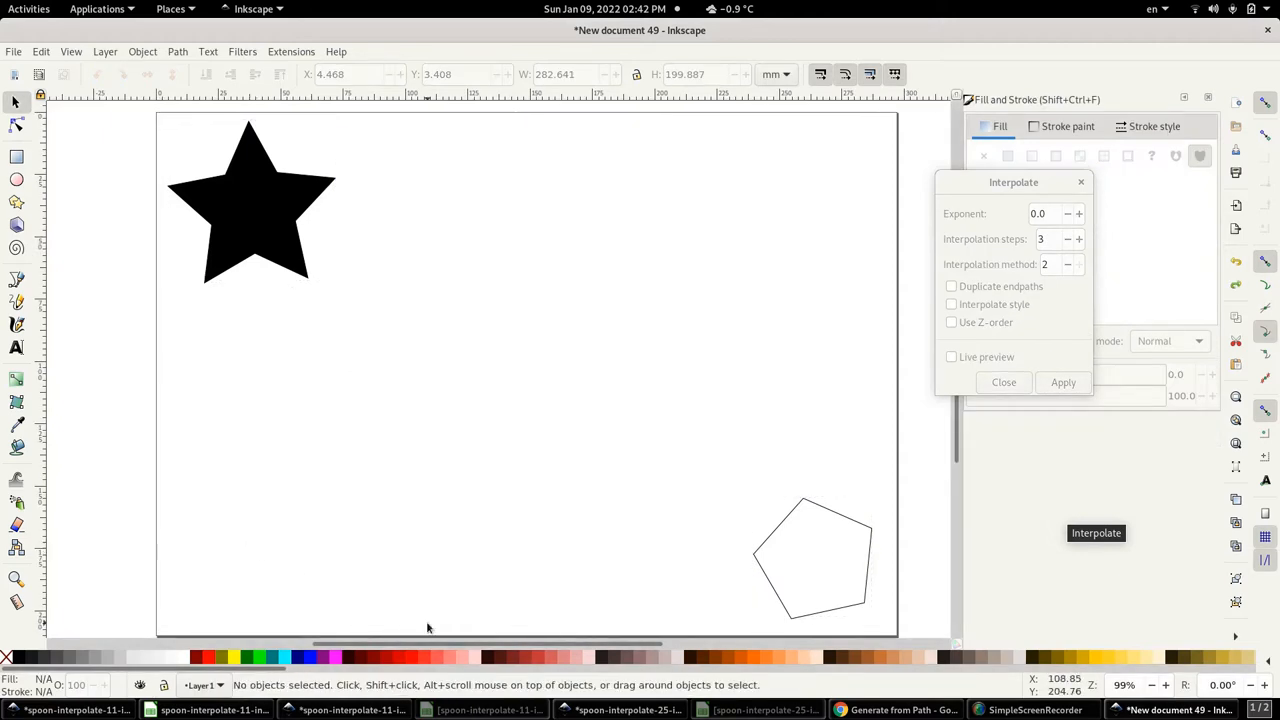
- Reselect both shapes, apply the blend, undo the twisted black in-betweens, and reapply
{"action": "left_click", "coordinate": [812, 556]}
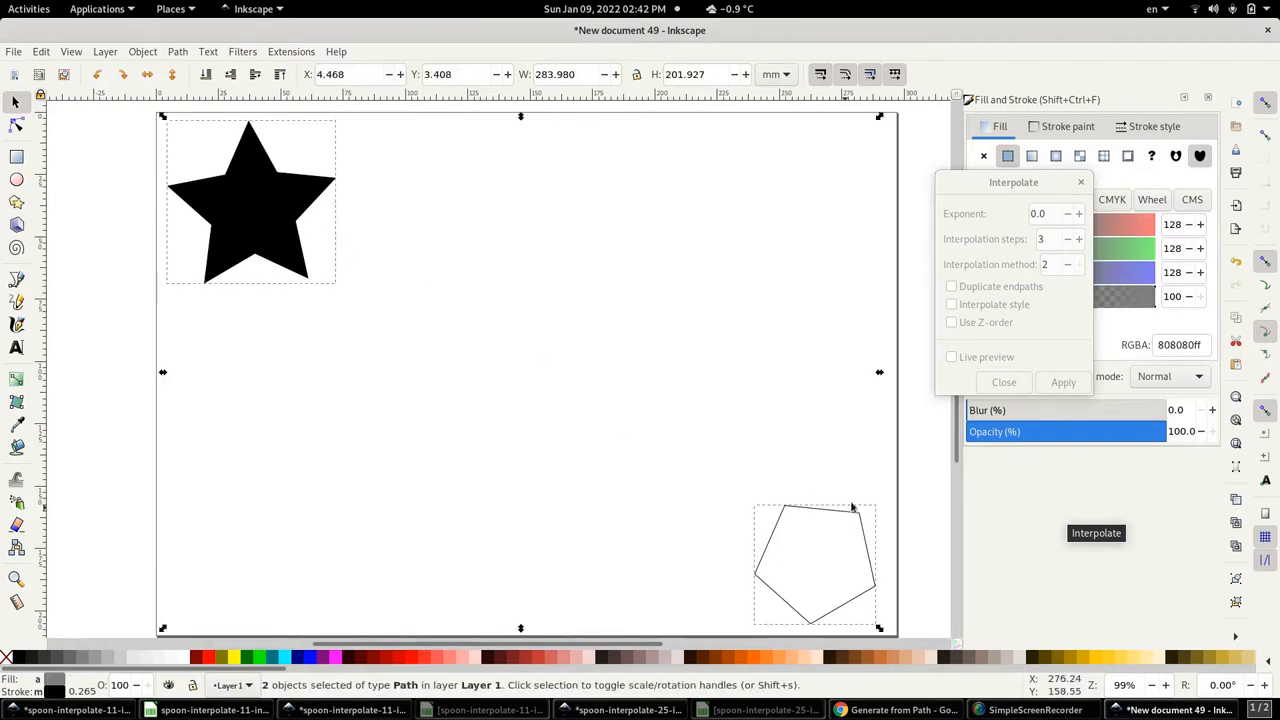
{"action": "left_click", "coordinate": [1064, 382]}
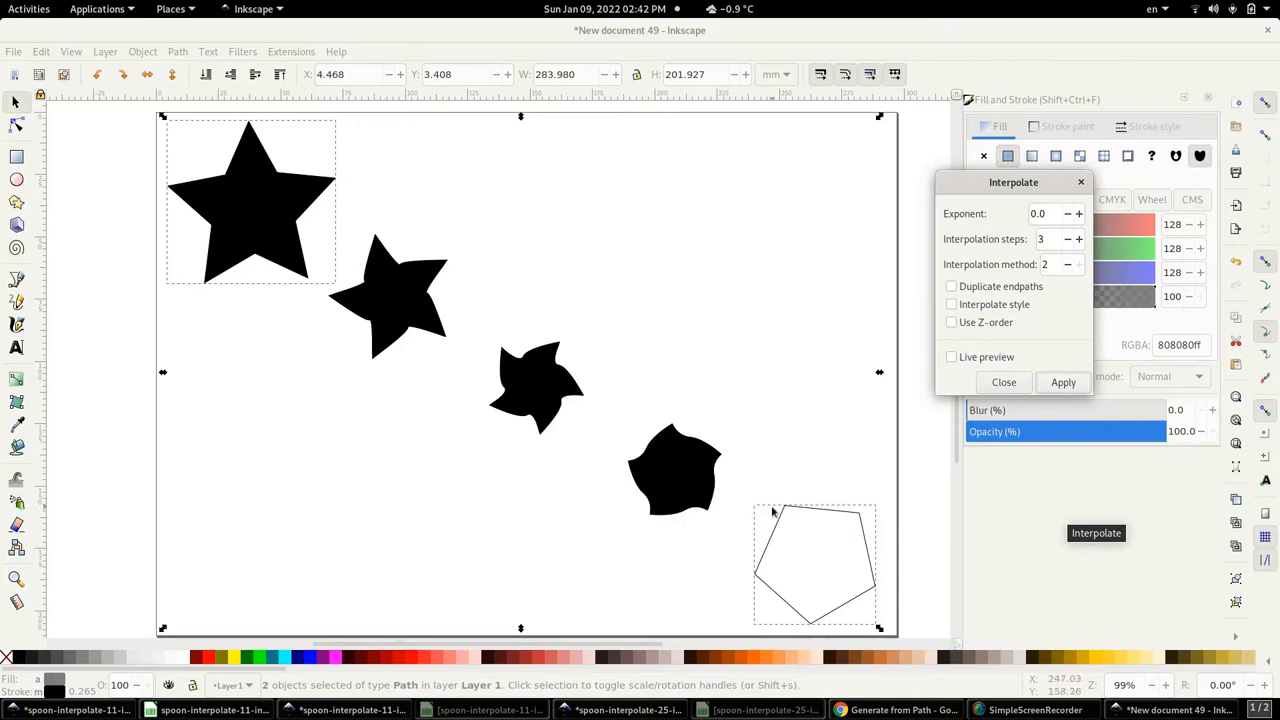
{"action": "left_click", "coordinate": [434, 594]}
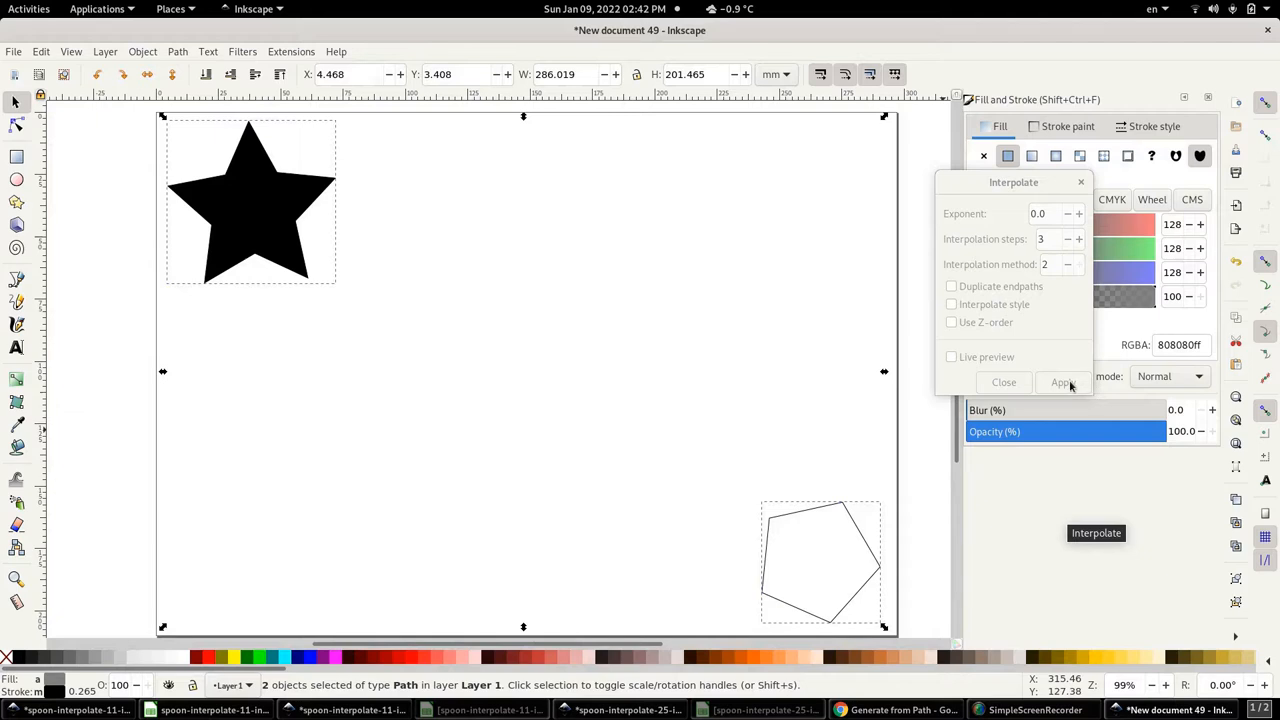
{"action": "left_click", "coordinate": [1064, 382]}
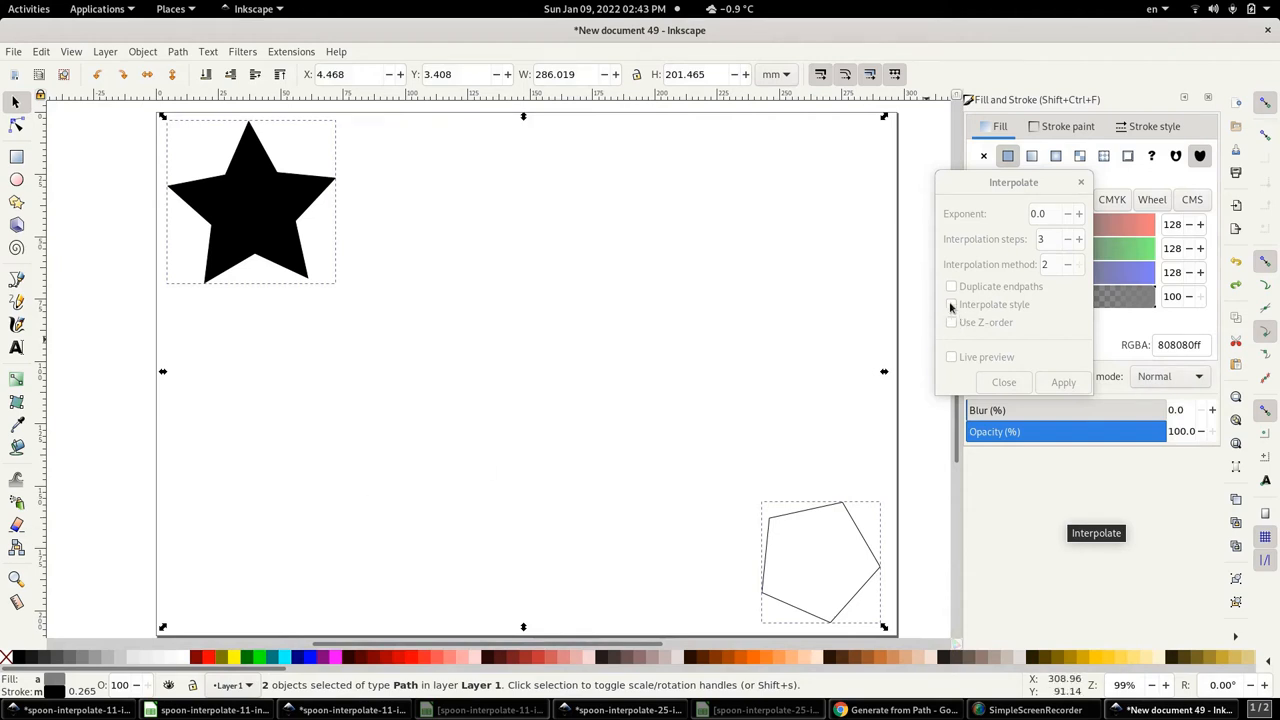
- Enable Interpolate style, apply the blend, and select the dark gray in-between star
{"action": "left_click", "coordinate": [952, 304]}
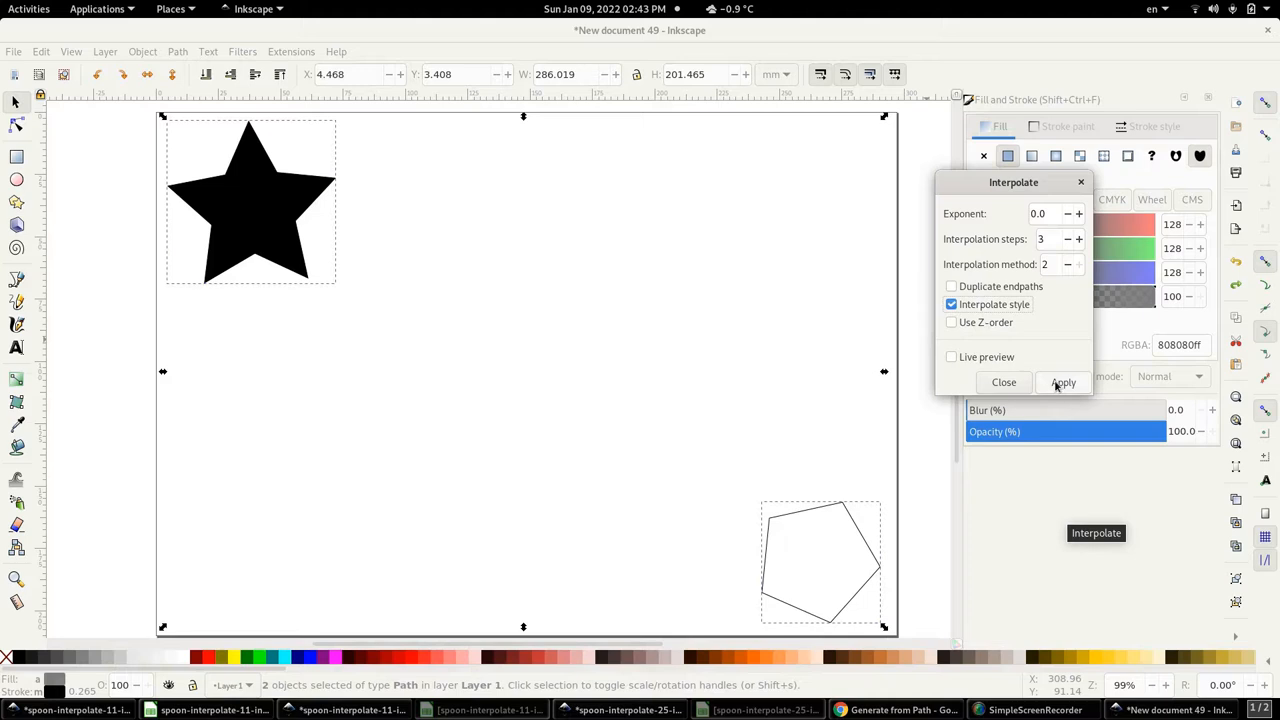
{"action": "left_click", "coordinate": [1064, 382]}
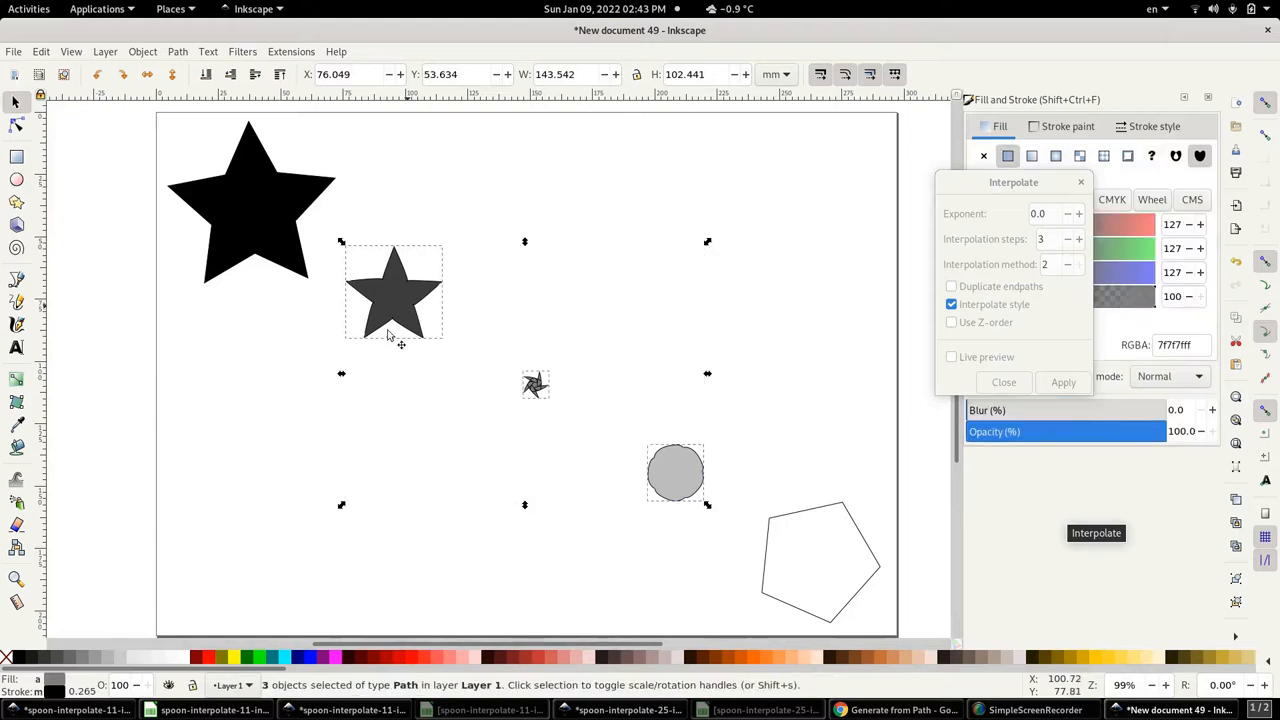
{"action": "left_click", "coordinate": [392, 290]}
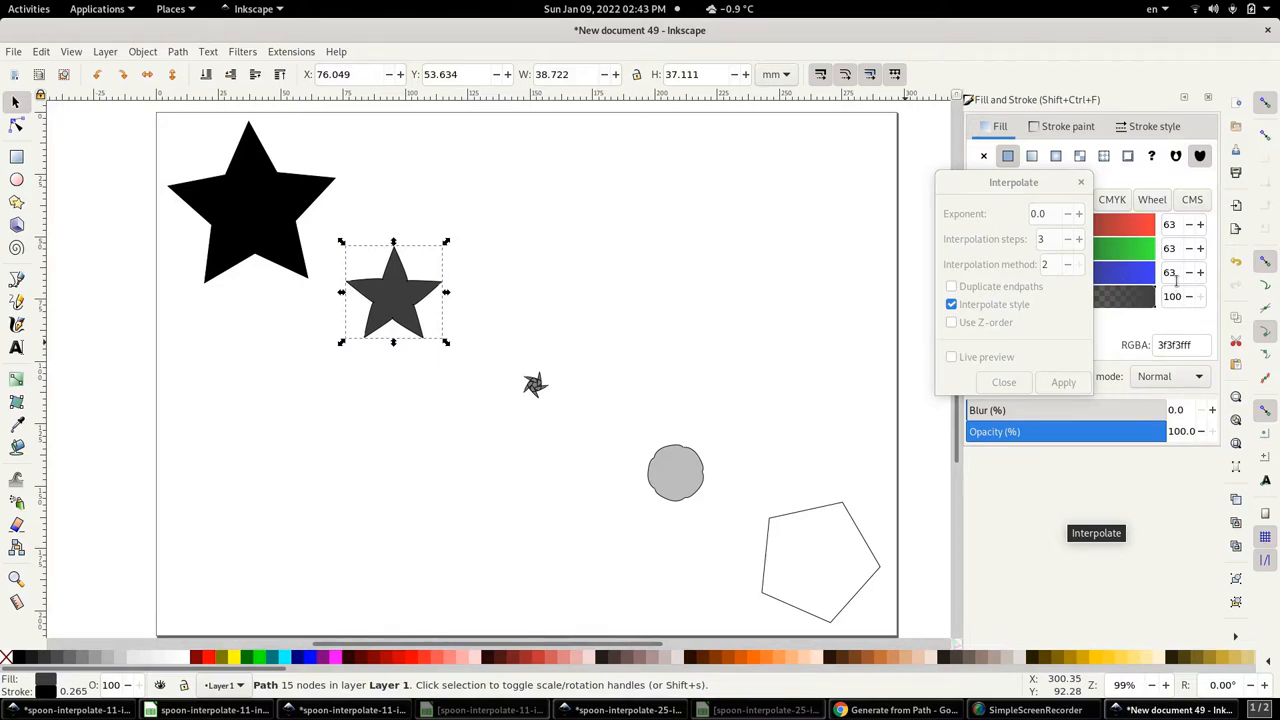
{"action": "mouse_move", "coordinate": [540, 390]}
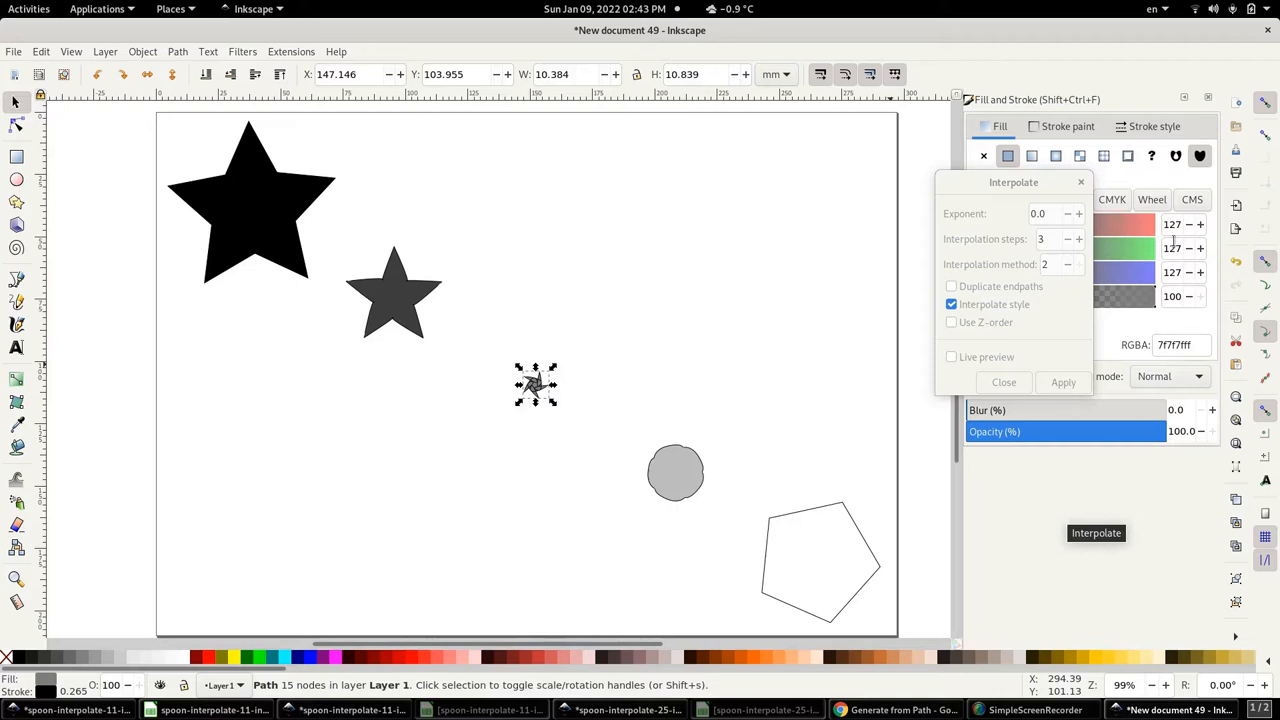
{"action": "mouse_move", "coordinate": [700, 472]}
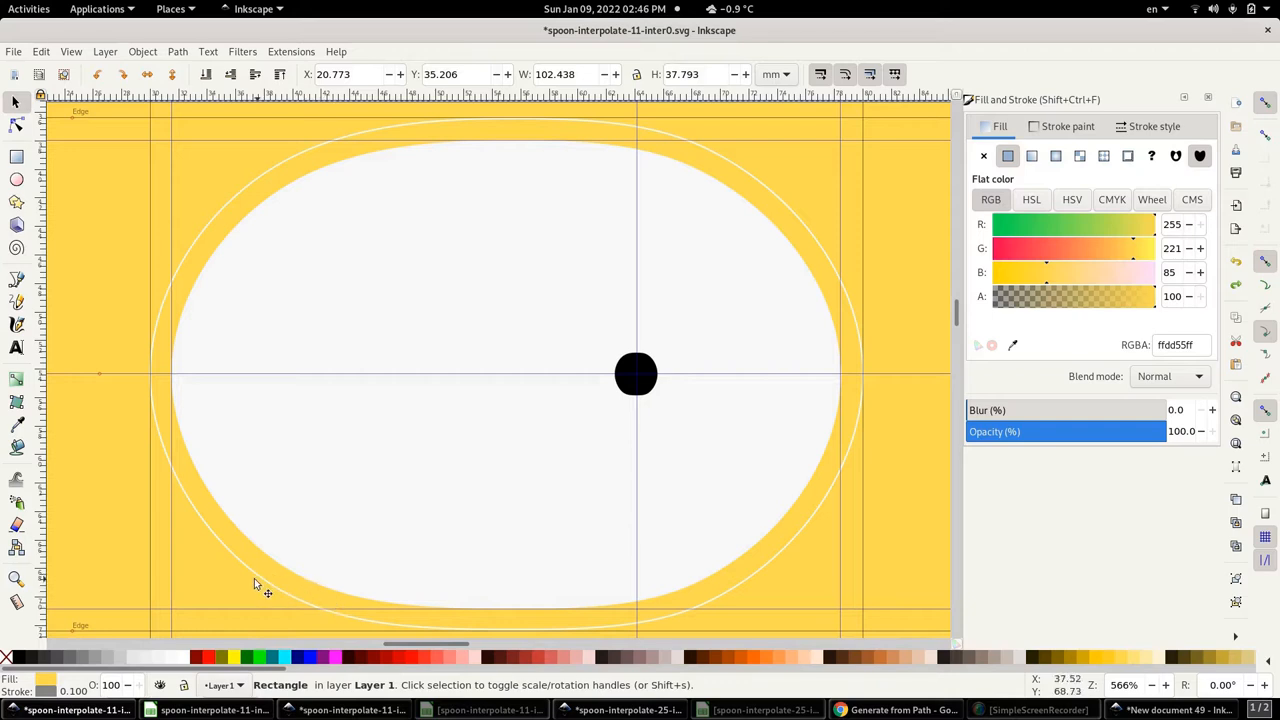
{"action": "mouse_move", "coordinate": [252, 576]}
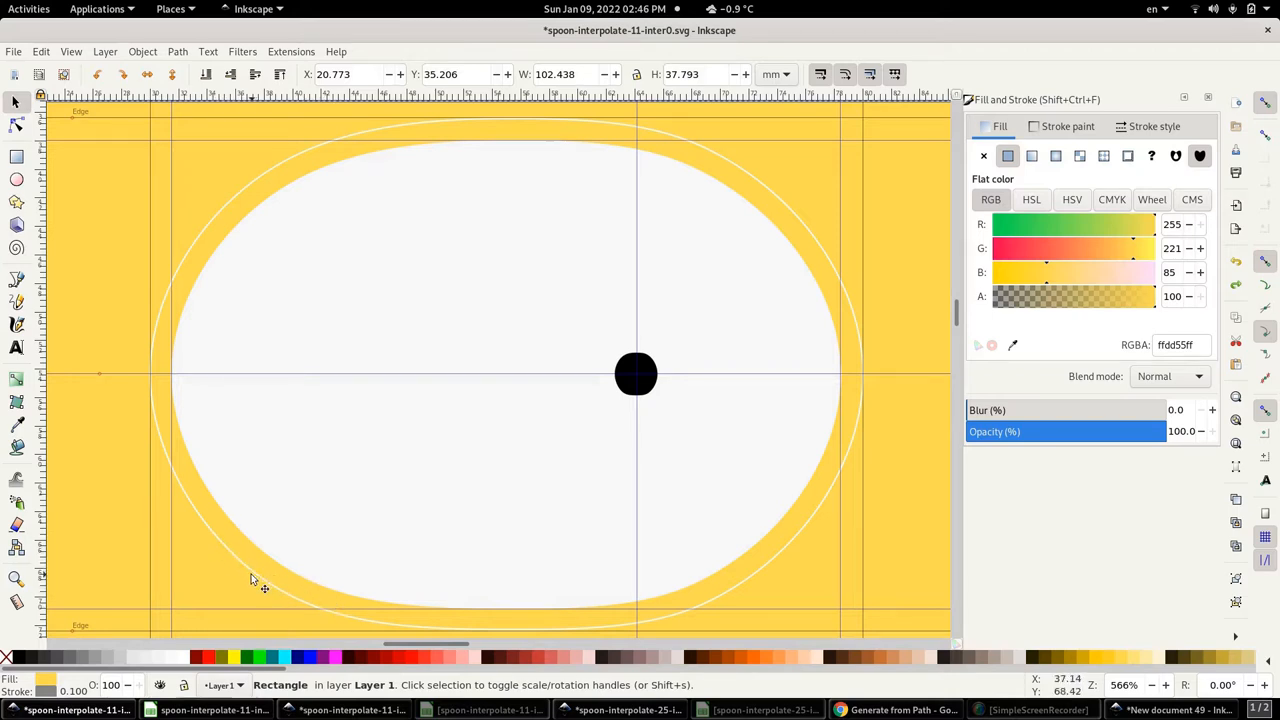
{"action": "mouse_move", "coordinate": [328, 508]}
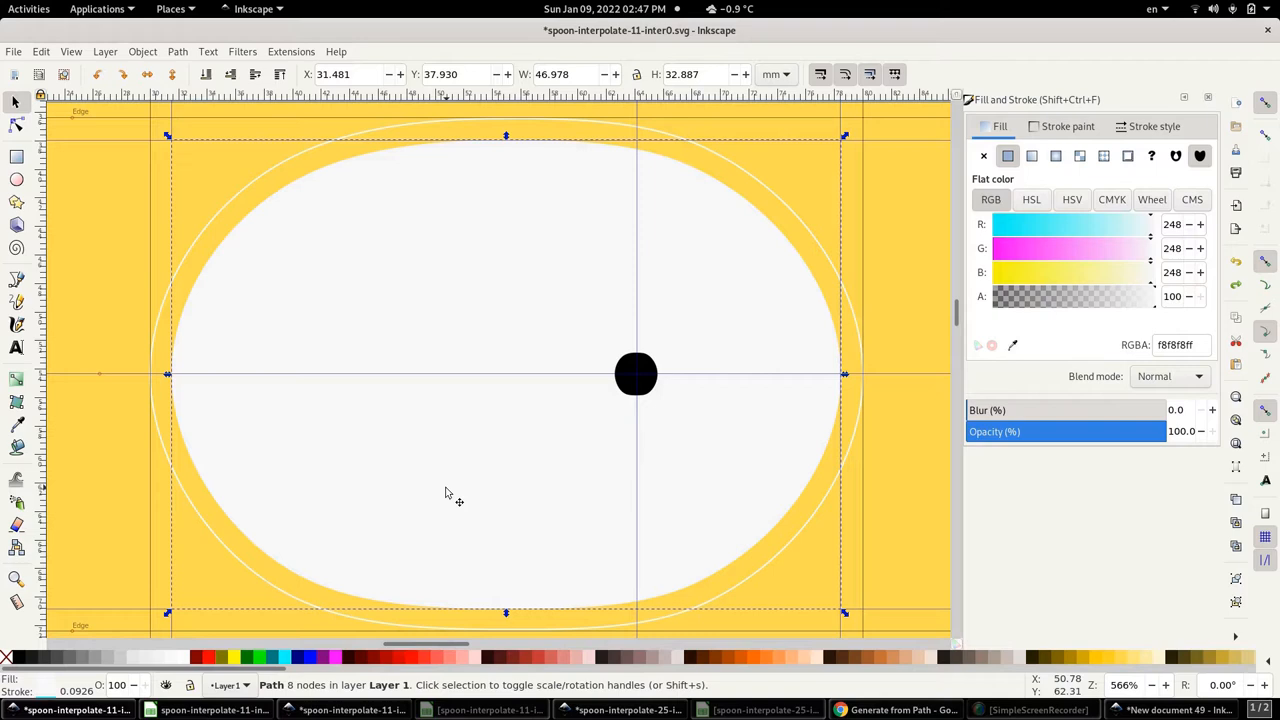
{"action": "mouse_move", "coordinate": [196, 456]}
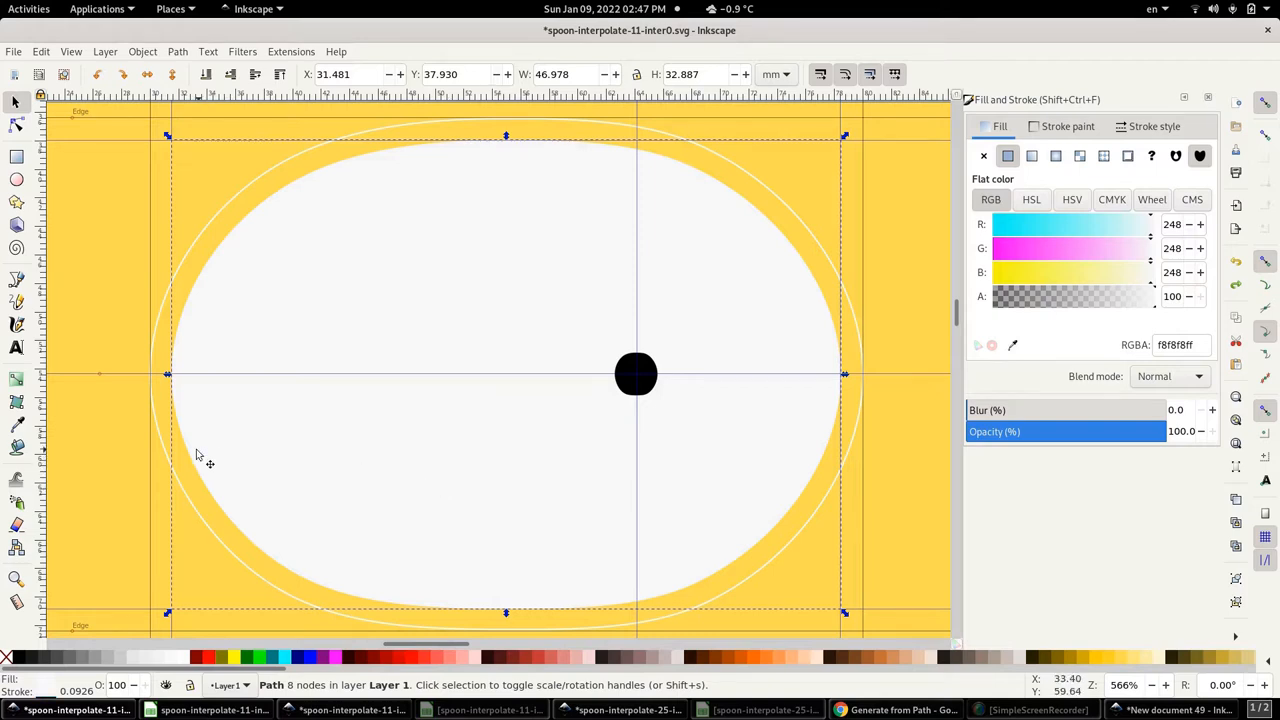
{"action": "mouse_move", "coordinate": [224, 560]}
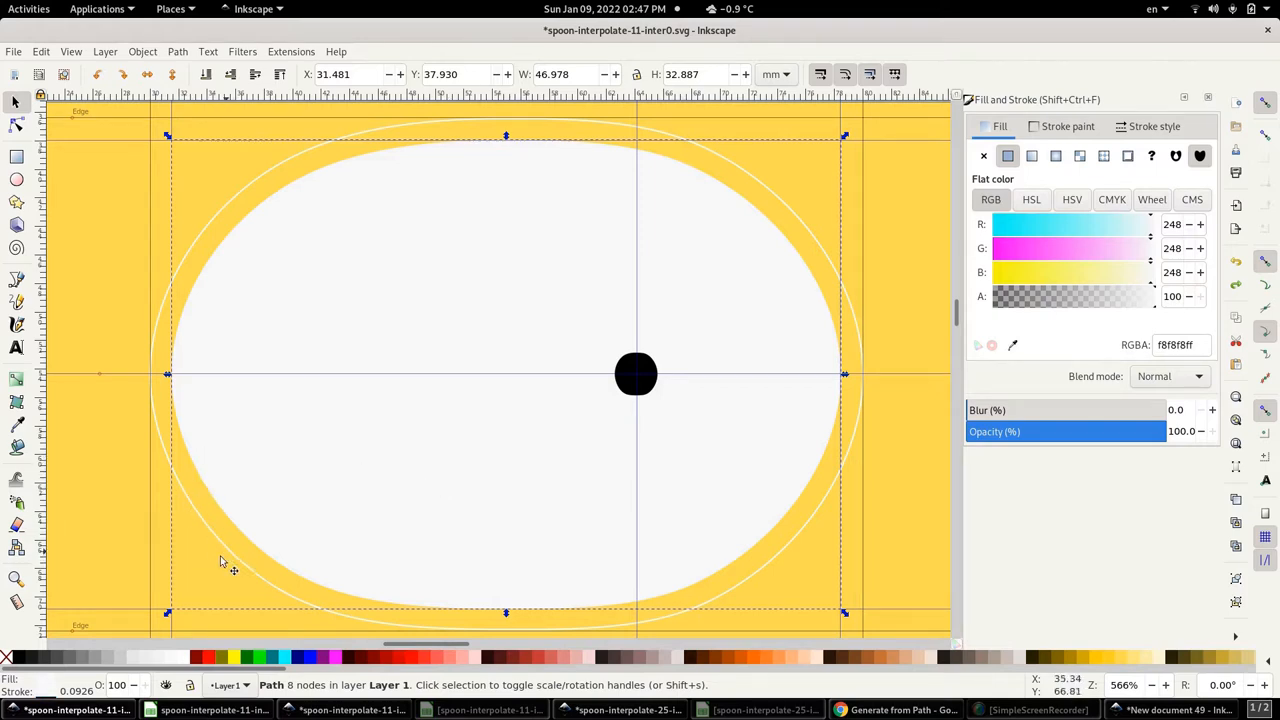
{"action": "mouse_move", "coordinate": [952, 278]}
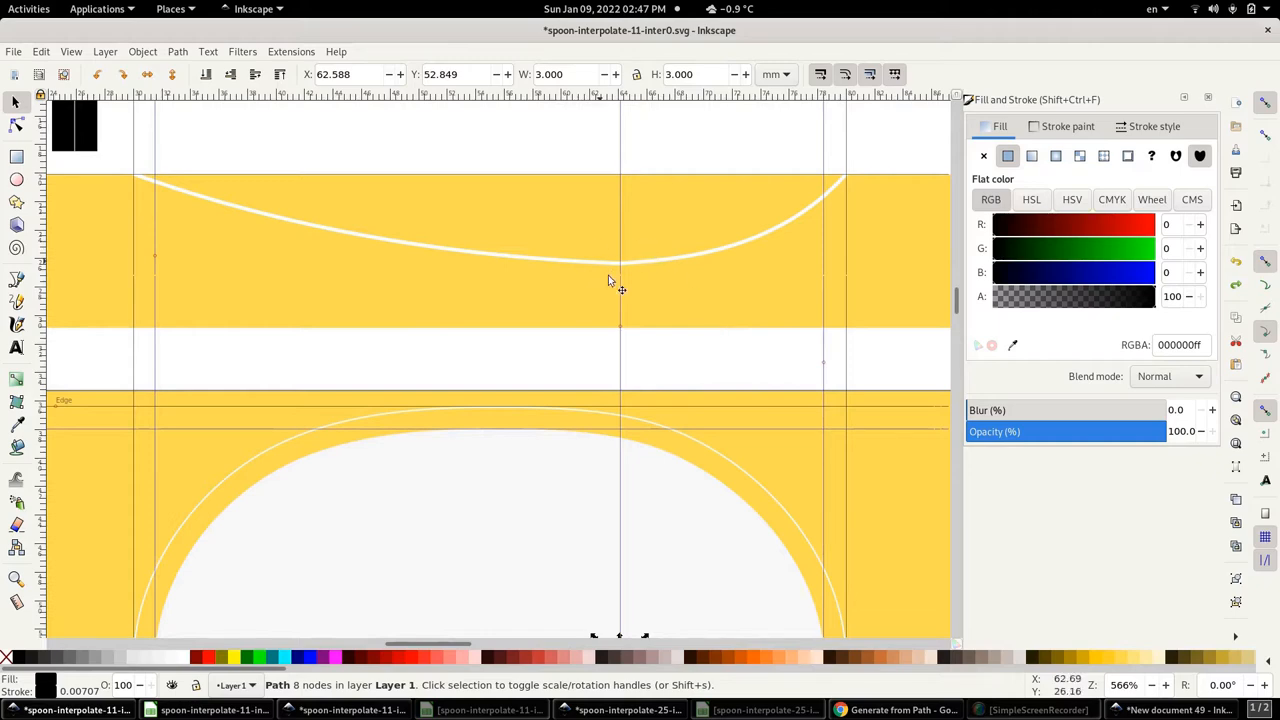
{"action": "mouse_move", "coordinate": [878, 516]}
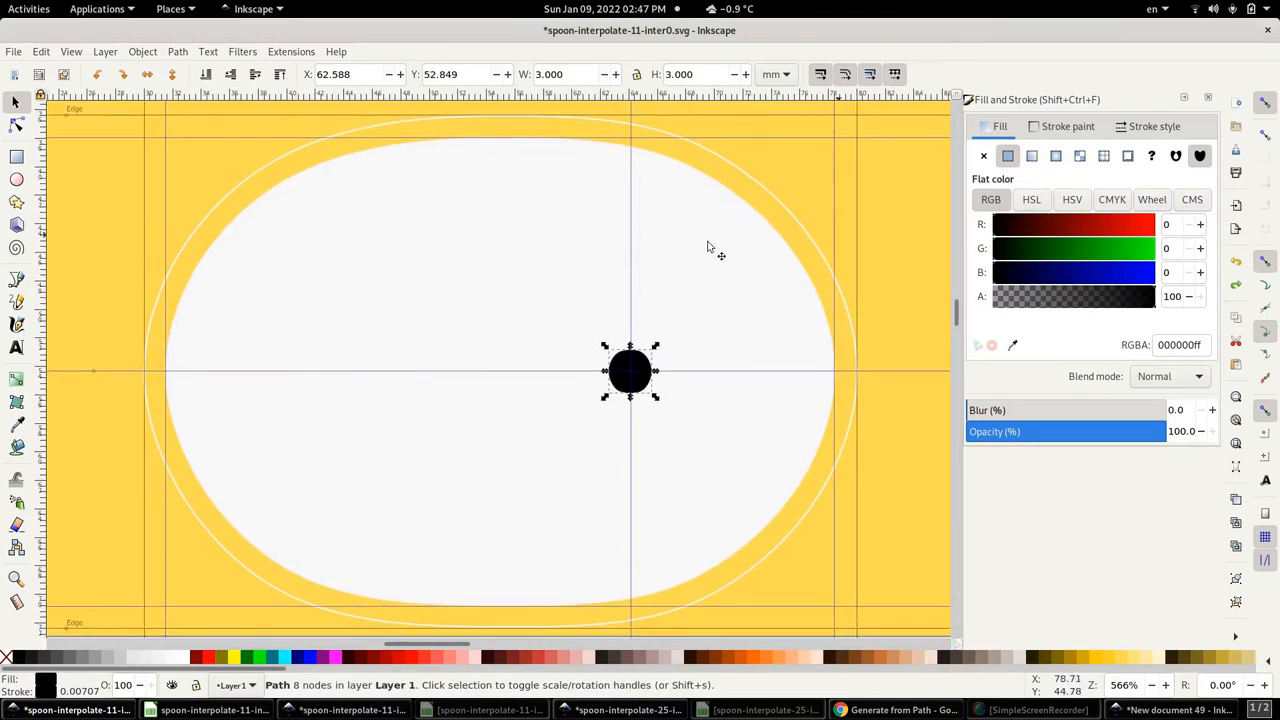
{"action": "mouse_move", "coordinate": [500, 488]}
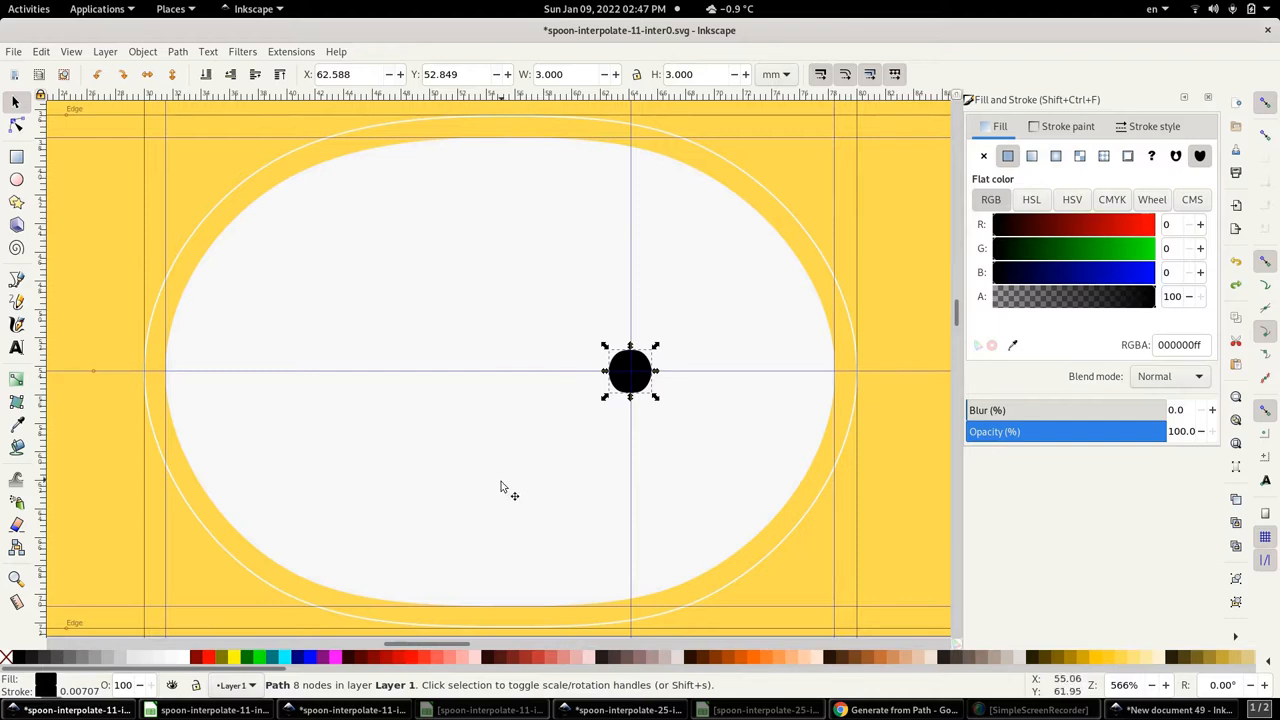
{"action": "mouse_move", "coordinate": [480, 578]}
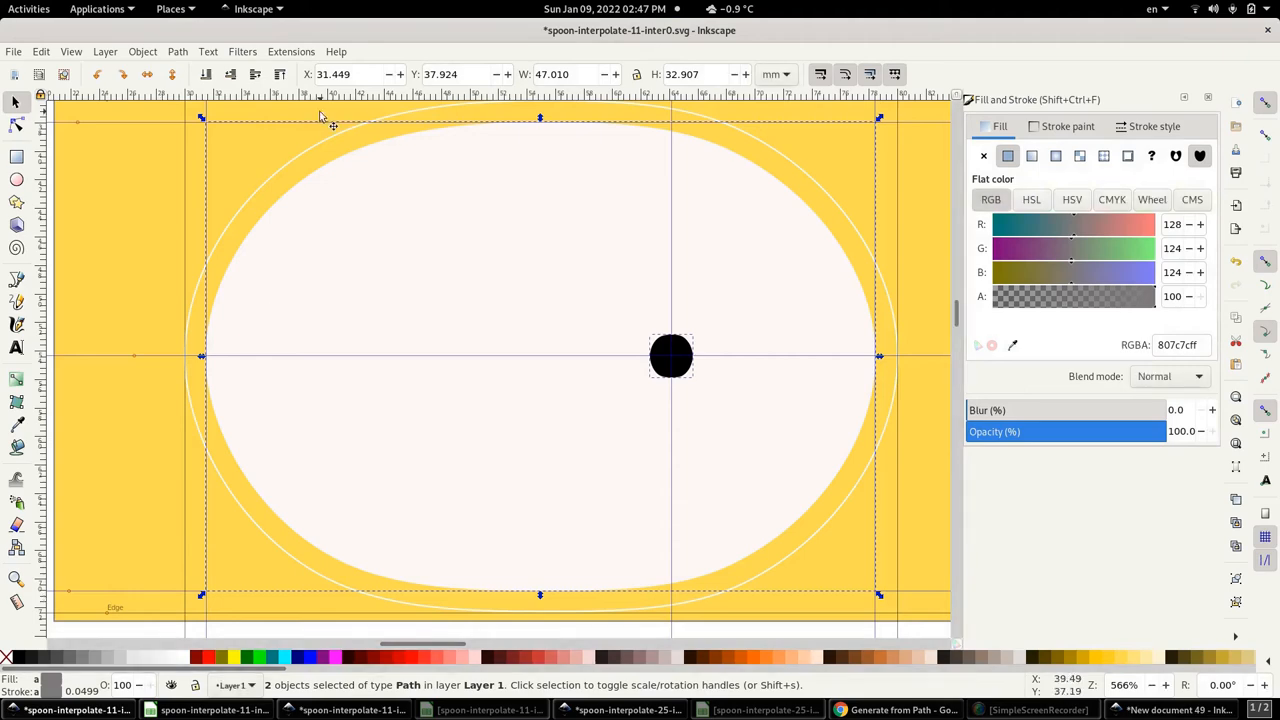
- Run the Interpolate extension on the two contour paths with three steps and style interpolation
{"action": "left_click", "coordinate": [292, 52]}
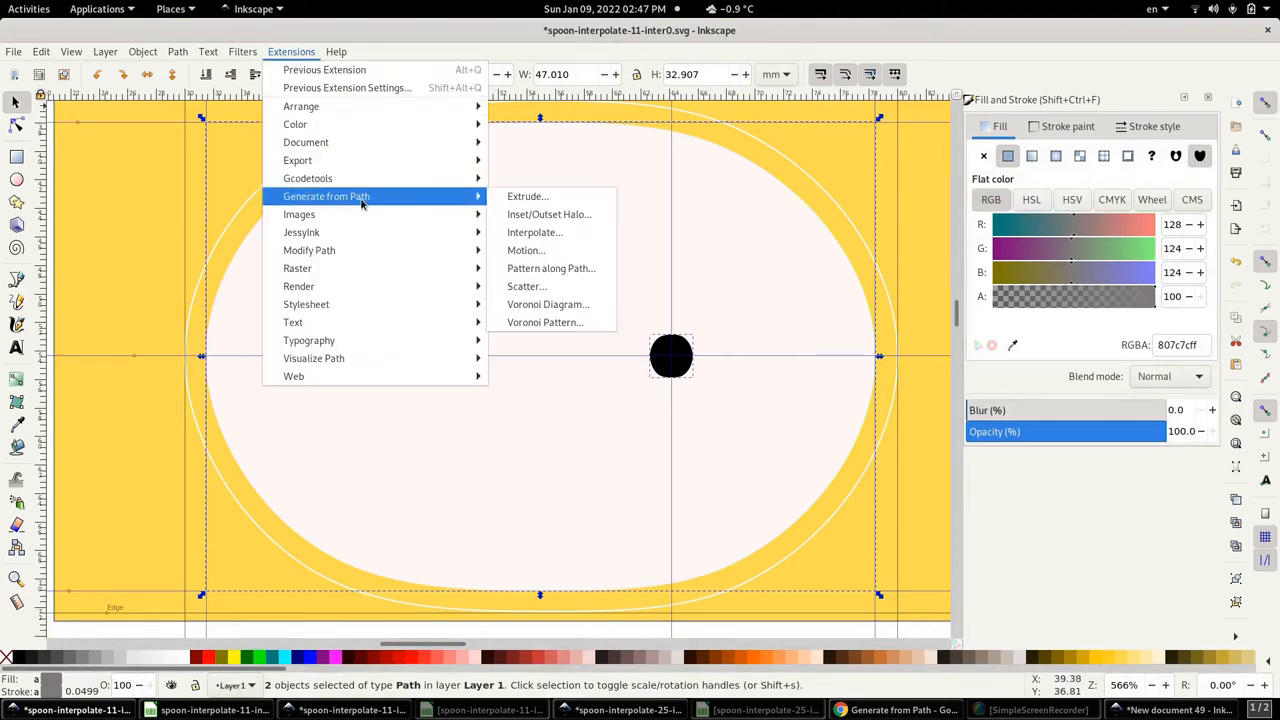
{"action": "left_click", "coordinate": [534, 232]}
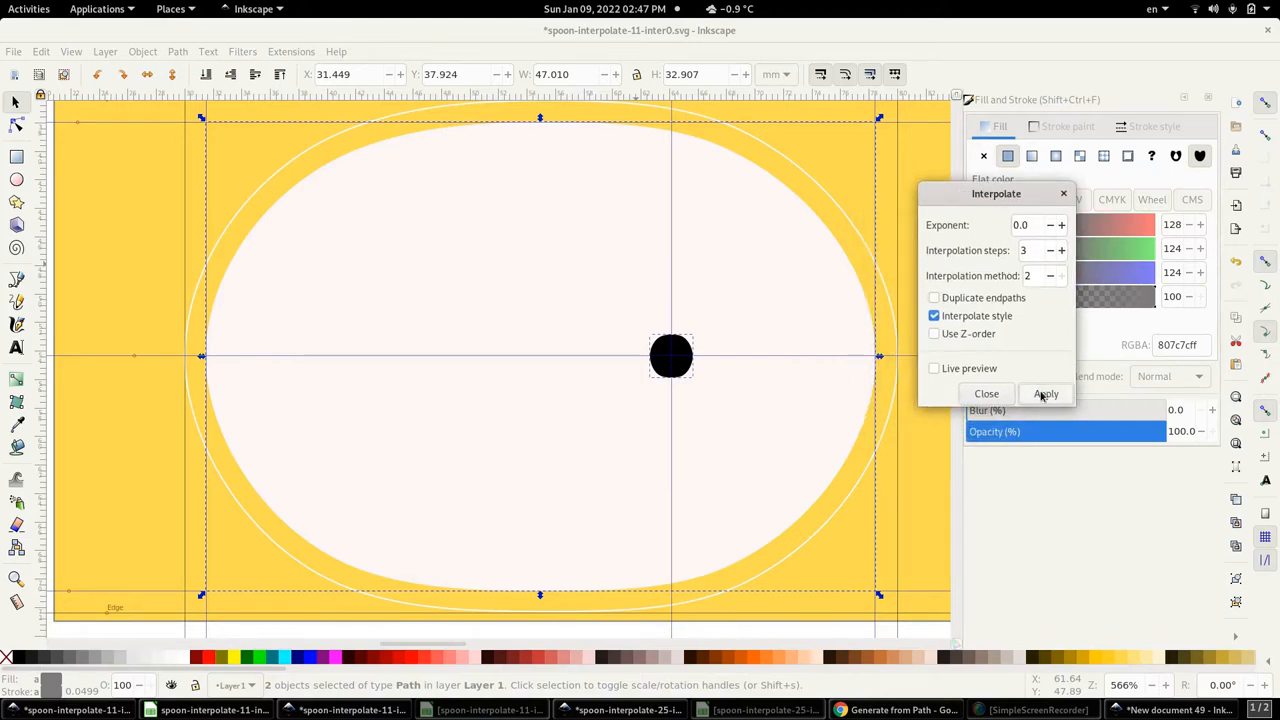
{"action": "left_click", "coordinate": [1046, 392]}
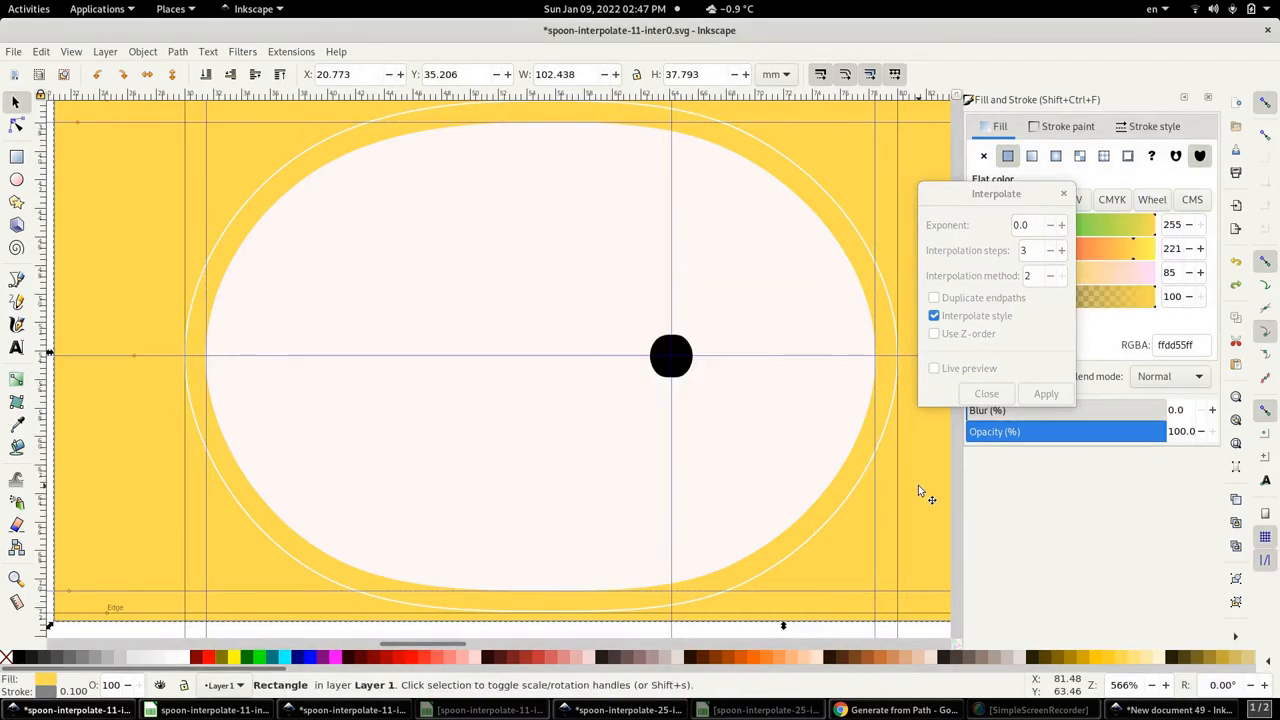
- Reselect the two paths, enable Use Z-order, and apply the three-step interpolation
{"action": "left_click", "coordinate": [670, 356]}
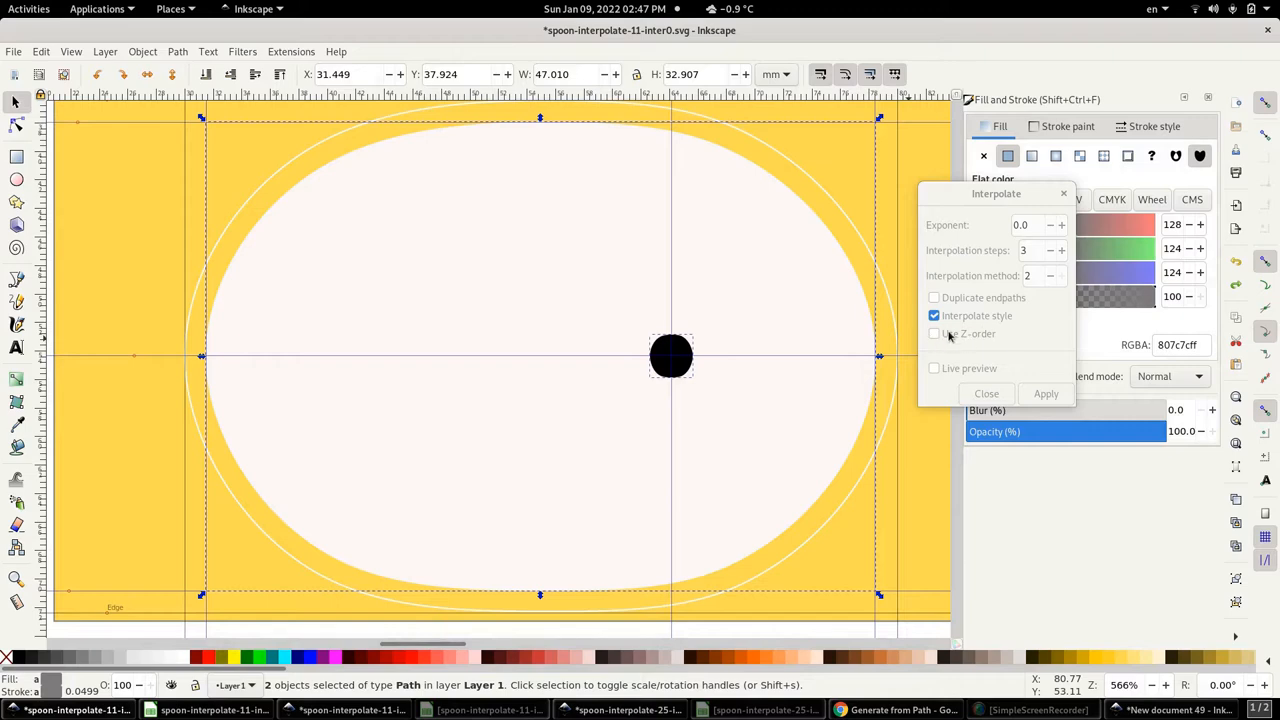
{"action": "left_click", "coordinate": [934, 332]}
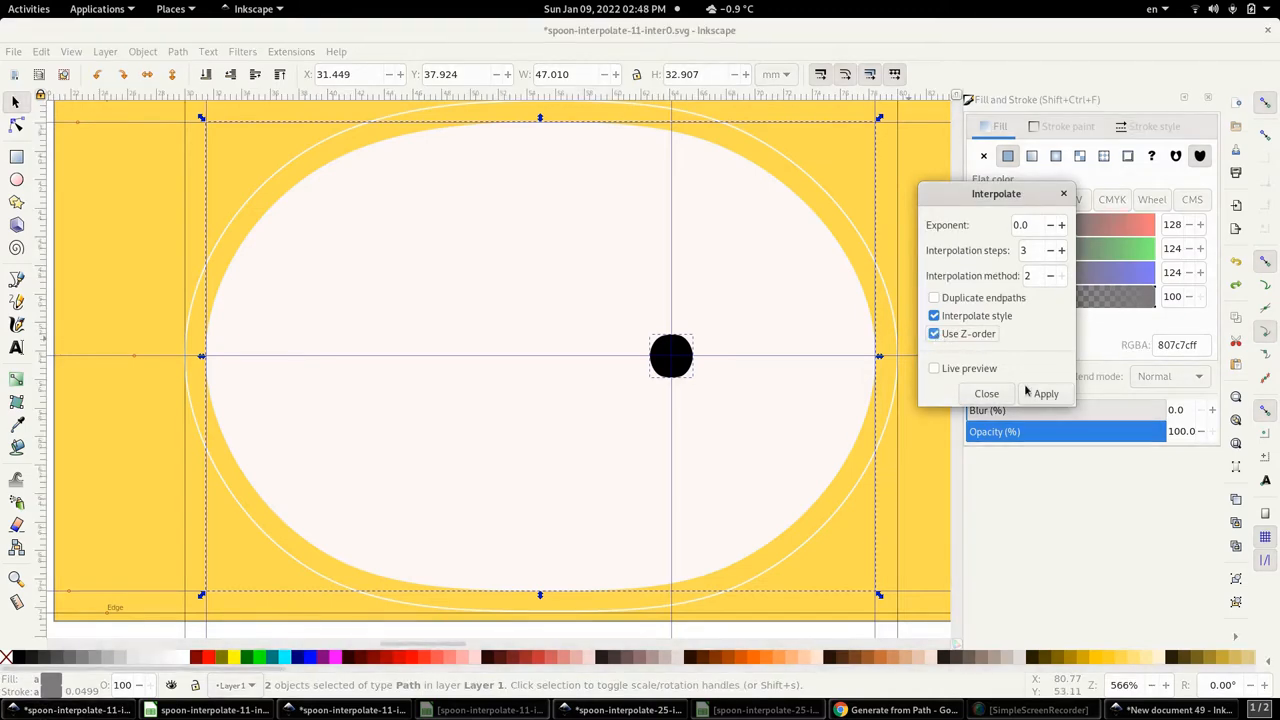
{"action": "left_click", "coordinate": [1044, 392]}
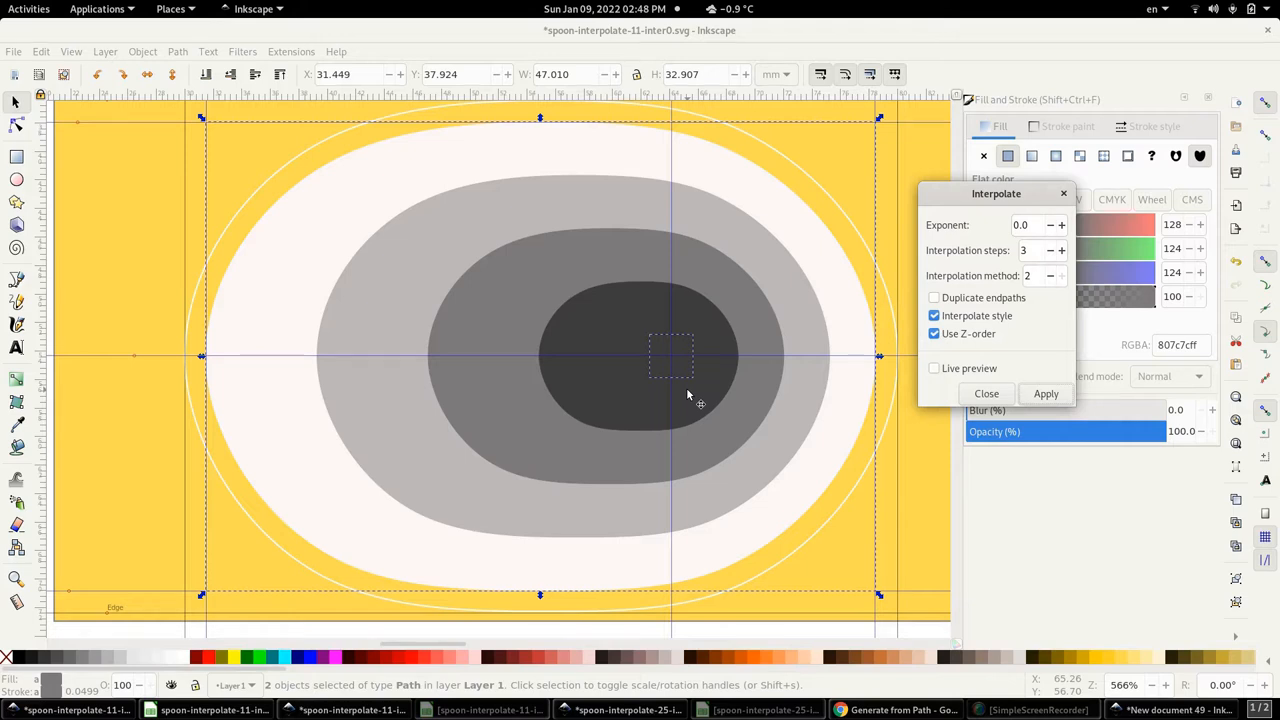
{"action": "mouse_move", "coordinate": [650, 364]}
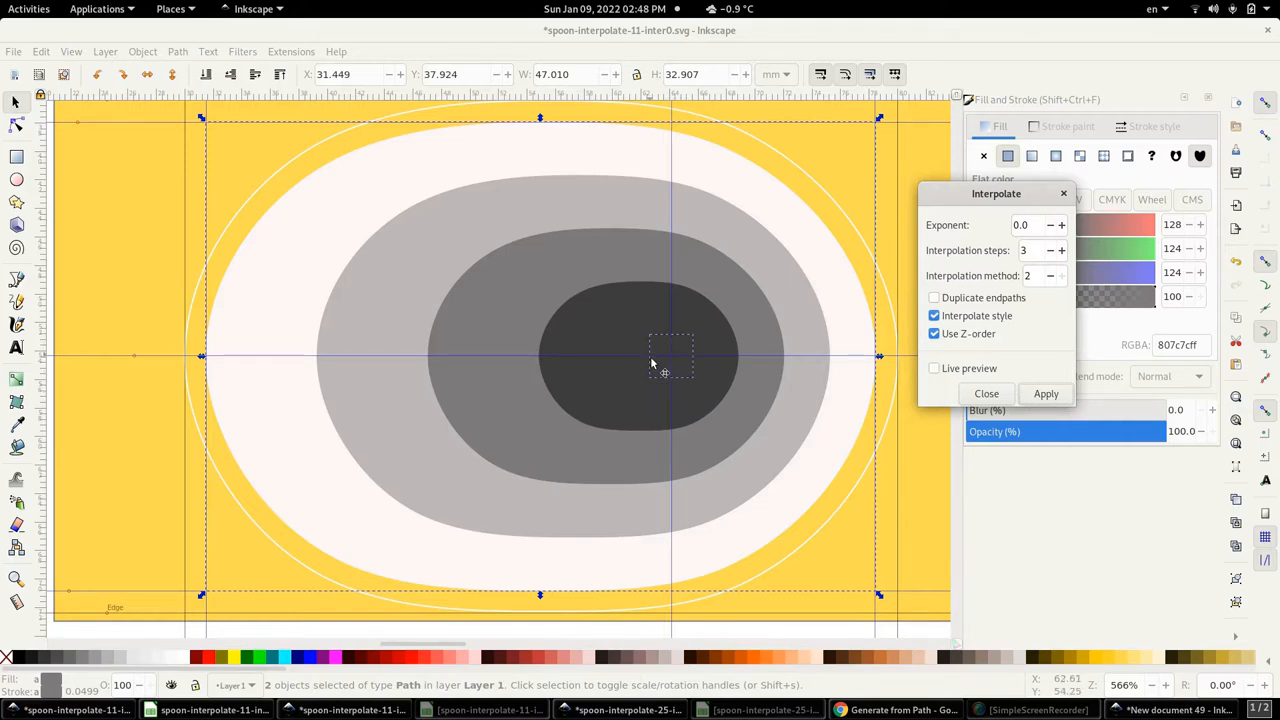
{"action": "mouse_move", "coordinate": [682, 368]}
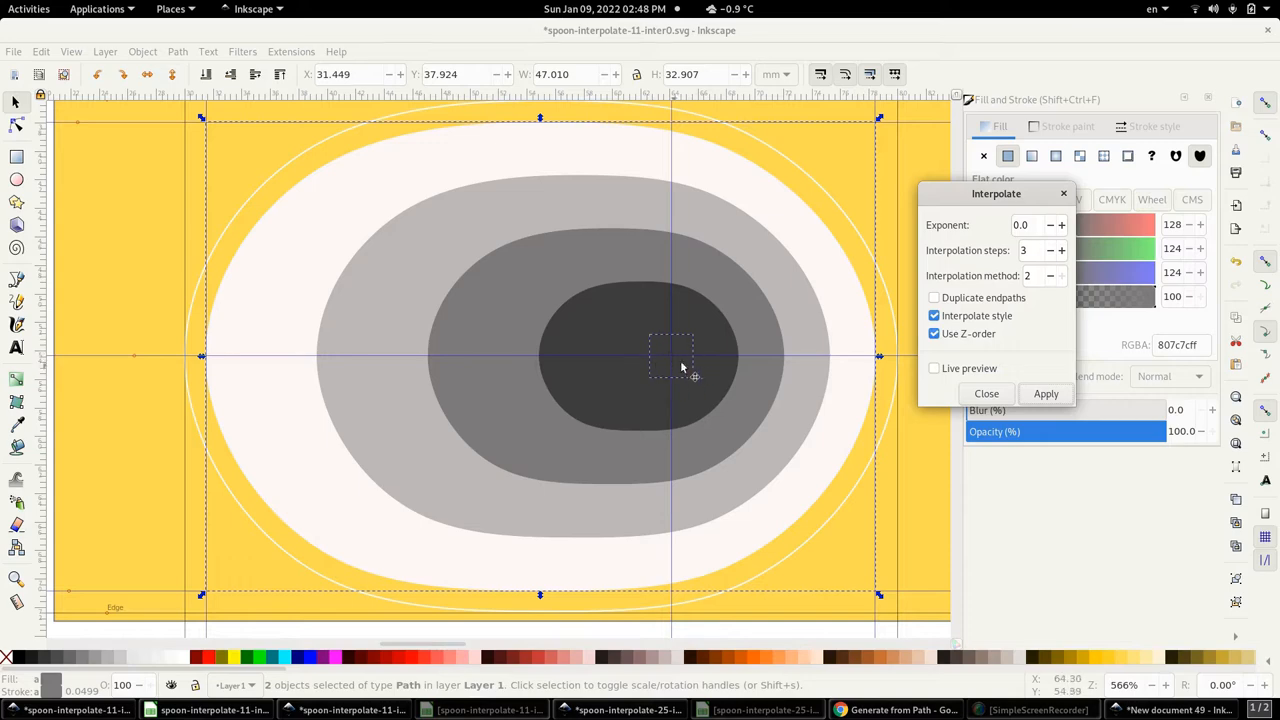
{"action": "mouse_move", "coordinate": [668, 356]}
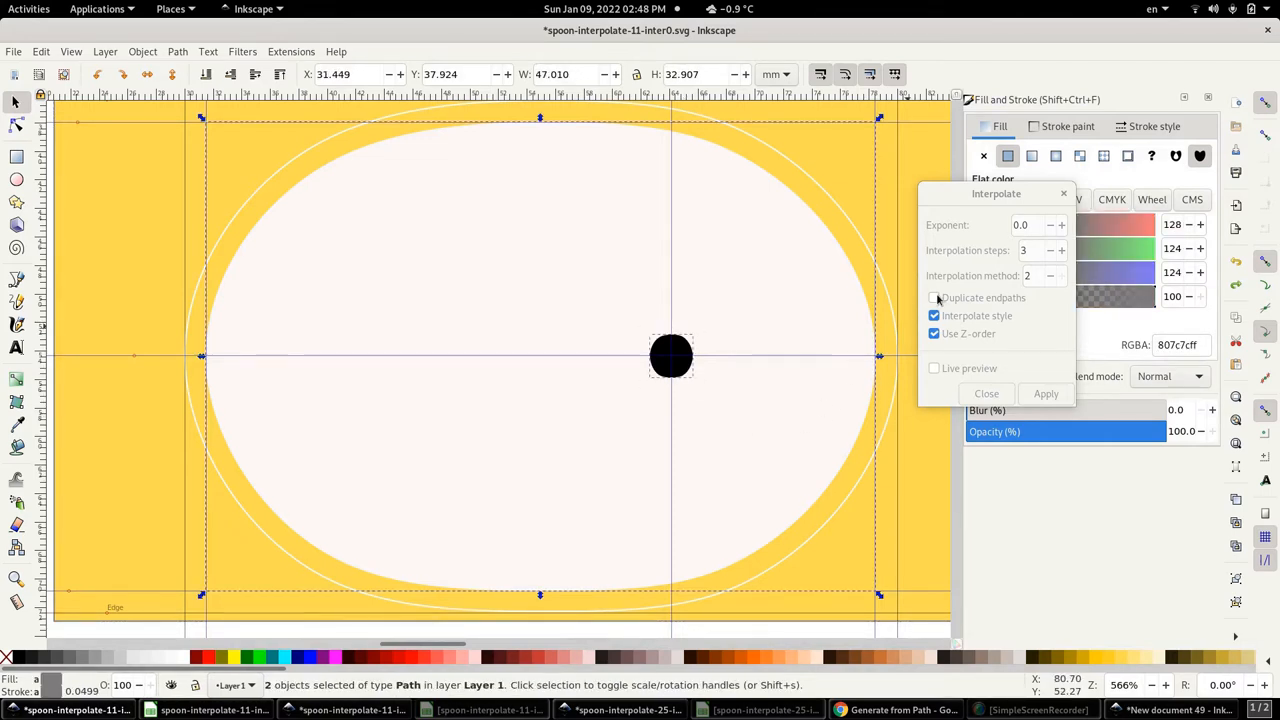
- Enable Duplicate endpoints and apply the interpolation again
{"action": "left_click", "coordinate": [934, 296]}
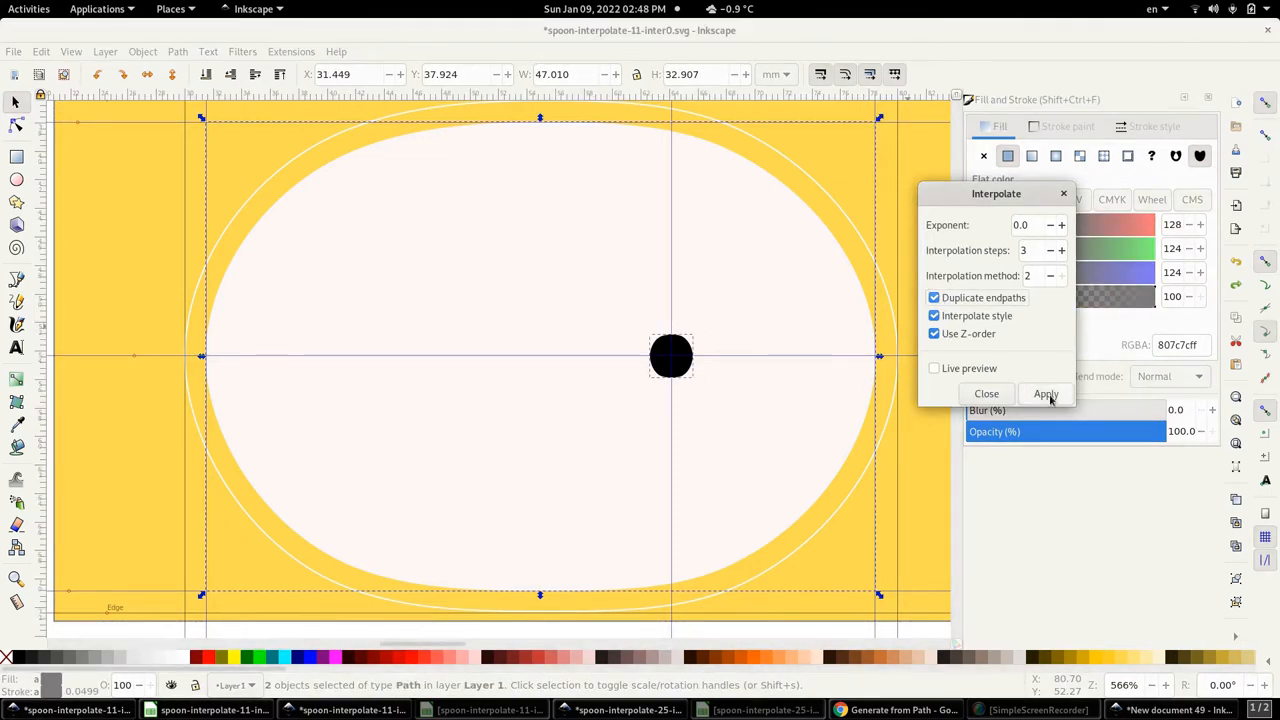
{"action": "left_click", "coordinate": [1046, 392]}
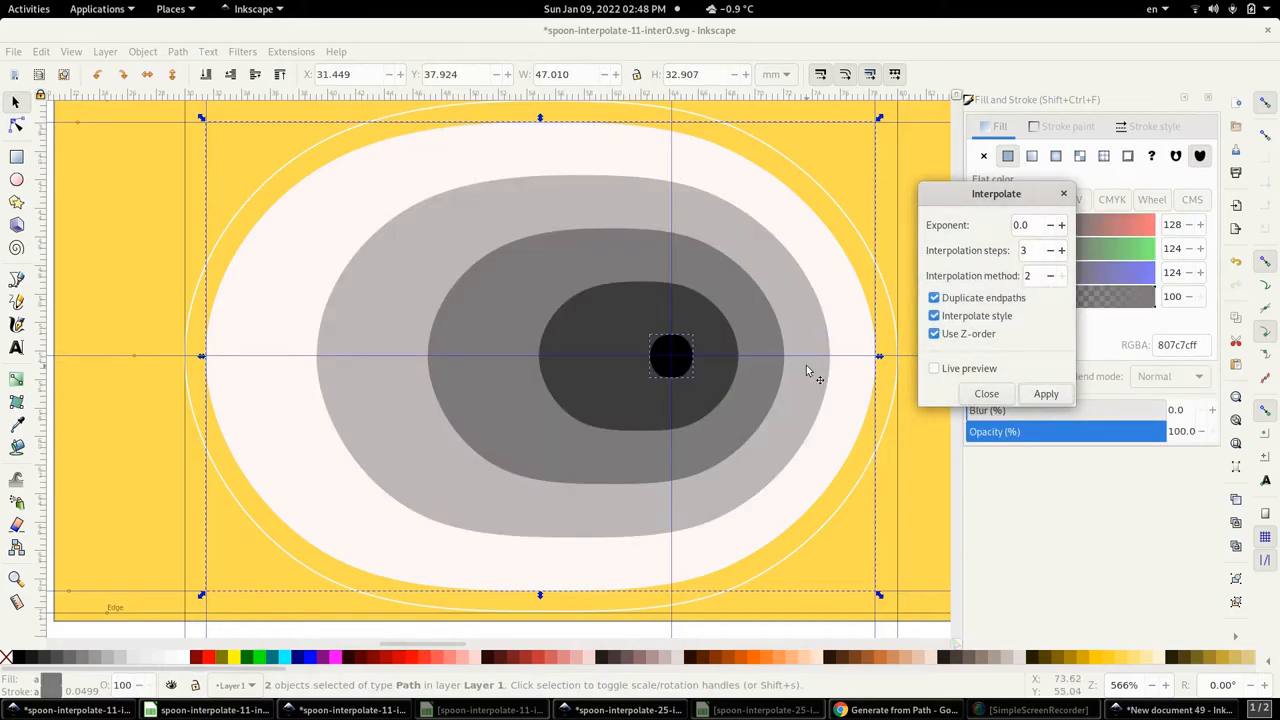
{"action": "mouse_move", "coordinate": [384, 344]}
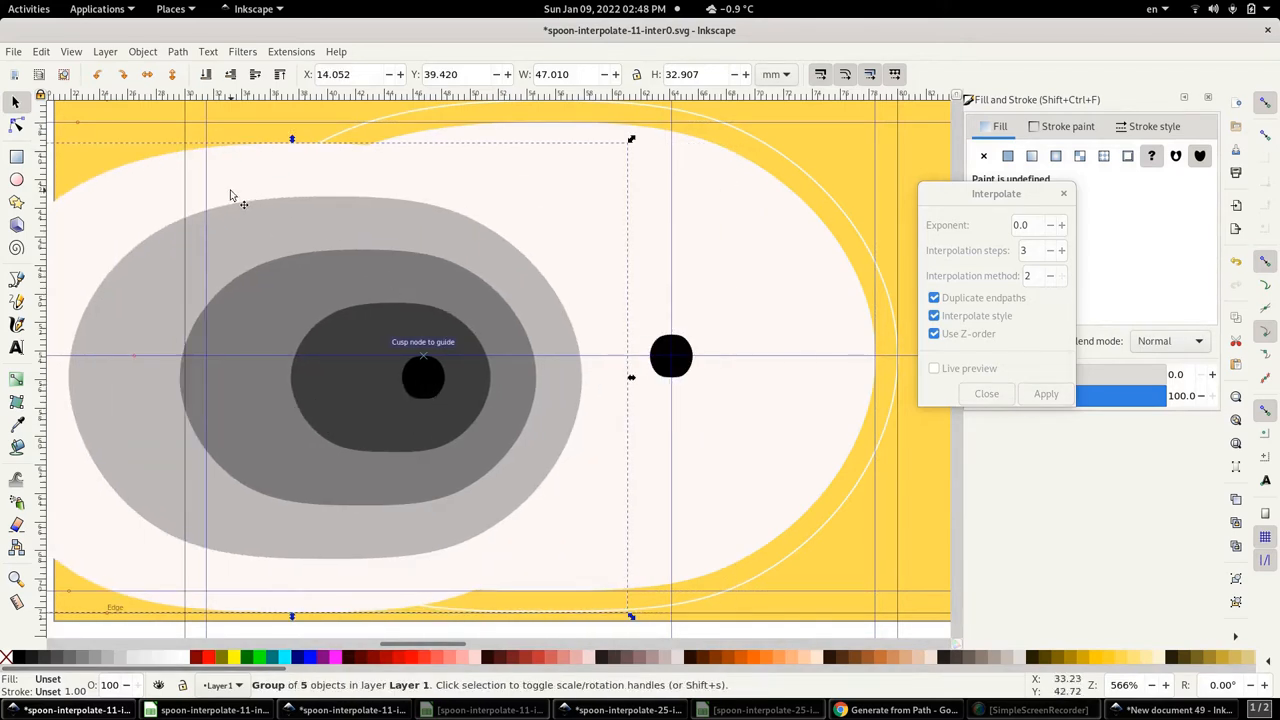
{"action": "mouse_move", "coordinate": [744, 320]}
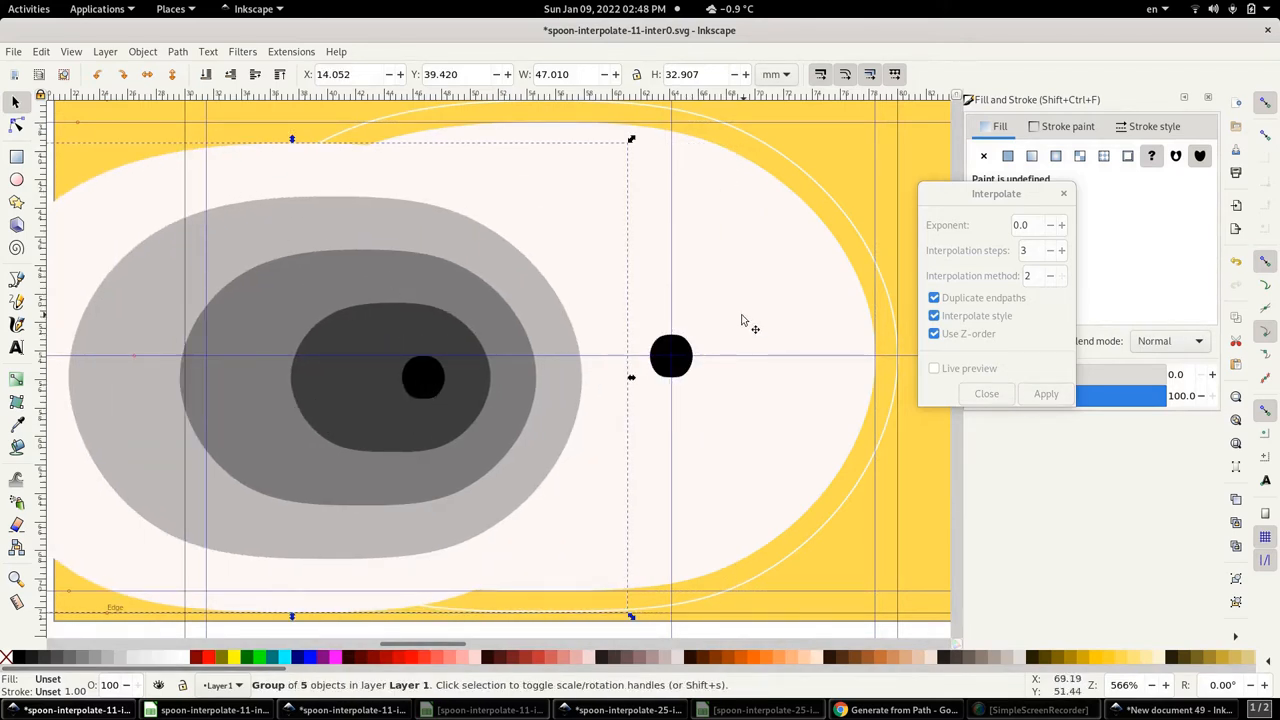
{"action": "mouse_move", "coordinate": [704, 356]}
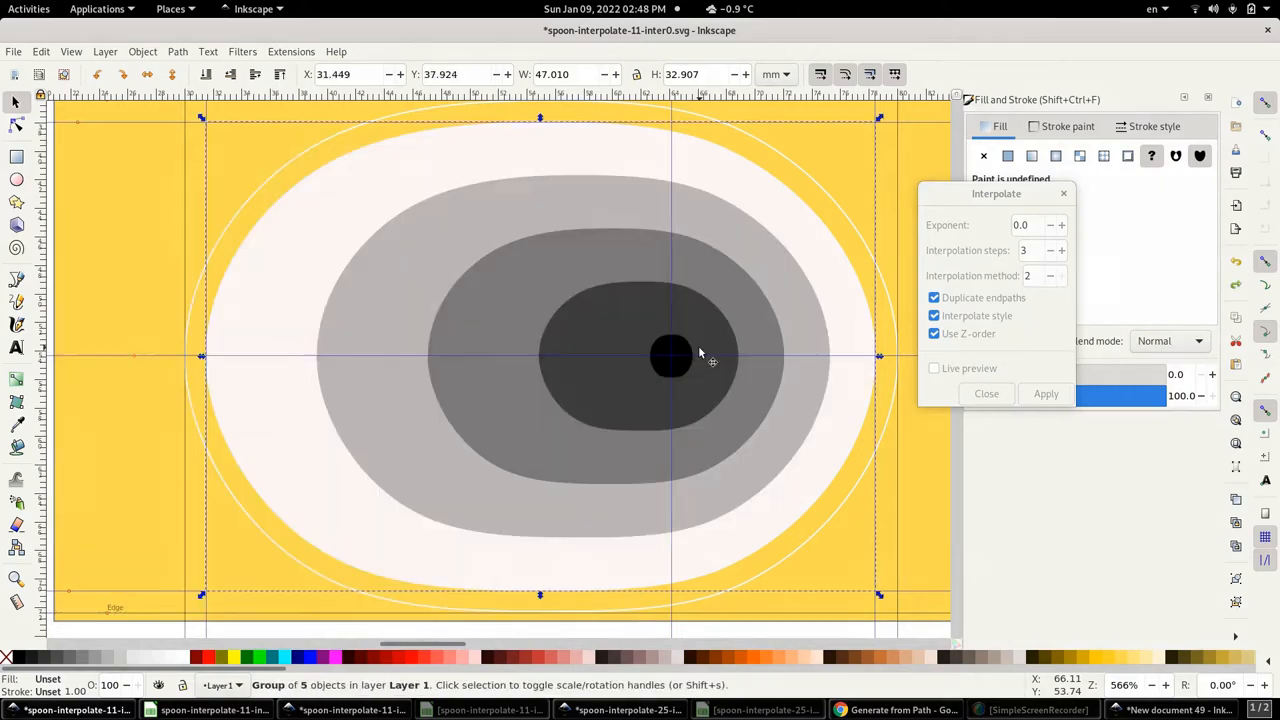
{"action": "mouse_move", "coordinate": [688, 370]}
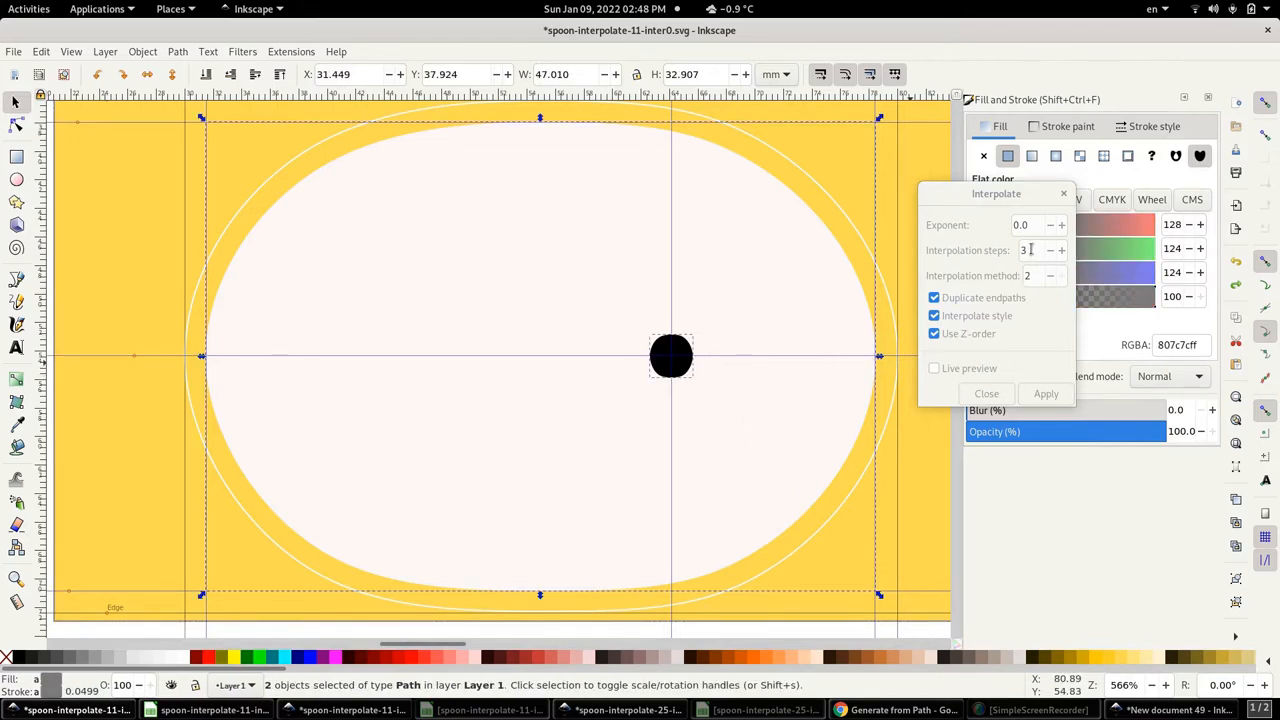
- Set Interpolation steps to 11, apply the dense grey gradient, then move to the Exponent field
{"action": "type", "text": "11"}
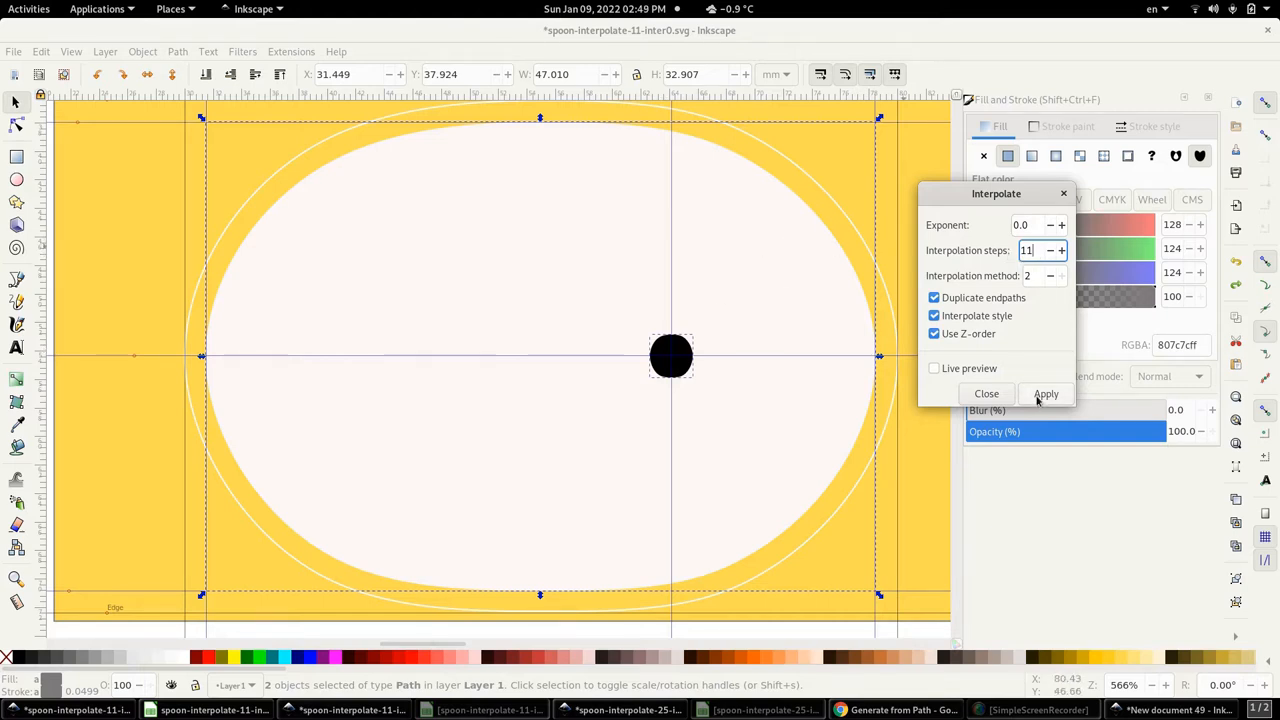
{"action": "left_click", "coordinate": [1046, 392]}
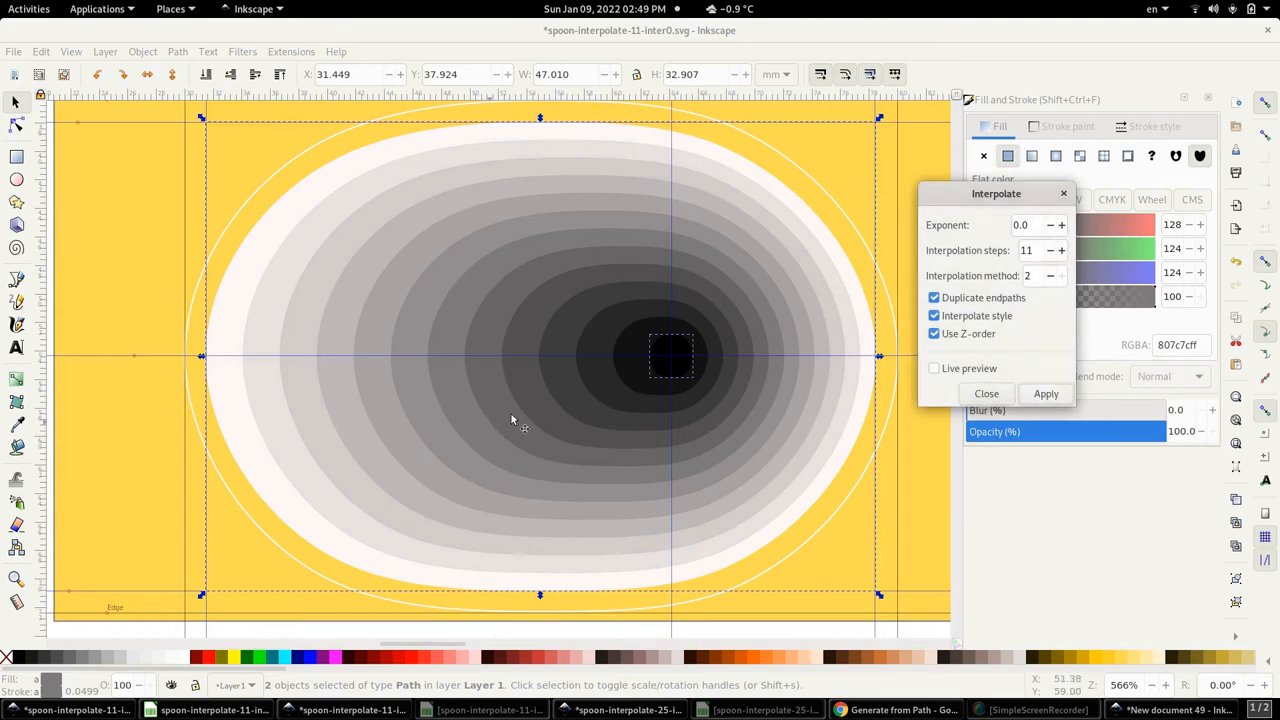
{"action": "mouse_move", "coordinate": [700, 350]}
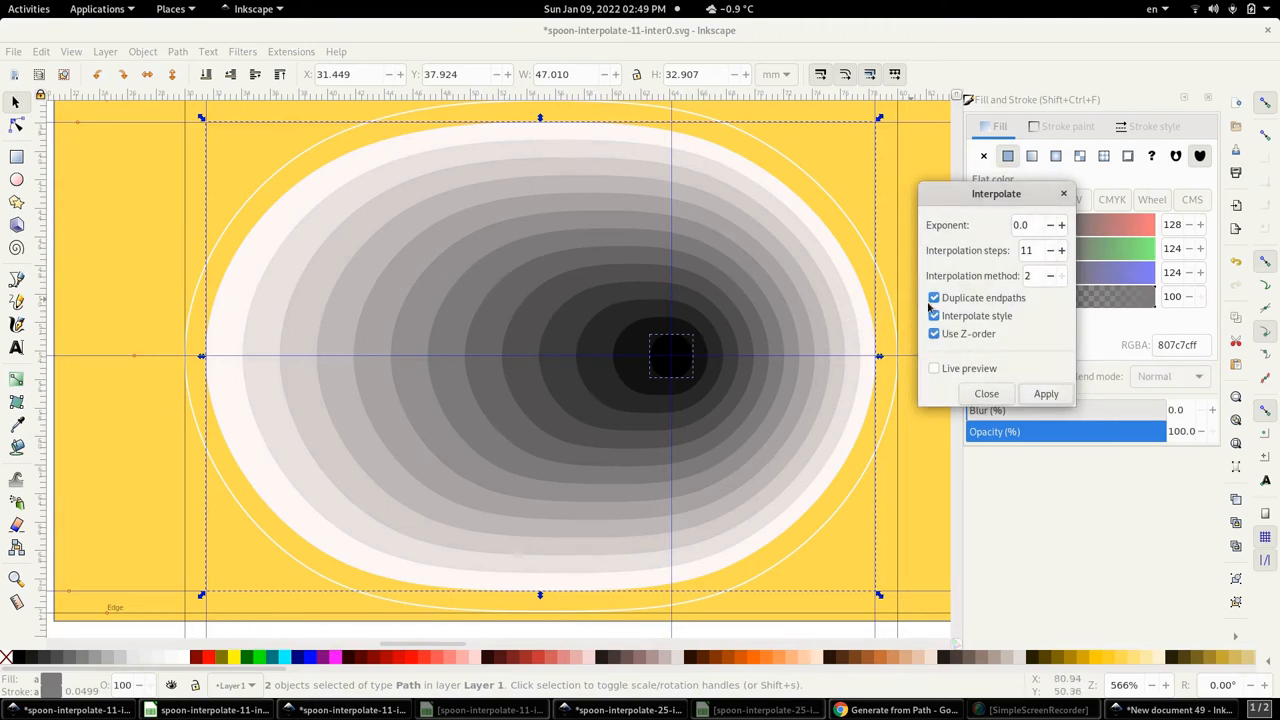
{"action": "left_click", "coordinate": [1020, 224]}
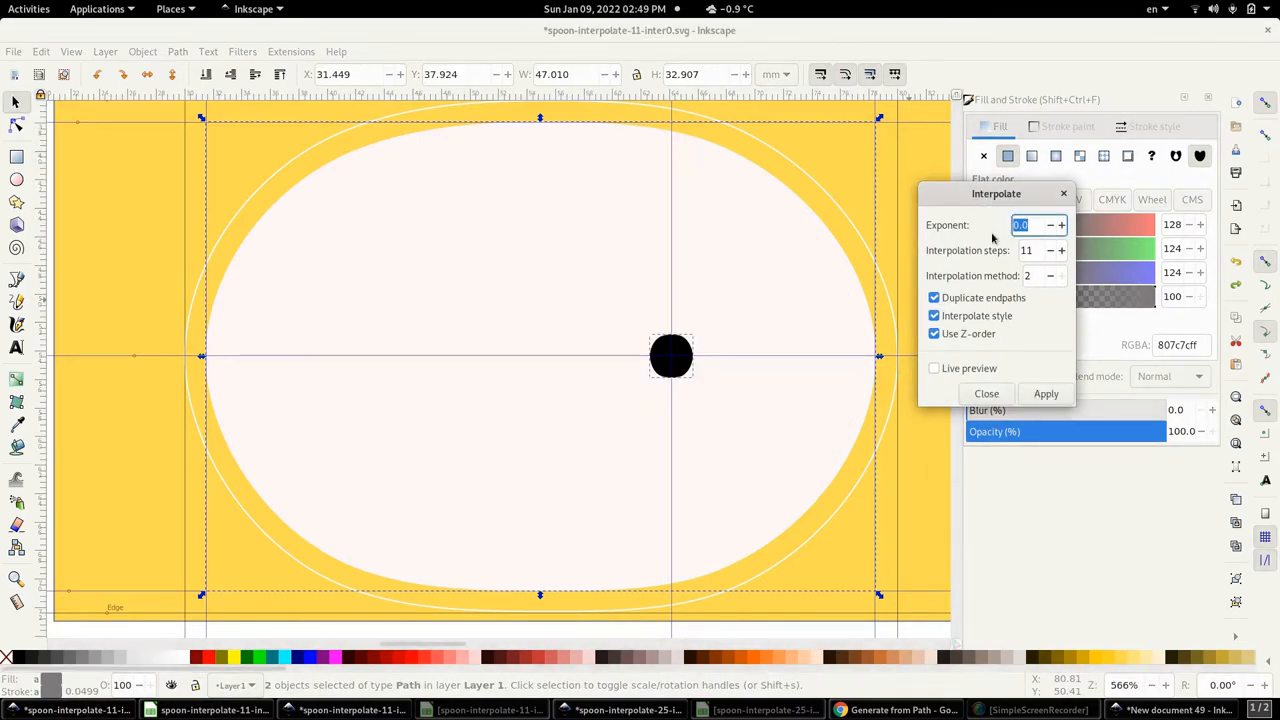
- Enter 1 as the Exponent value for the eleven-step interpolation
{"action": "type", "text": "1"}
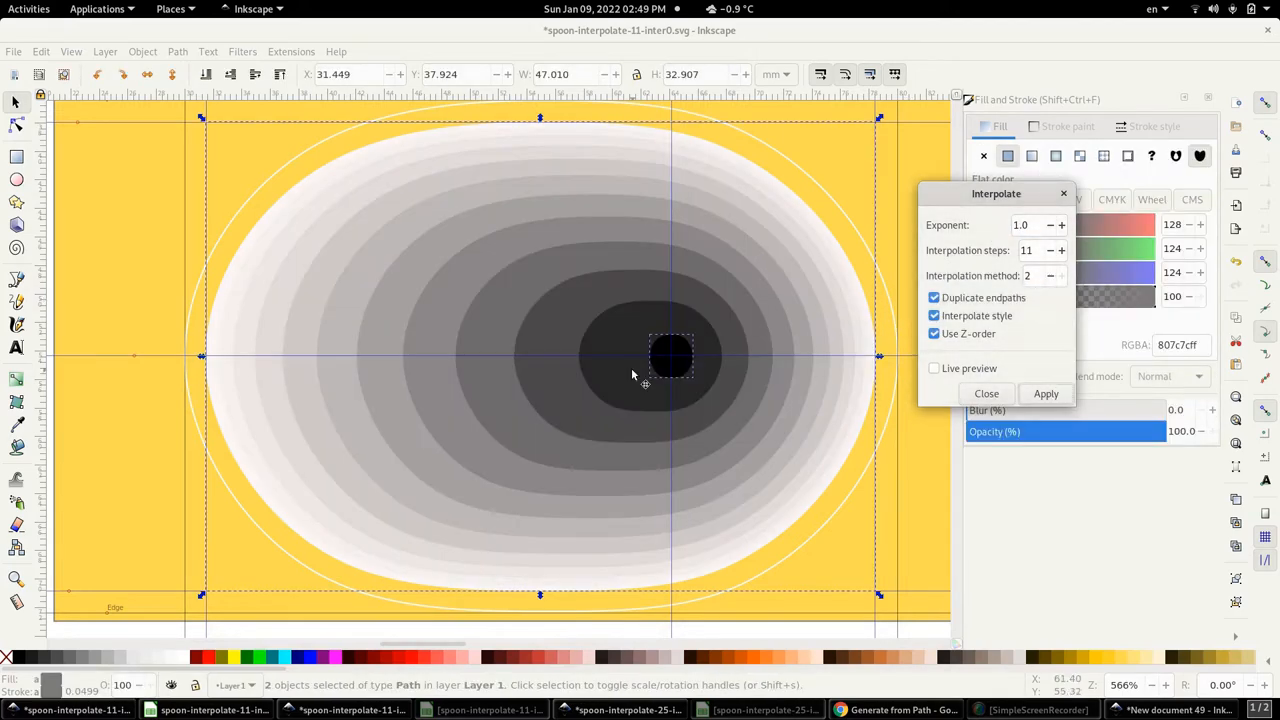
{"action": "mouse_move", "coordinate": [584, 366]}
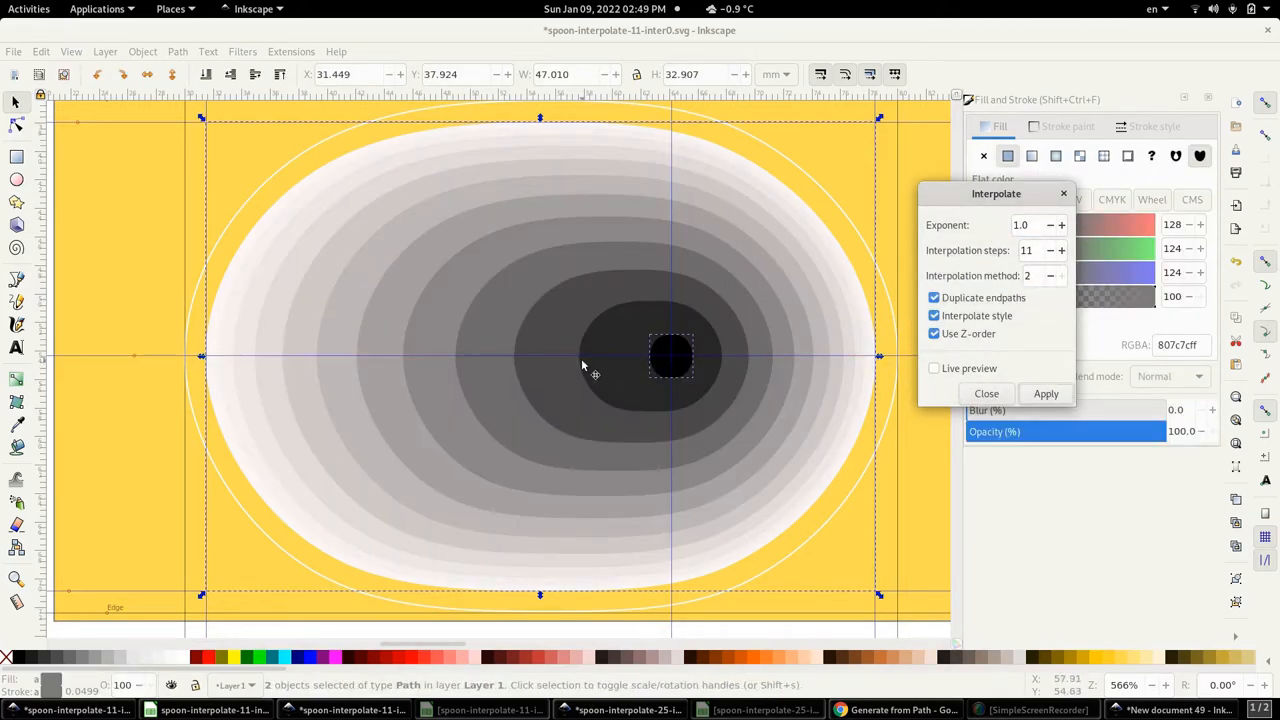
{"action": "mouse_move", "coordinate": [230, 336]}
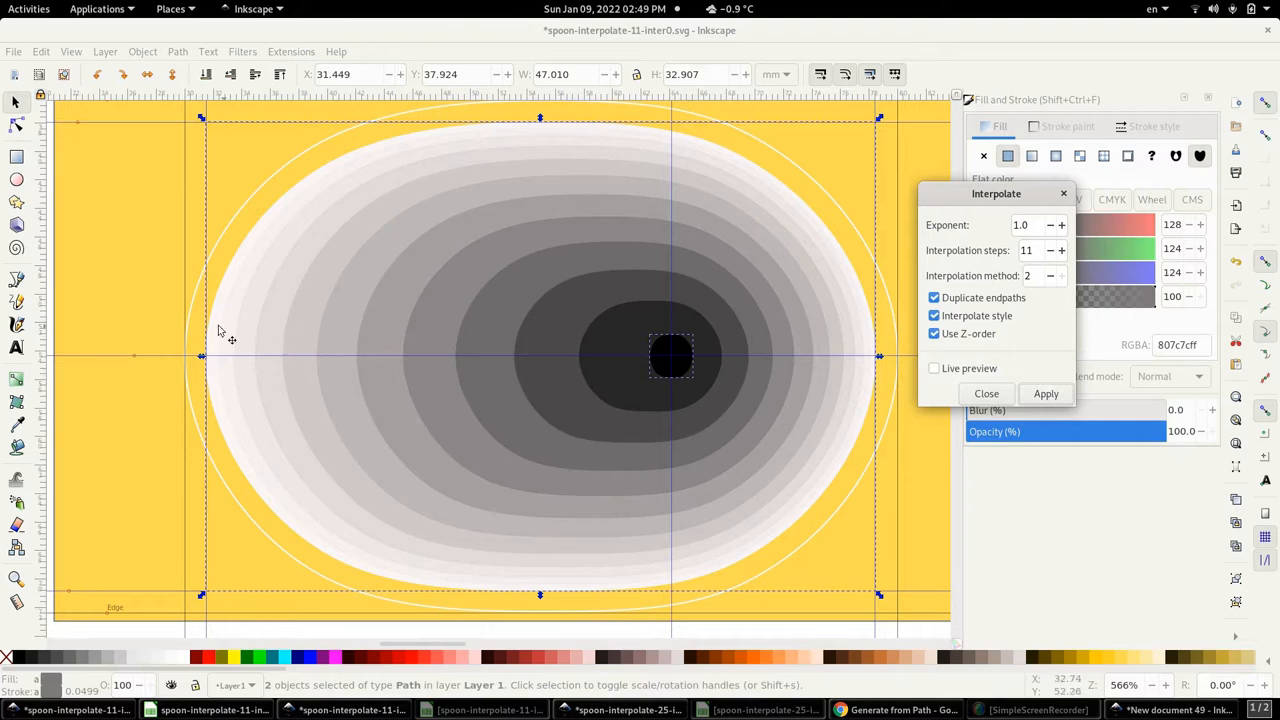
{"action": "mouse_move", "coordinate": [244, 330]}
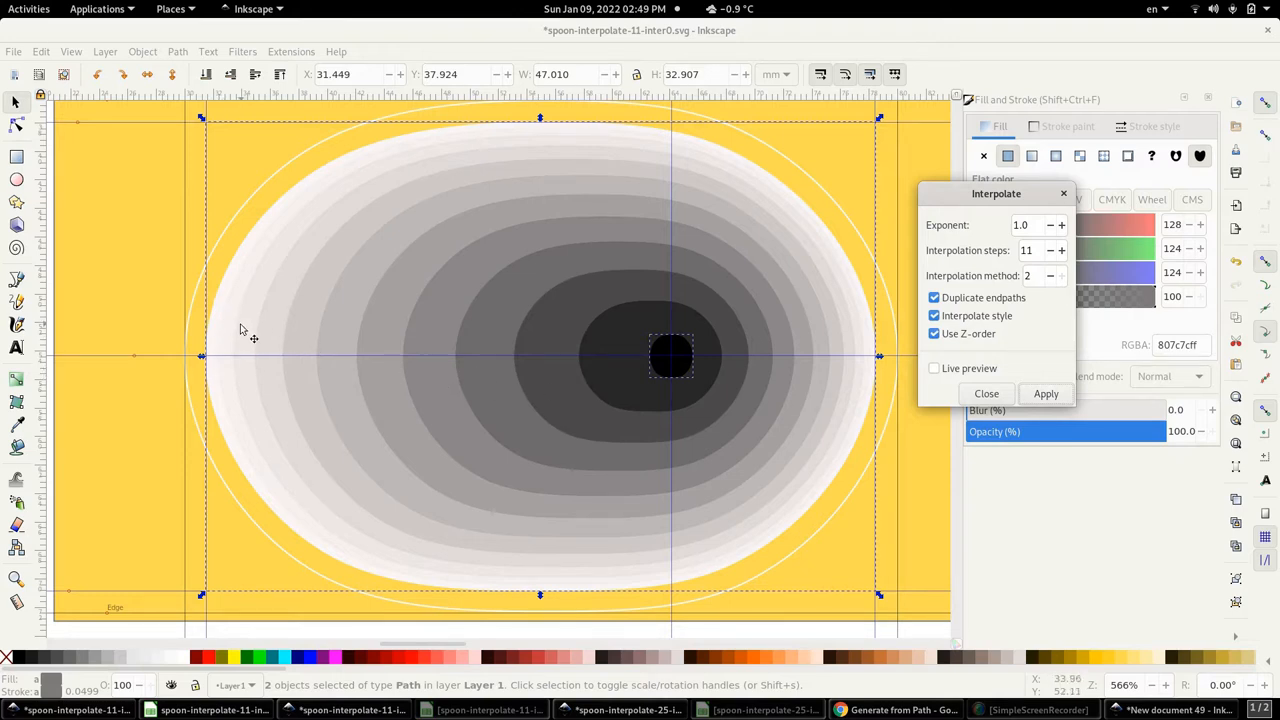
{"action": "mouse_move", "coordinate": [656, 352]}
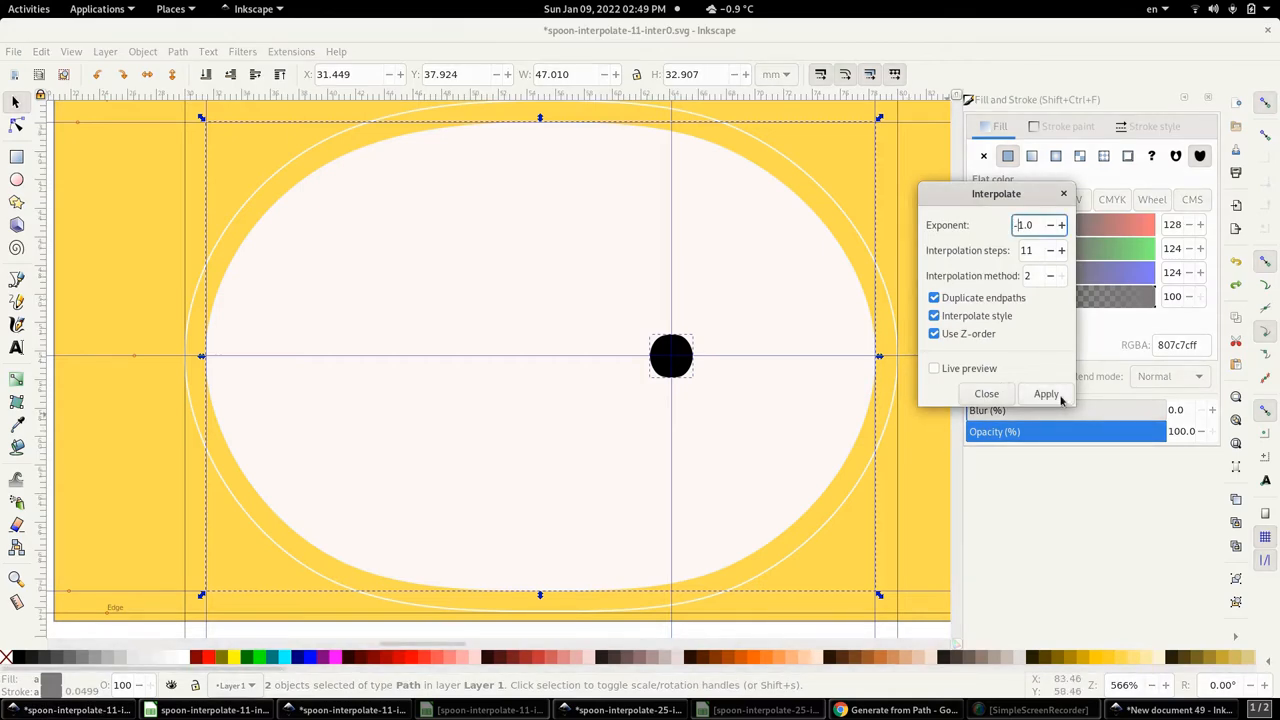
- Apply the eleven-step interpolation with exponent -1.0, bunching contours around the black dot
{"action": "left_click", "coordinate": [1046, 392]}
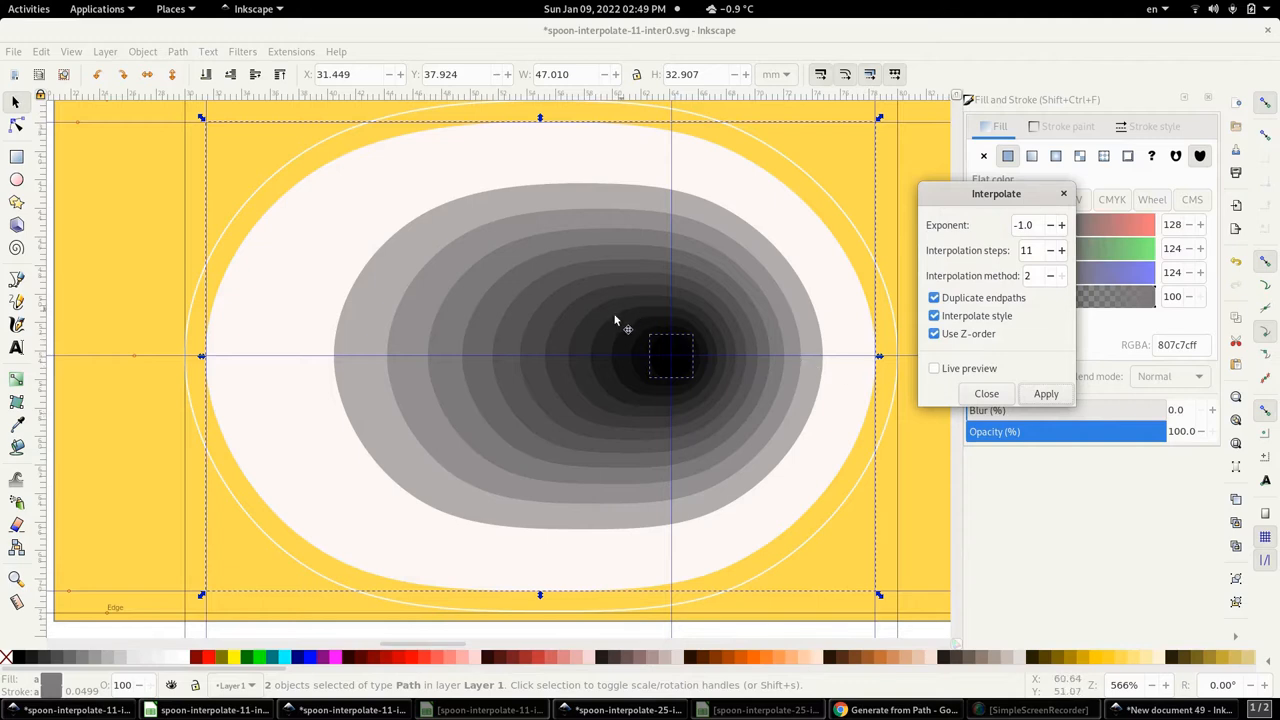
{"action": "mouse_move", "coordinate": [630, 340]}
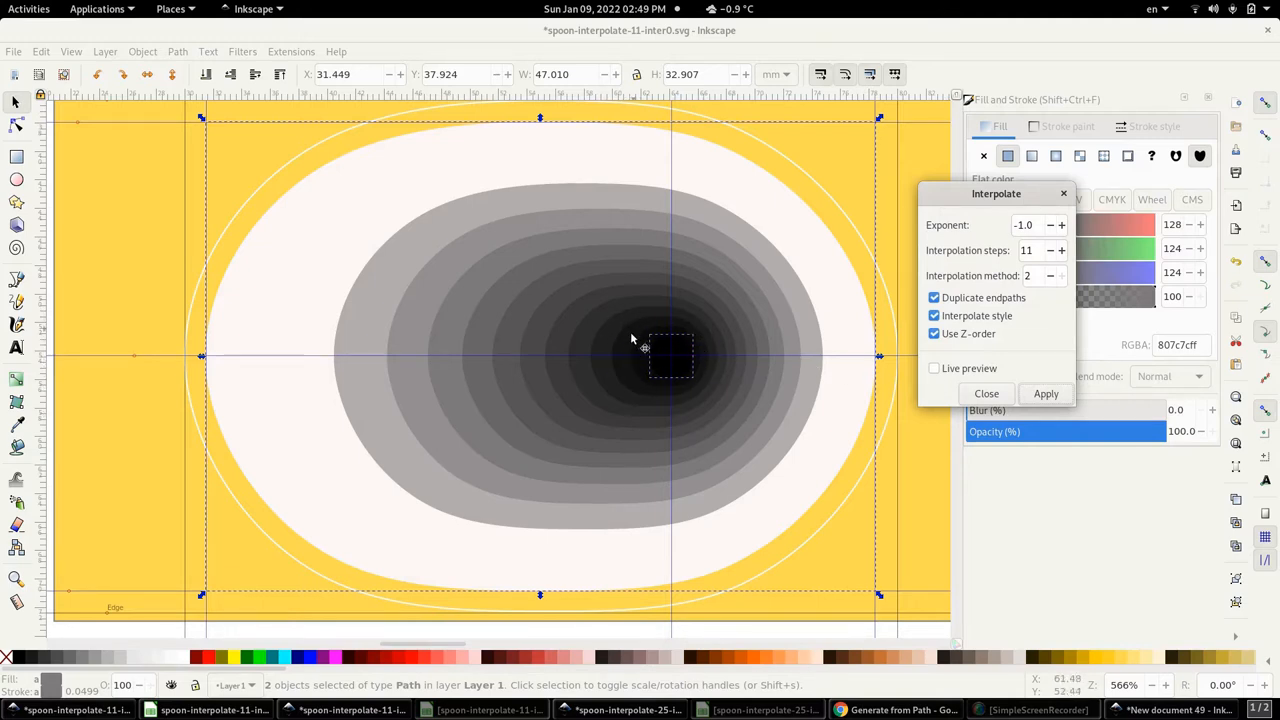
{"action": "mouse_move", "coordinate": [672, 352]}
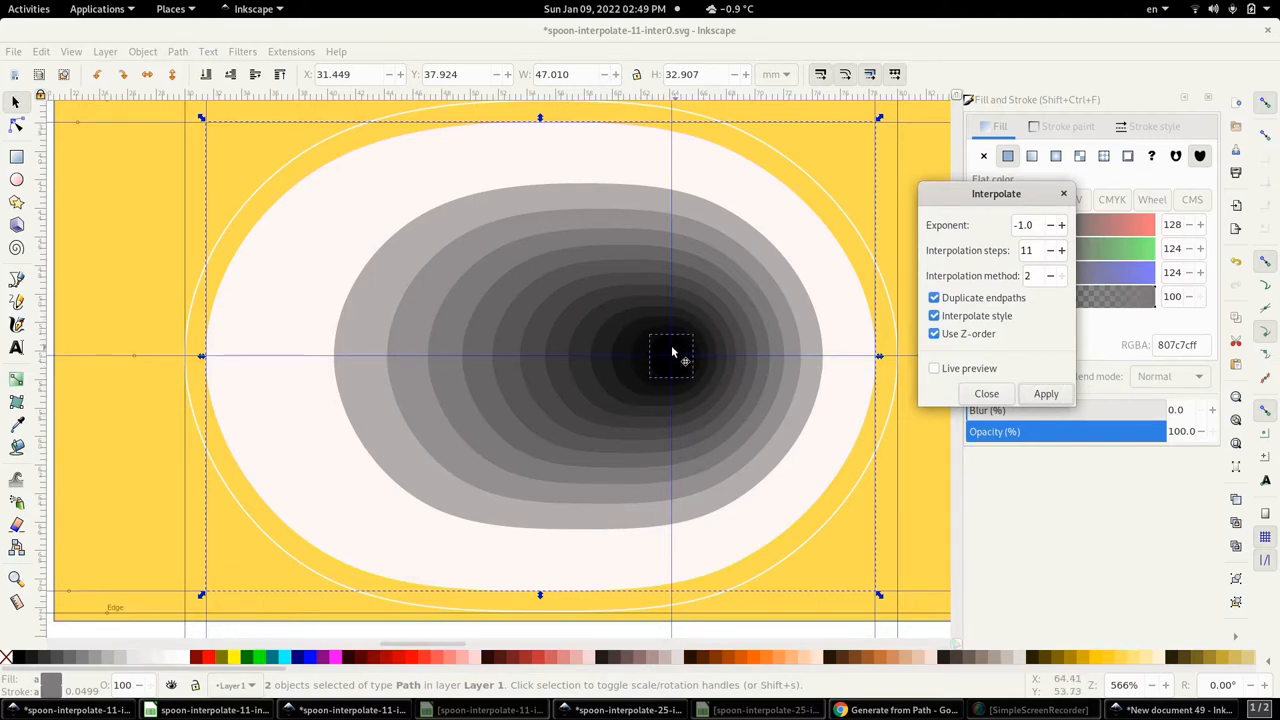
{"action": "mouse_move", "coordinate": [676, 364]}
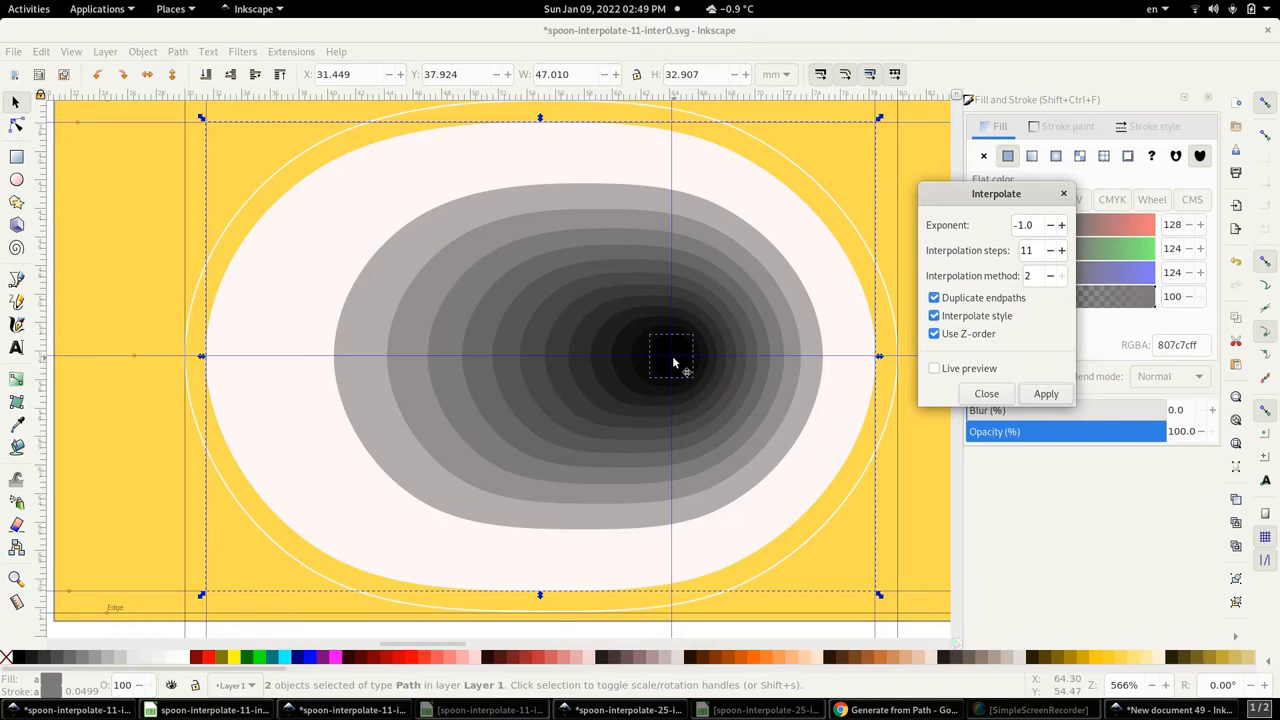
{"action": "mouse_move", "coordinate": [358, 260]}
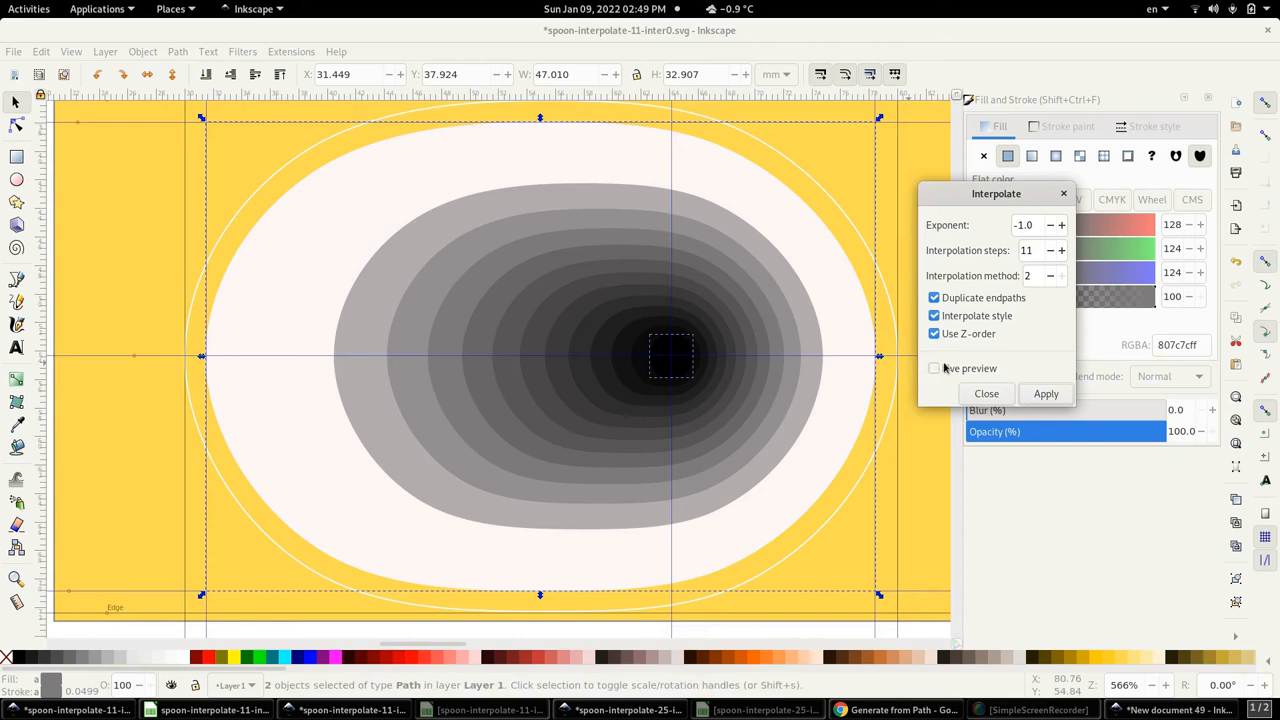
{"action": "mouse_move", "coordinate": [898, 508]}
{"action": "type", "text": "0"}
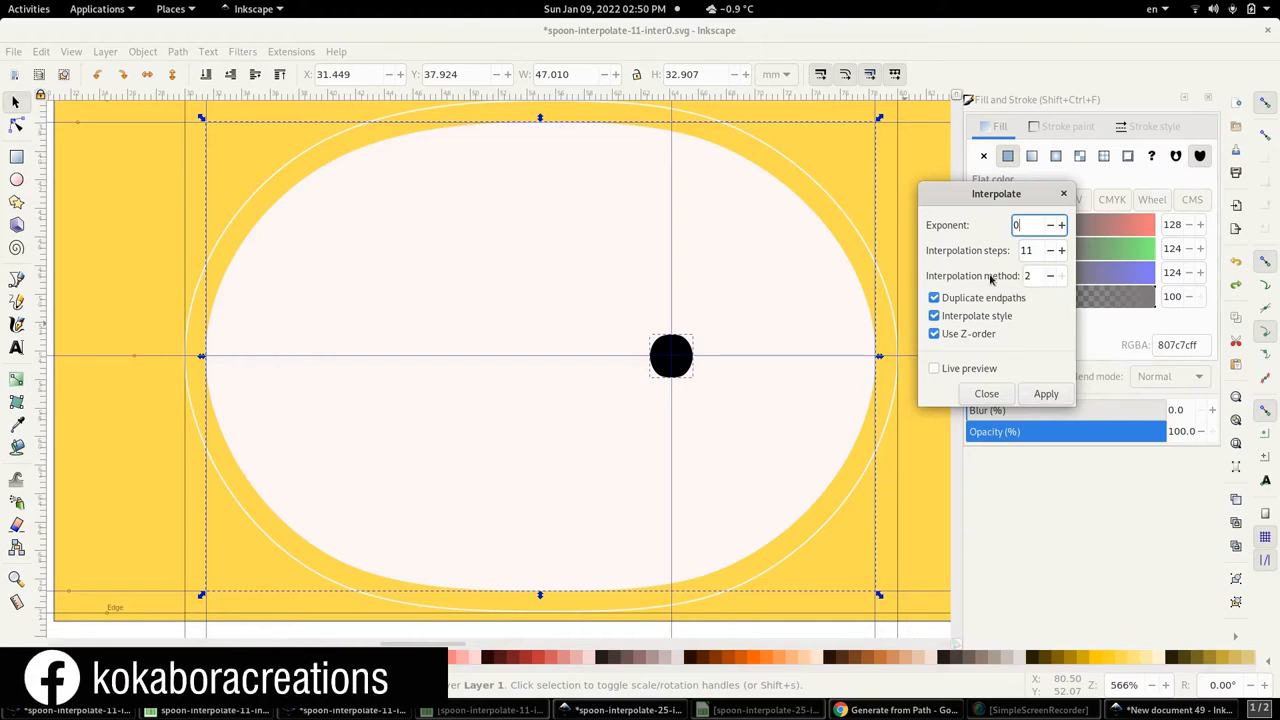
- Set the interpolation exponent to 0 and keep interpolation method 2 for even grey contours
{"action": "left_click", "coordinate": [1050, 276]}
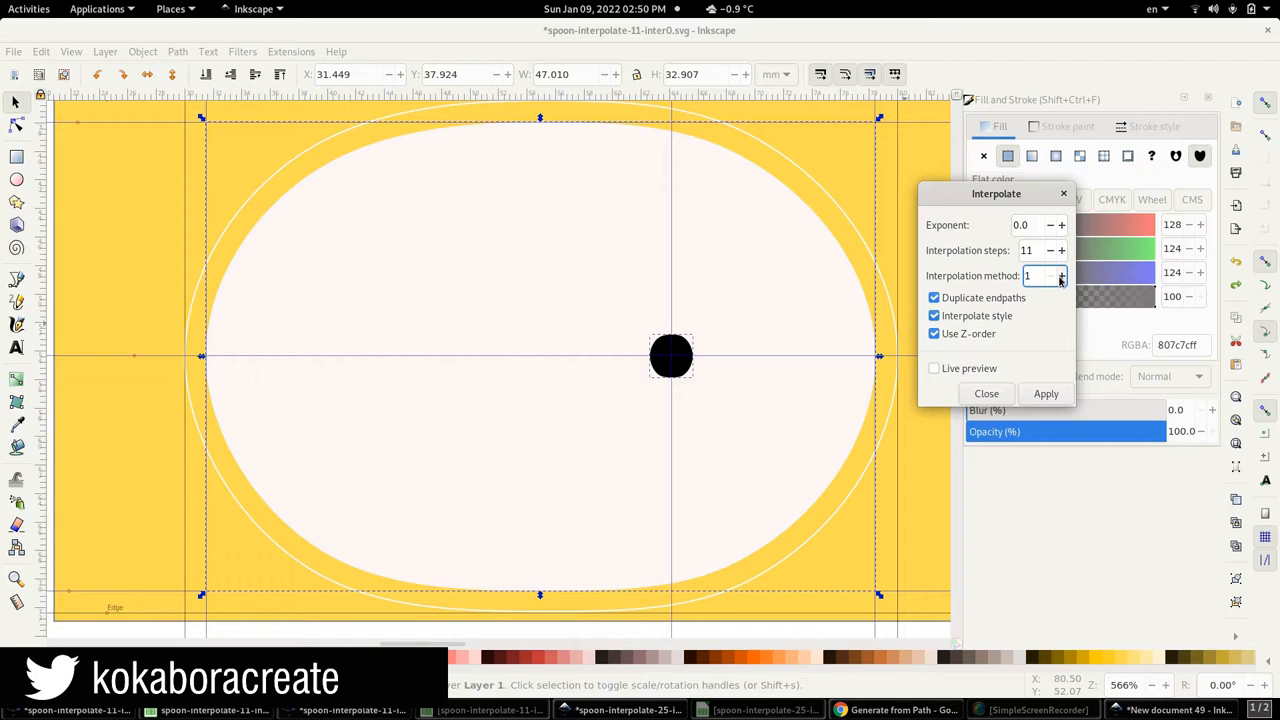
{"action": "left_click", "coordinate": [1060, 276]}
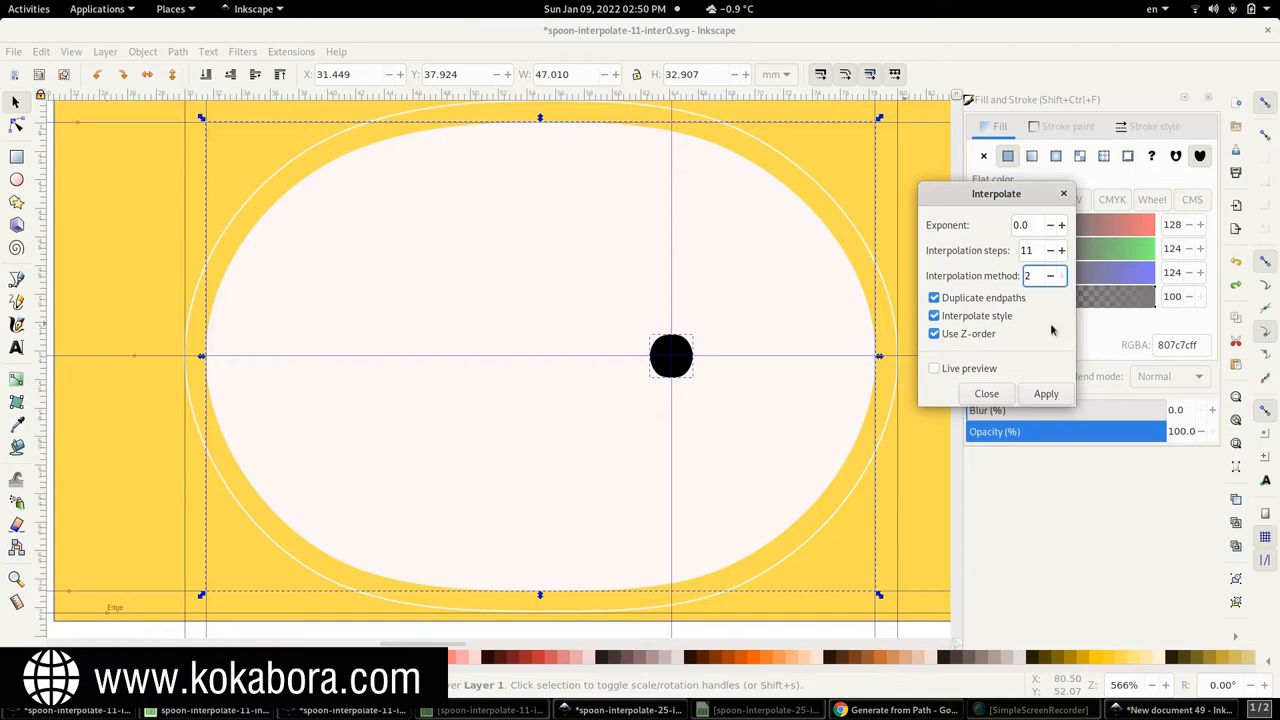
{"action": "left_click", "coordinate": [1046, 392]}
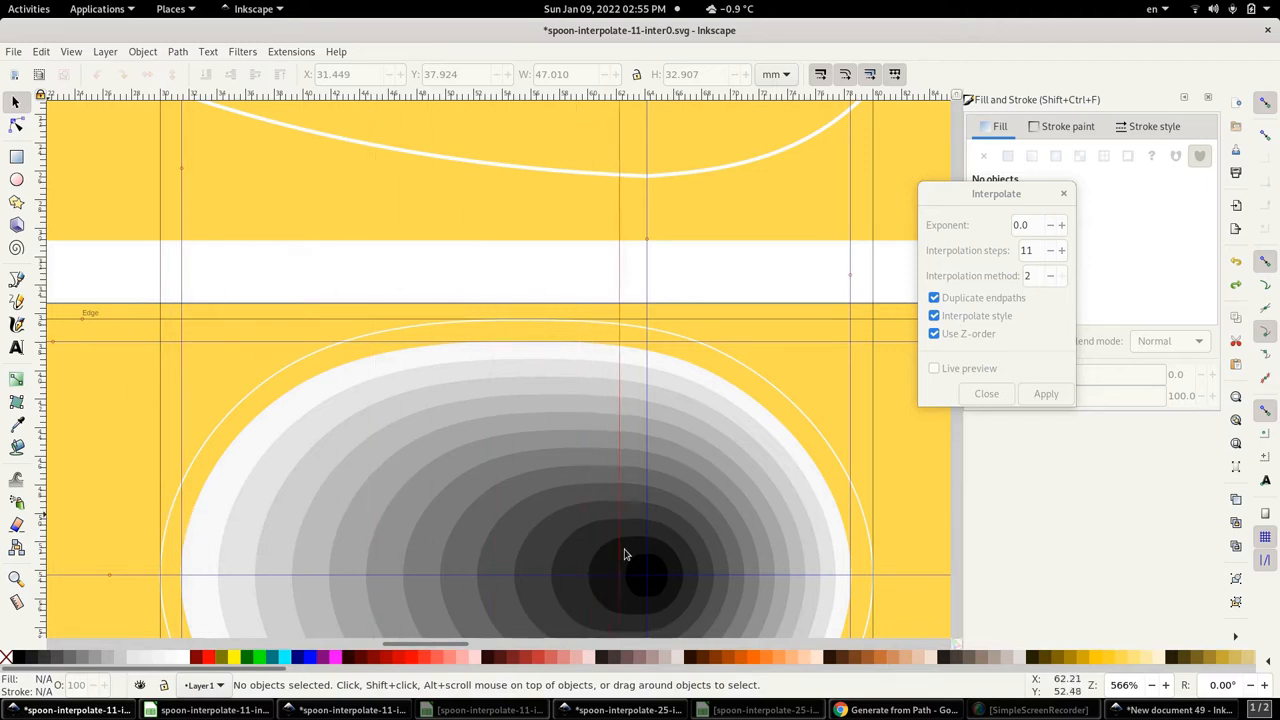
{"action": "mouse_move", "coordinate": [92, 504]}
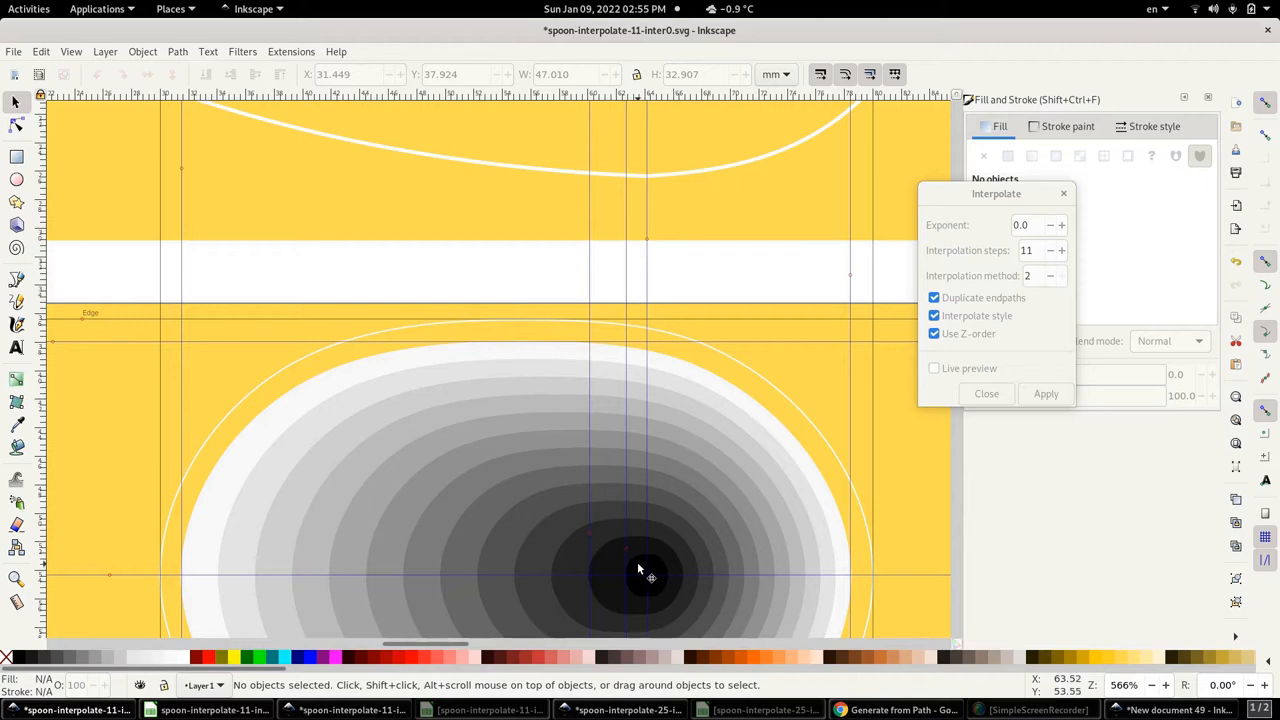
{"action": "mouse_move", "coordinate": [588, 536]}
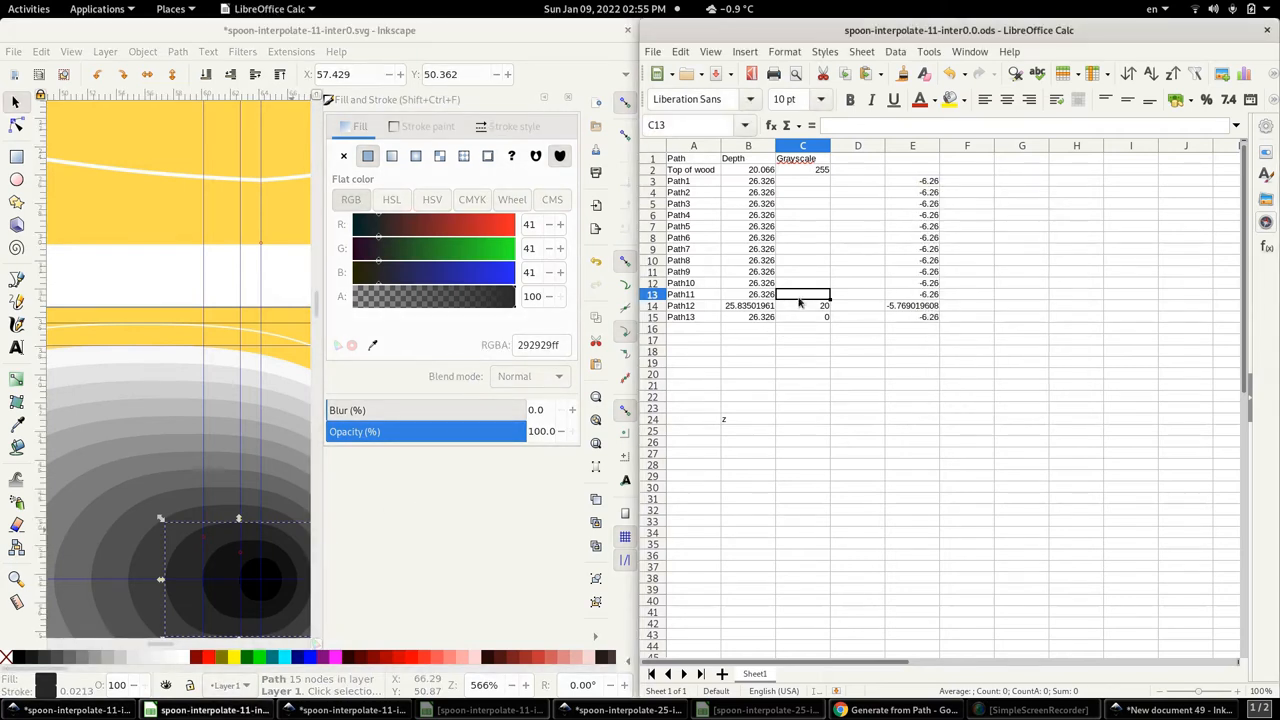
- Give Path11 grey value 41 with depth =$B$2-E13, then continue to the Path12 row
{"action": "left_click", "coordinate": [748, 294]}
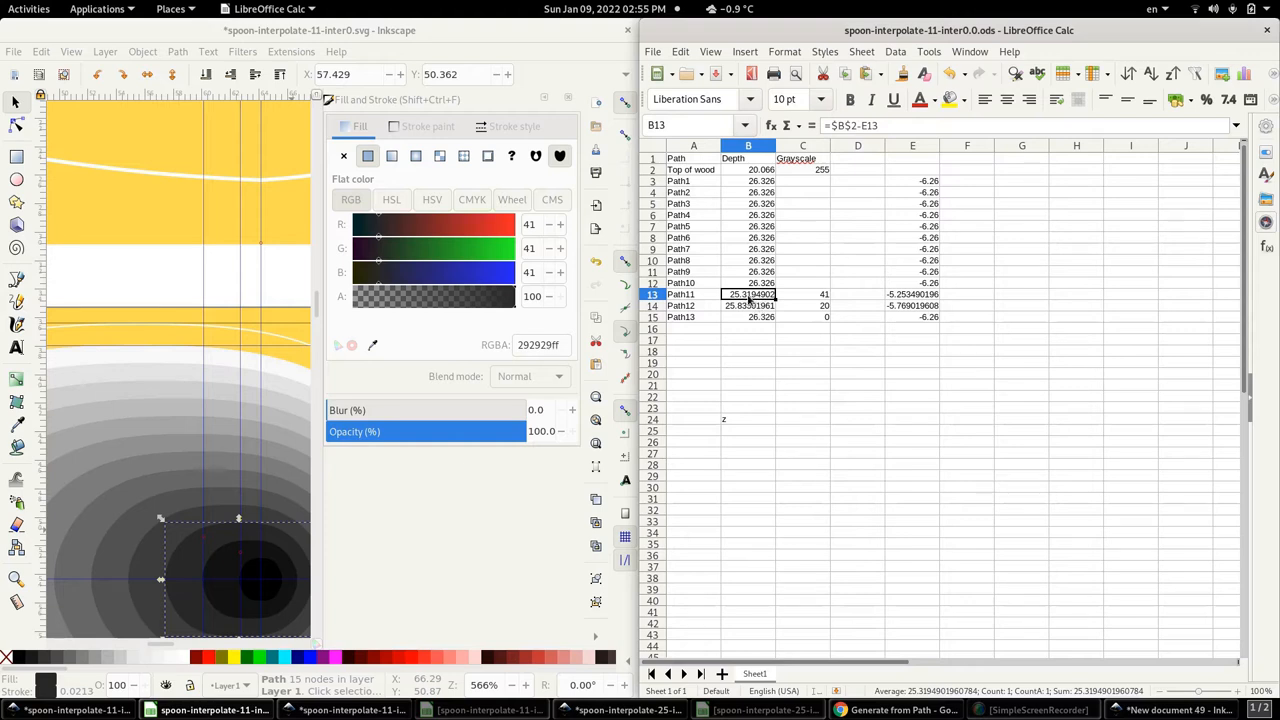
{"action": "left_click", "coordinate": [760, 316]}
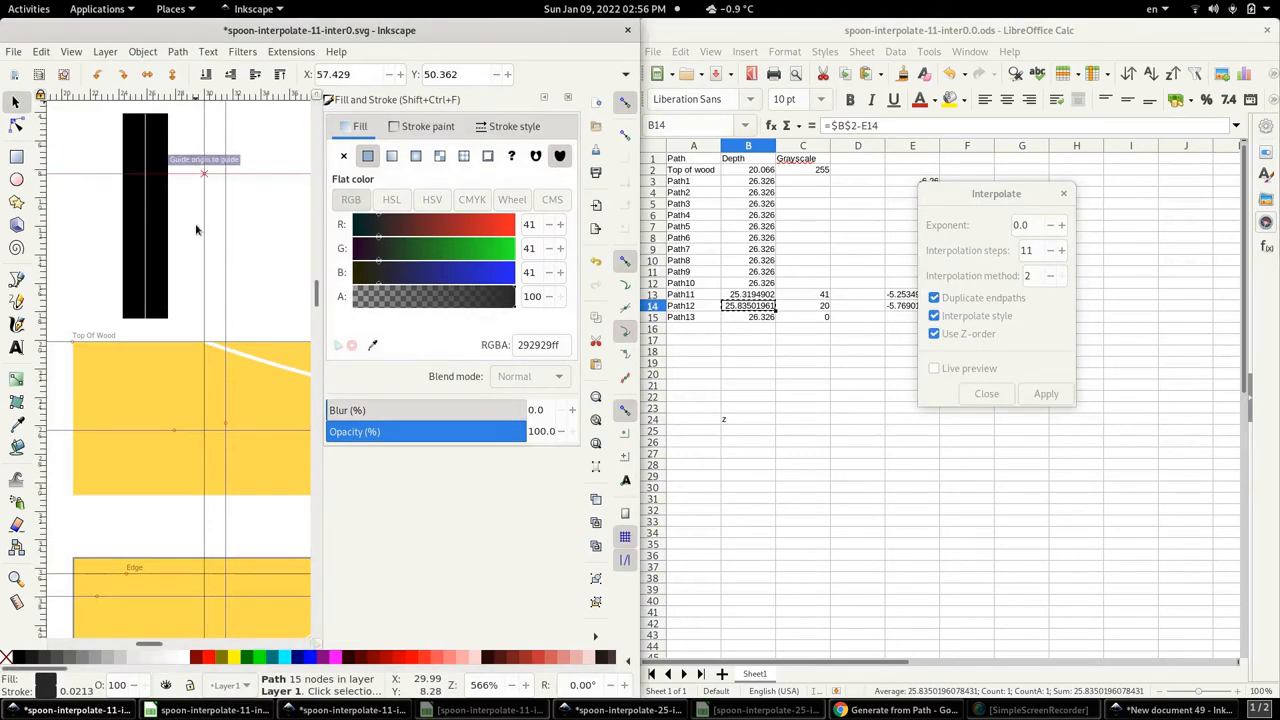
- Reposition two depth guides via Guideline properties using the spreadsheet depths
{"action": "double_click", "coordinate": [204, 174]}
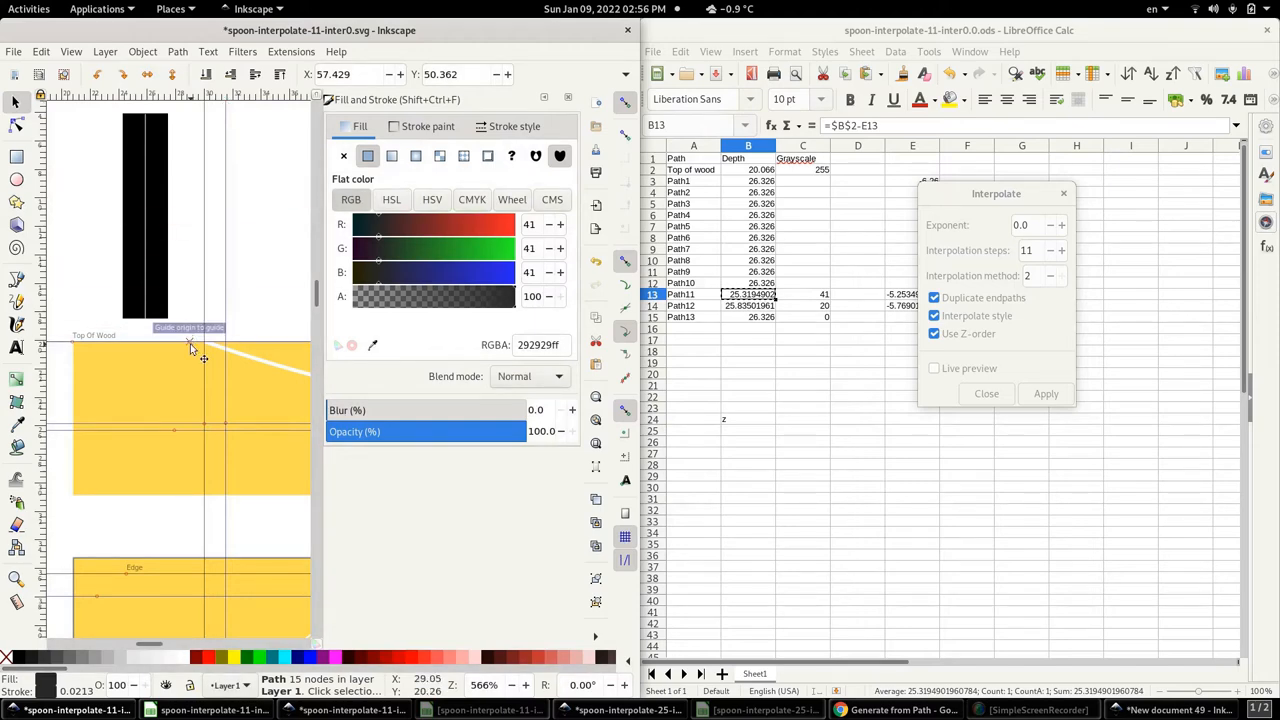
{"action": "double_click", "coordinate": [190, 348]}
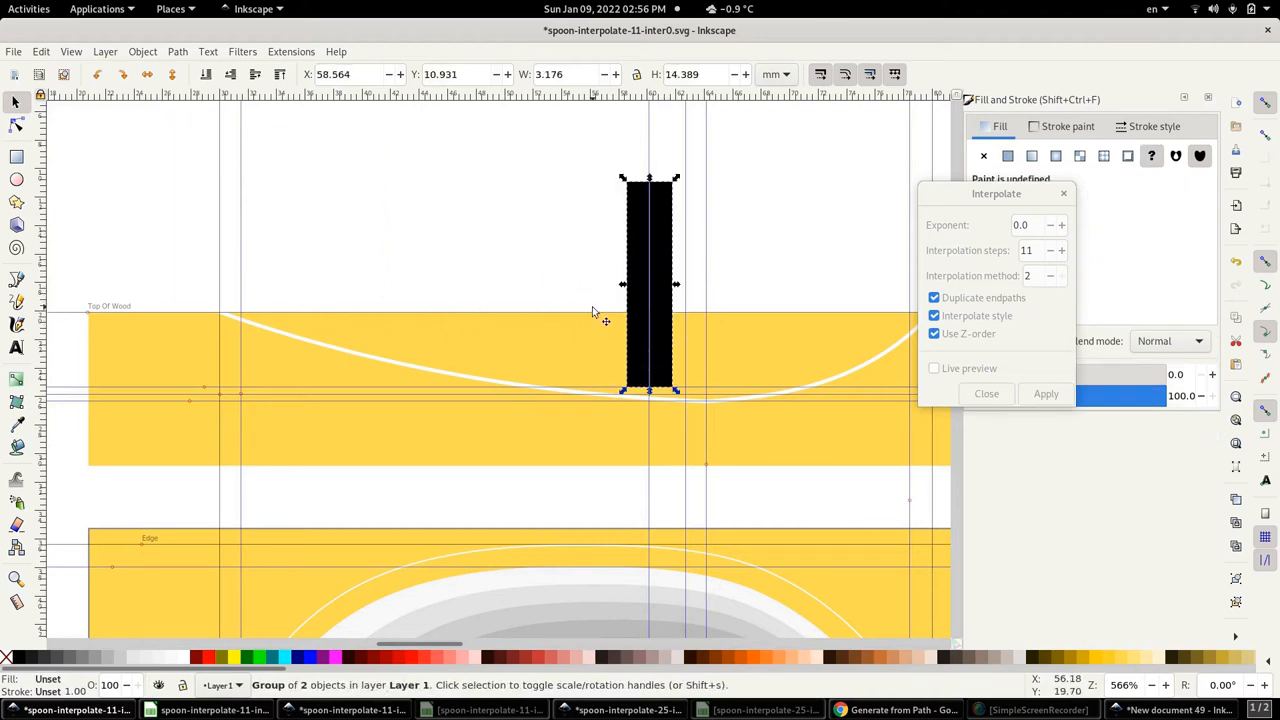
{"action": "mouse_move", "coordinate": [648, 358]}
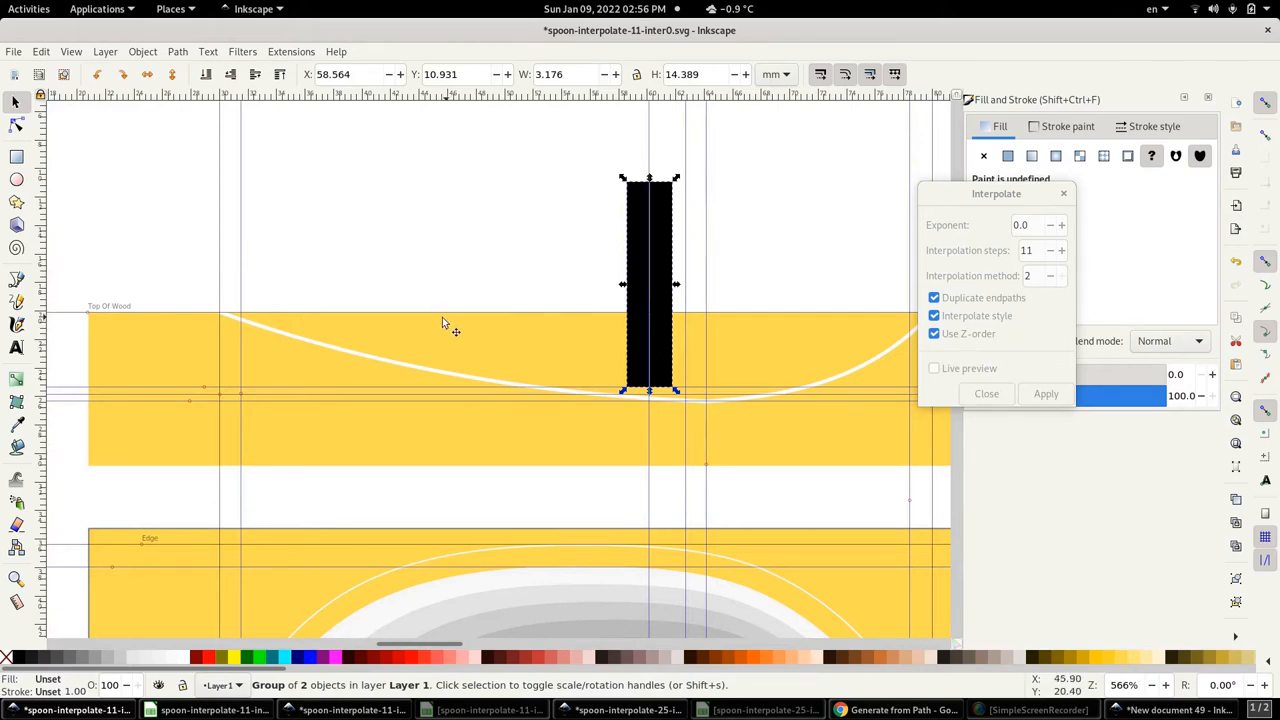
{"action": "mouse_move", "coordinate": [584, 404]}
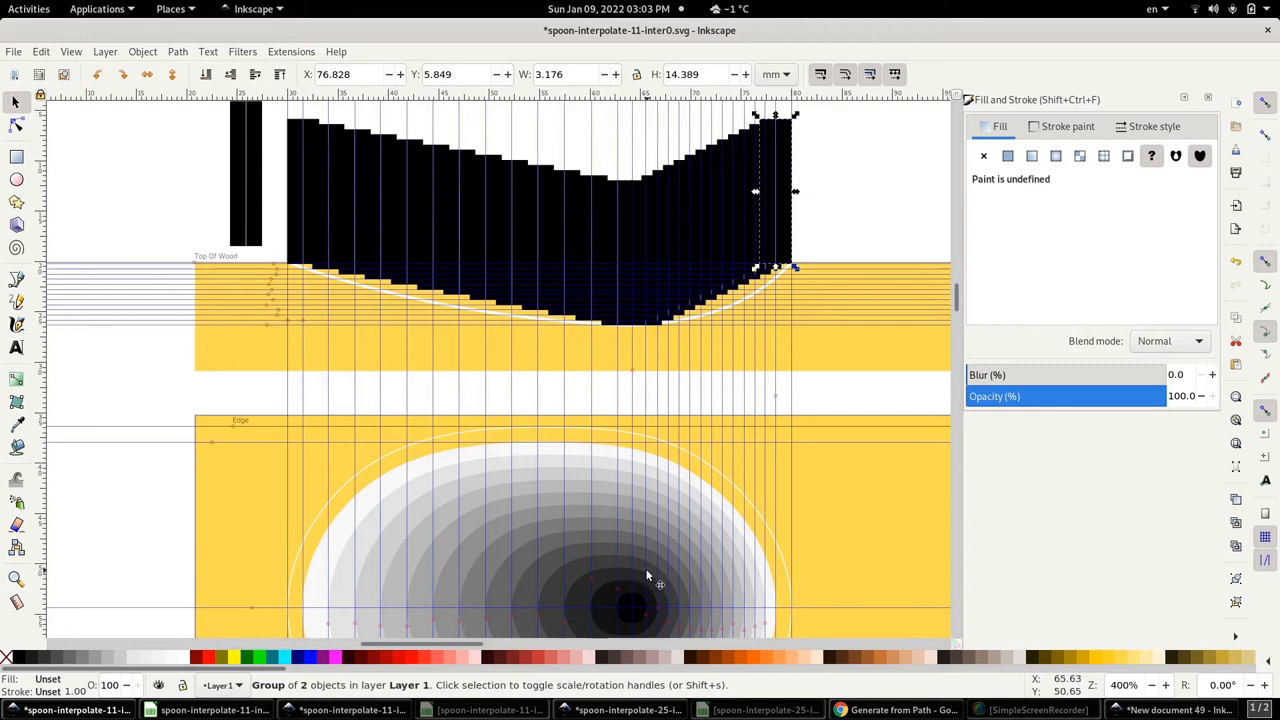
{"action": "mouse_move", "coordinate": [604, 330]}
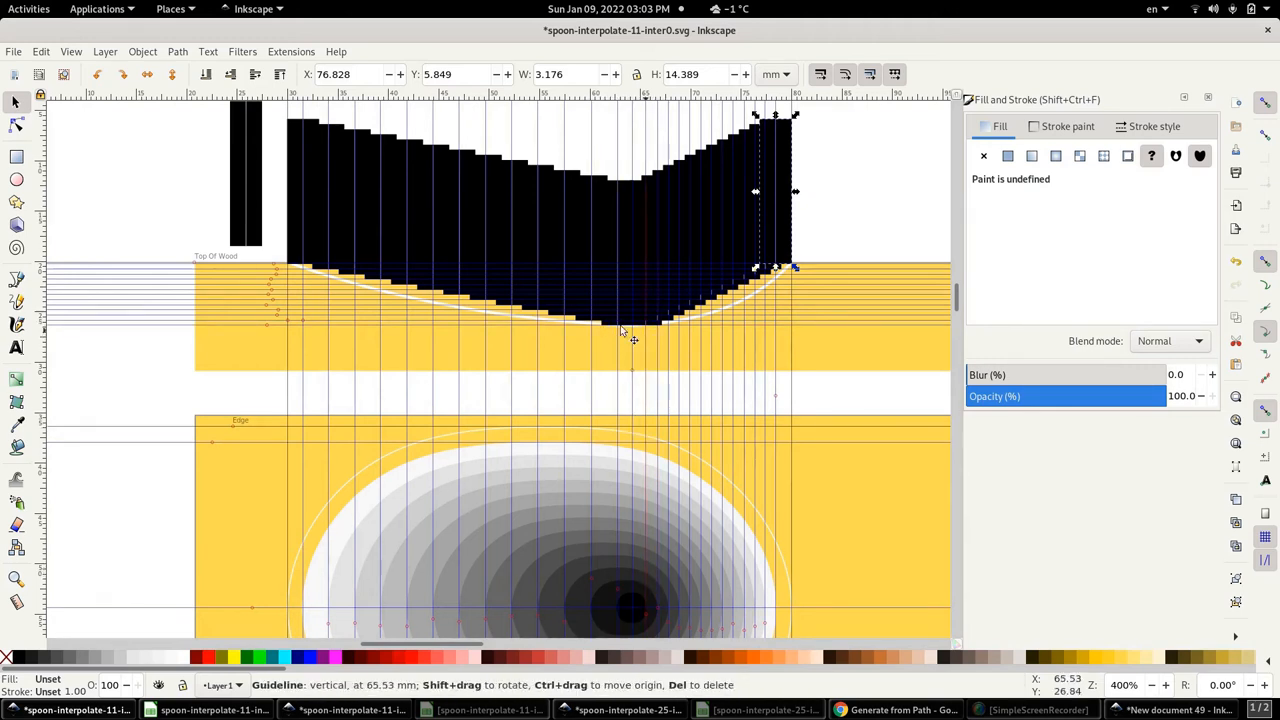
- Move a vertical guide to 54.82 mm beside the row of black depth bars
{"action": "left_click_drag", "start_coordinate": [634, 330], "coordinate": [536, 330]}
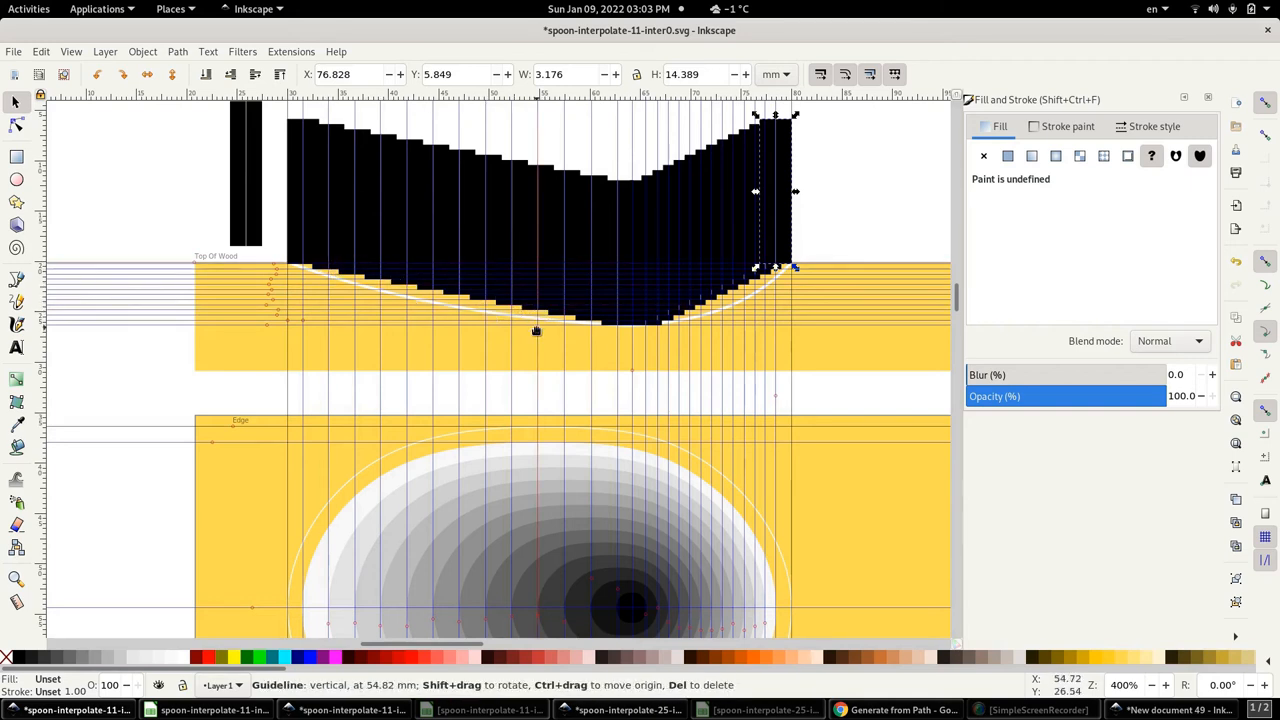
{"action": "mouse_move", "coordinate": [790, 270]}
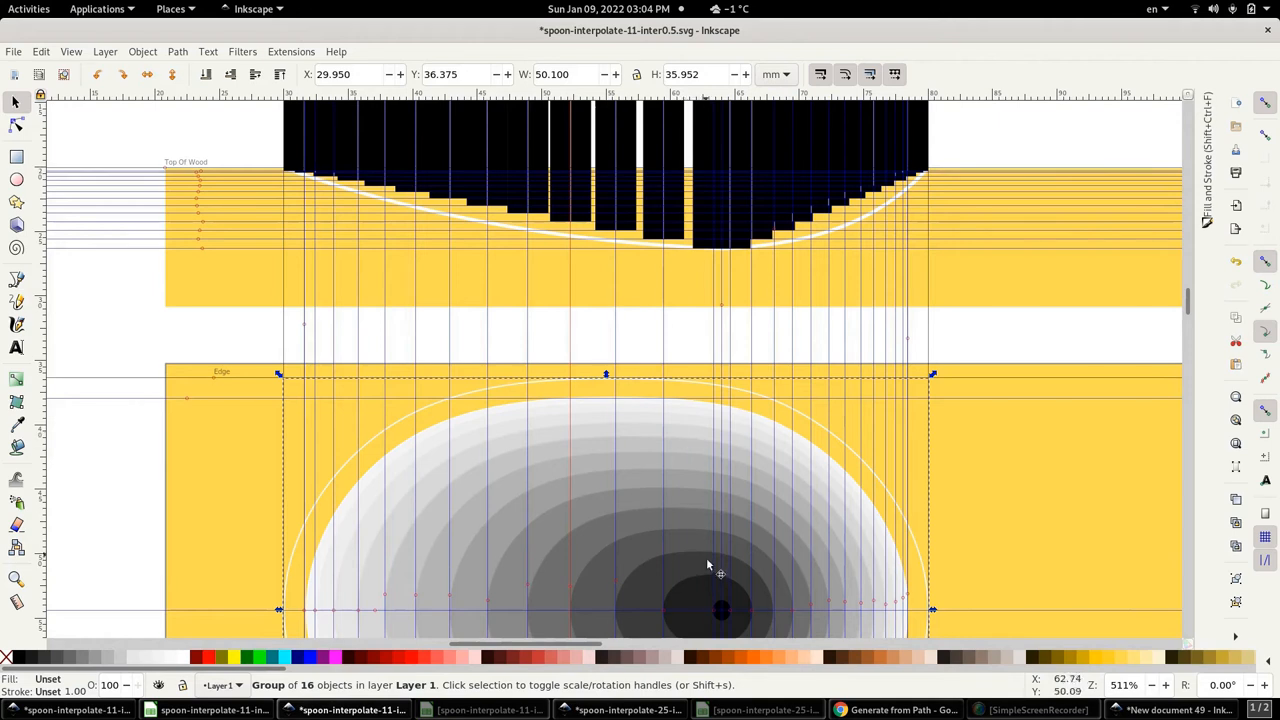
{"action": "mouse_move", "coordinate": [700, 608]}
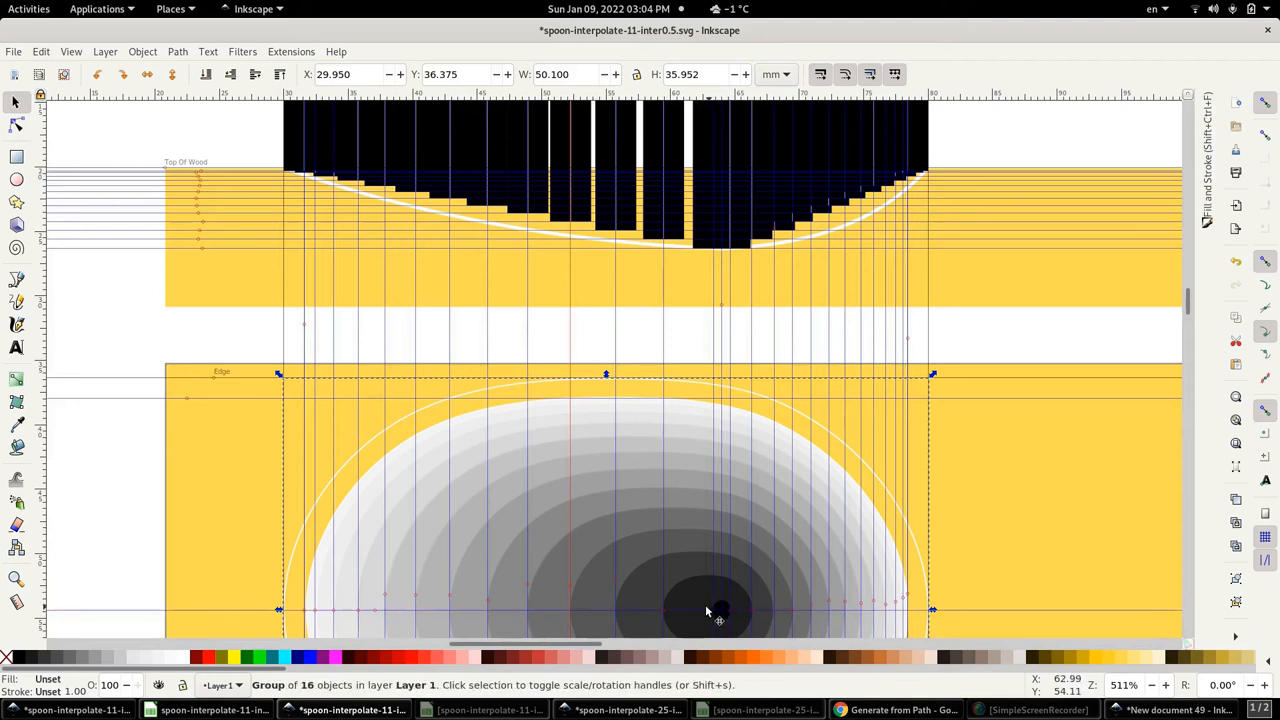
{"action": "mouse_move", "coordinate": [722, 604]}
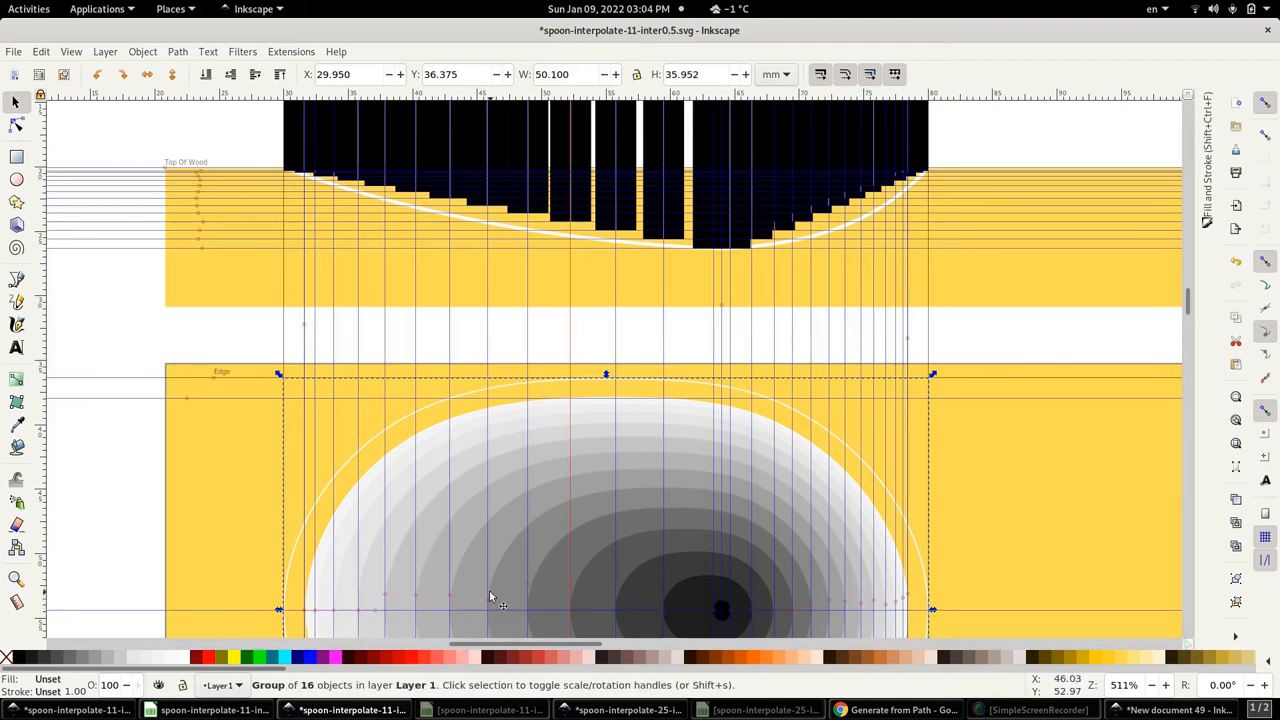
{"action": "mouse_move", "coordinate": [404, 596]}
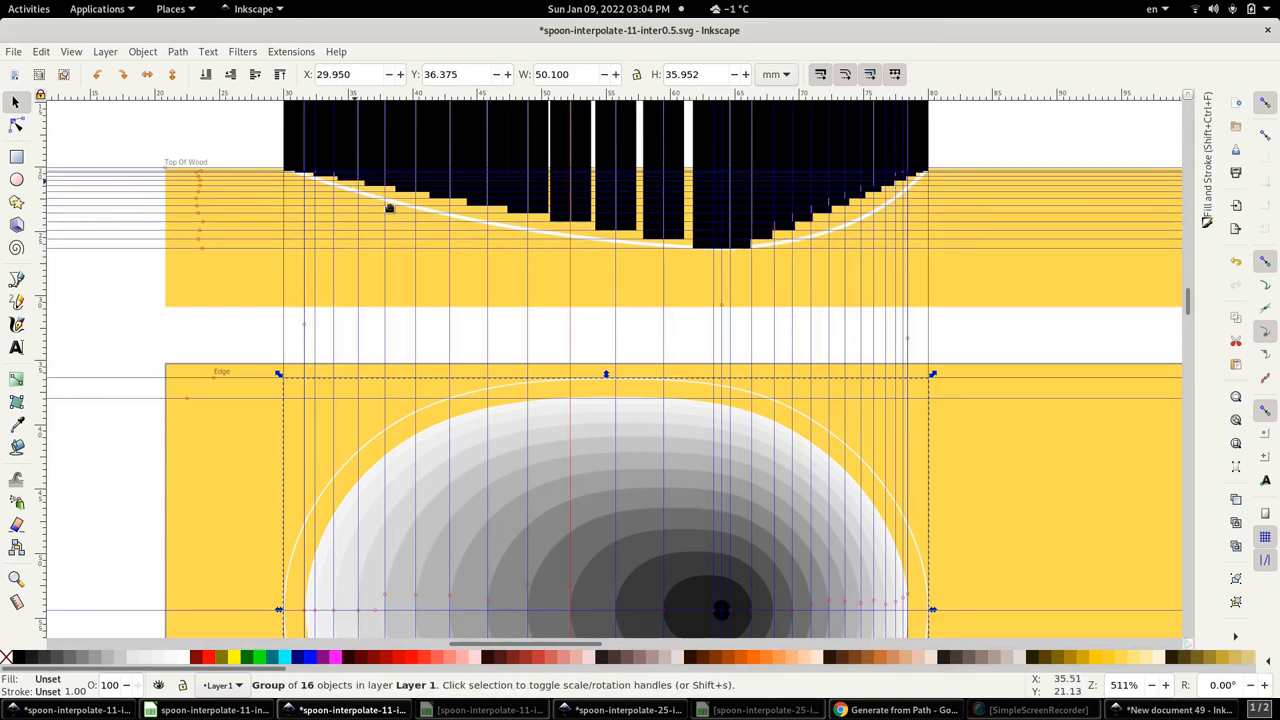
{"action": "mouse_move", "coordinate": [562, 232]}
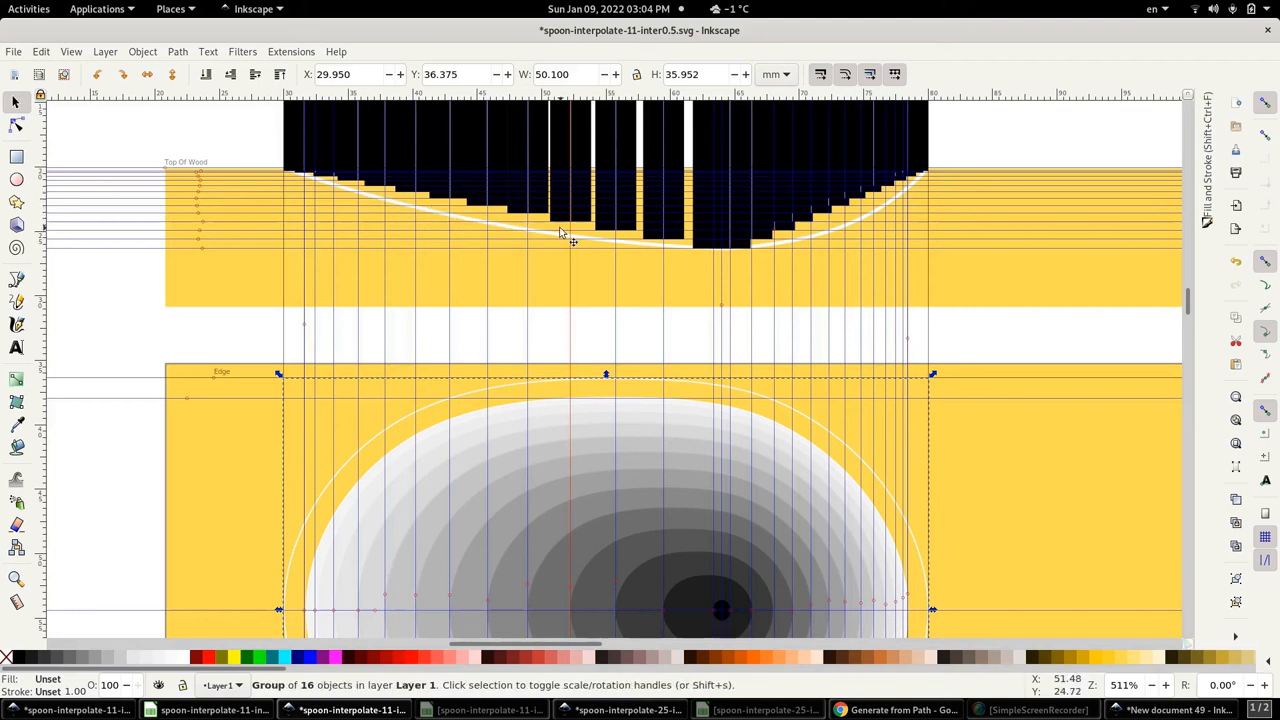
{"action": "mouse_move", "coordinate": [864, 216]}
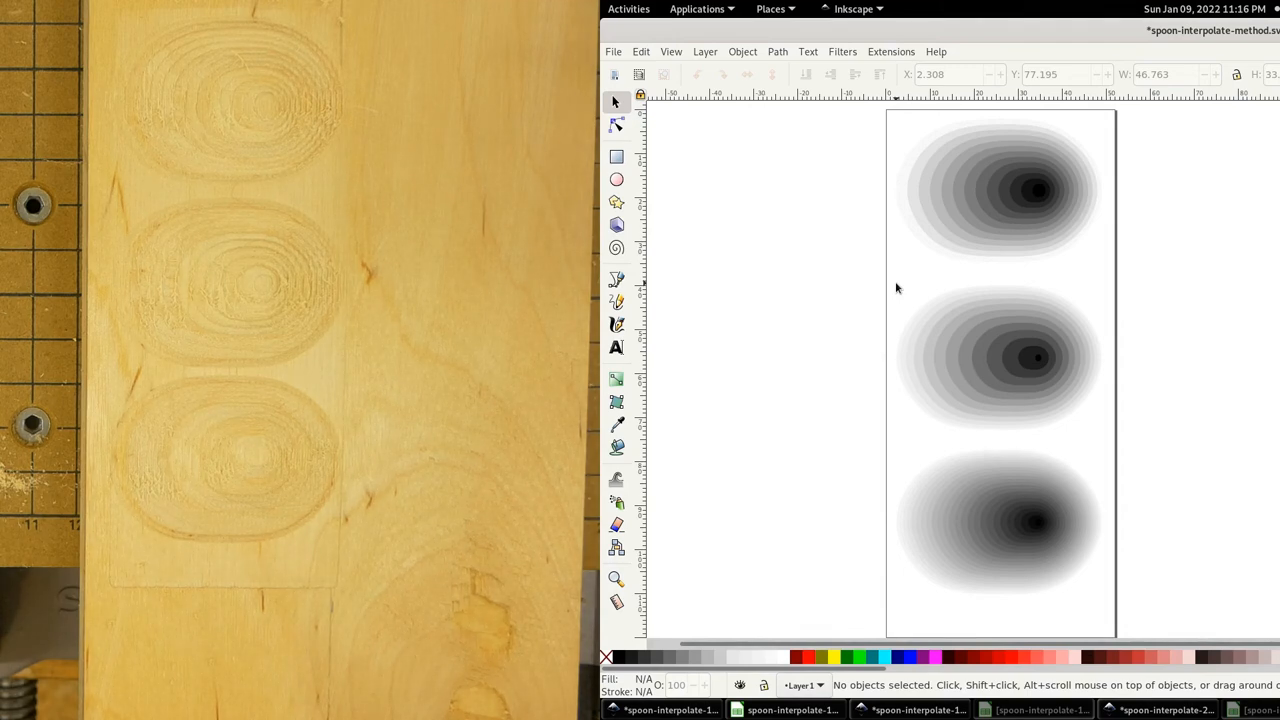
{"action": "mouse_move", "coordinate": [1022, 366]}
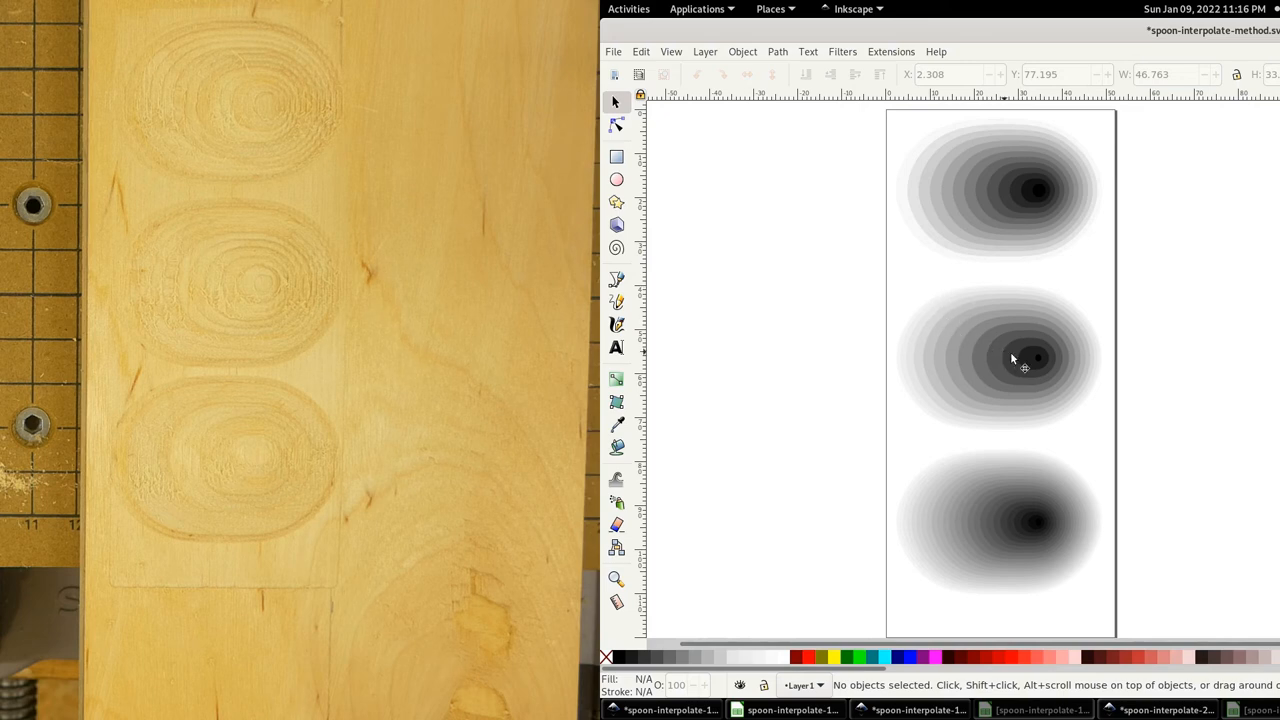
{"action": "mouse_move", "coordinate": [1040, 396]}
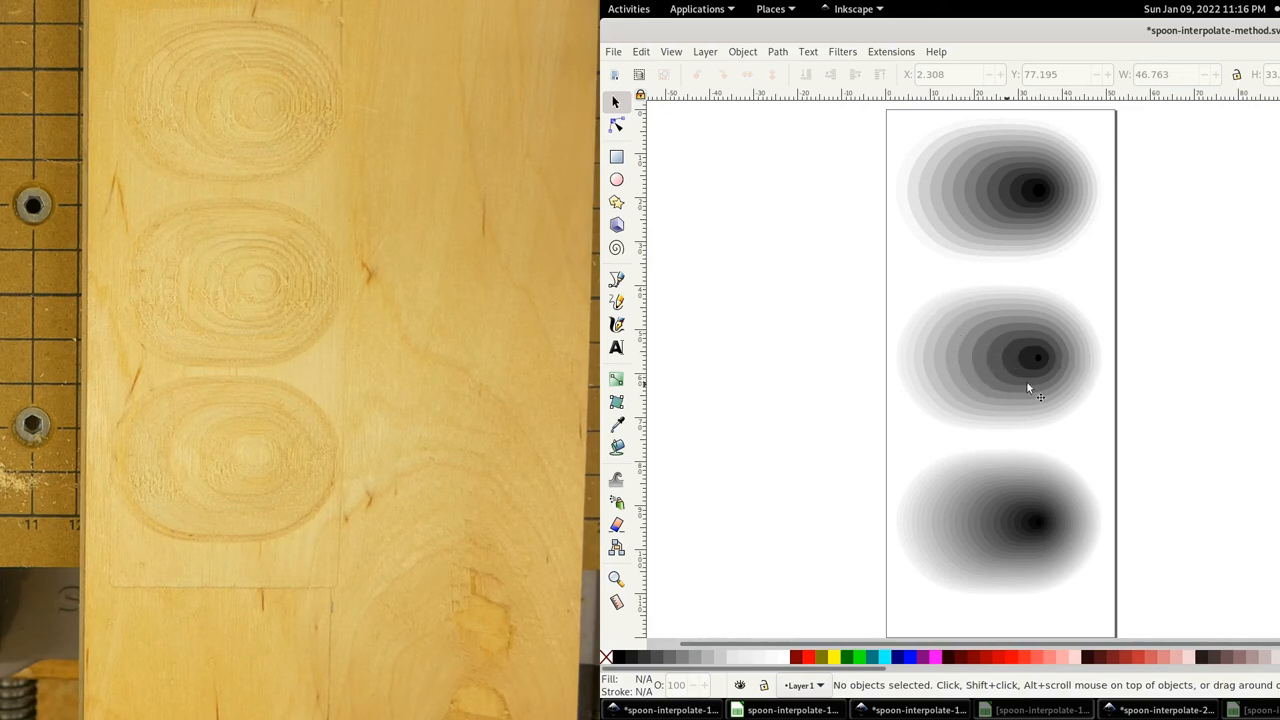
{"action": "mouse_move", "coordinate": [1026, 376]}
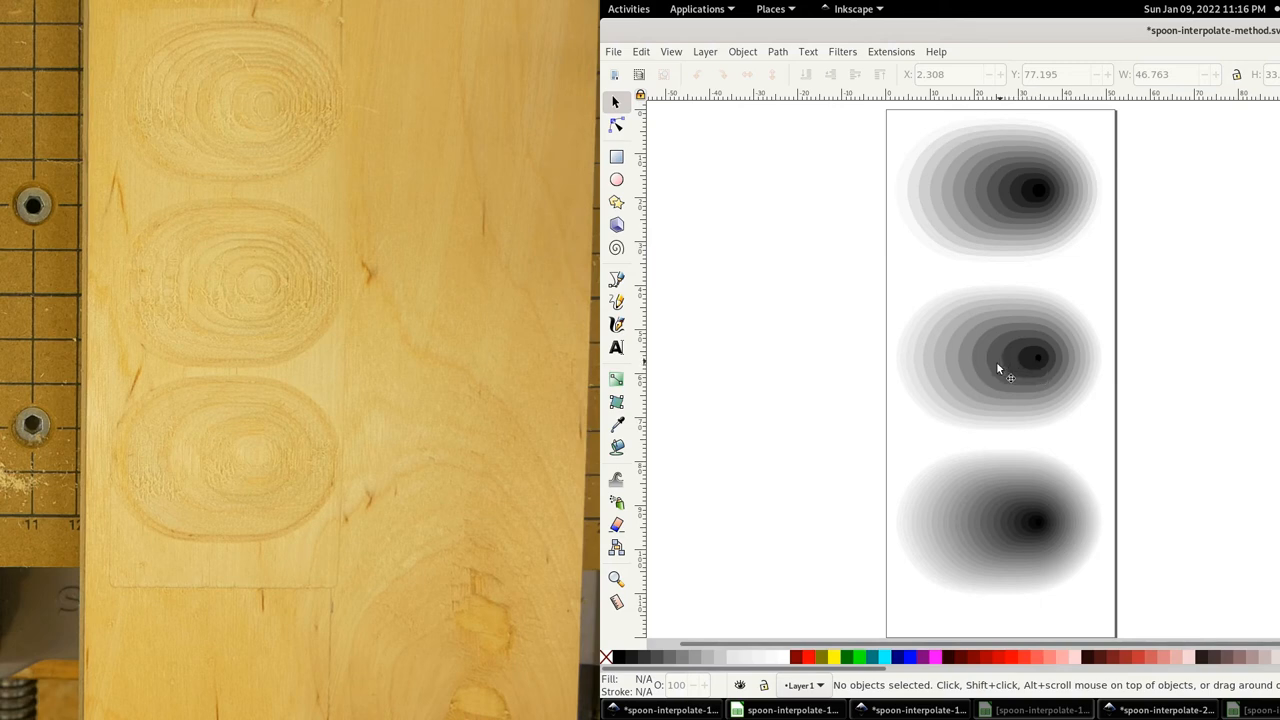
{"action": "mouse_move", "coordinate": [1010, 376]}
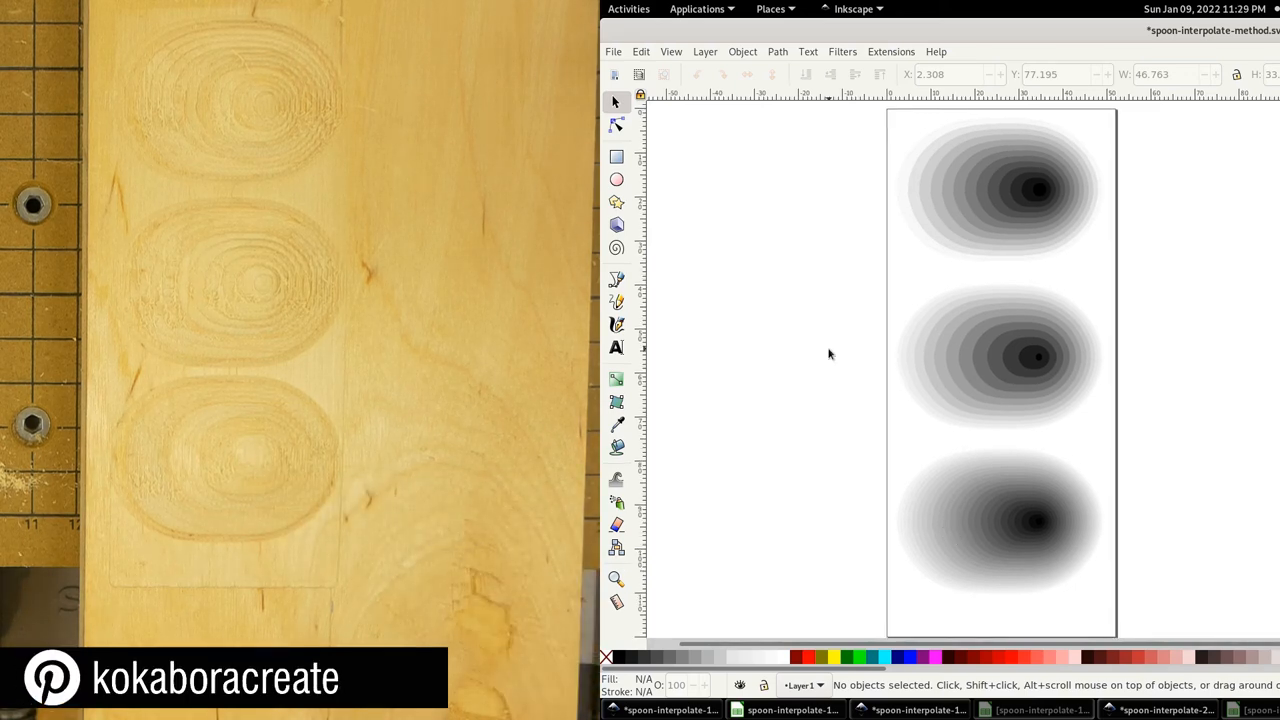
{"action": "mouse_move", "coordinate": [896, 556]}
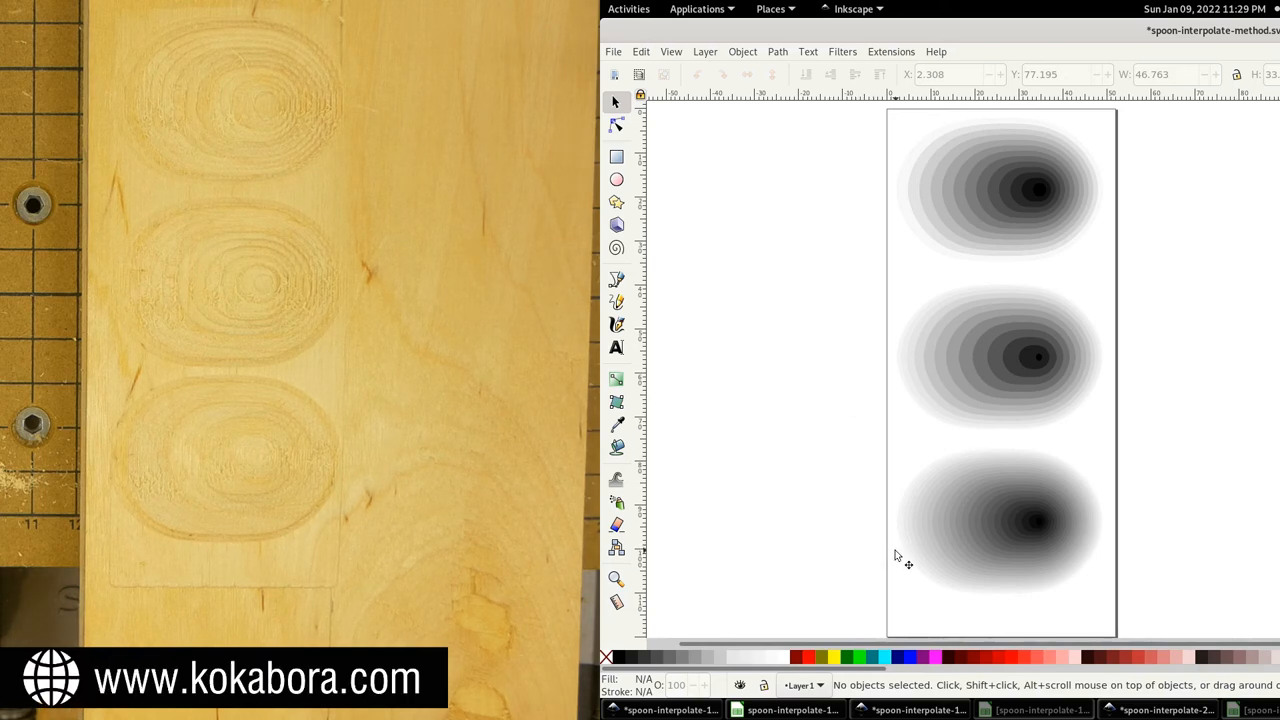
- Select the smooth bottom gradient oval, a single 13-node path, beside the wood photo
{"action": "left_click", "coordinate": [1000, 520]}
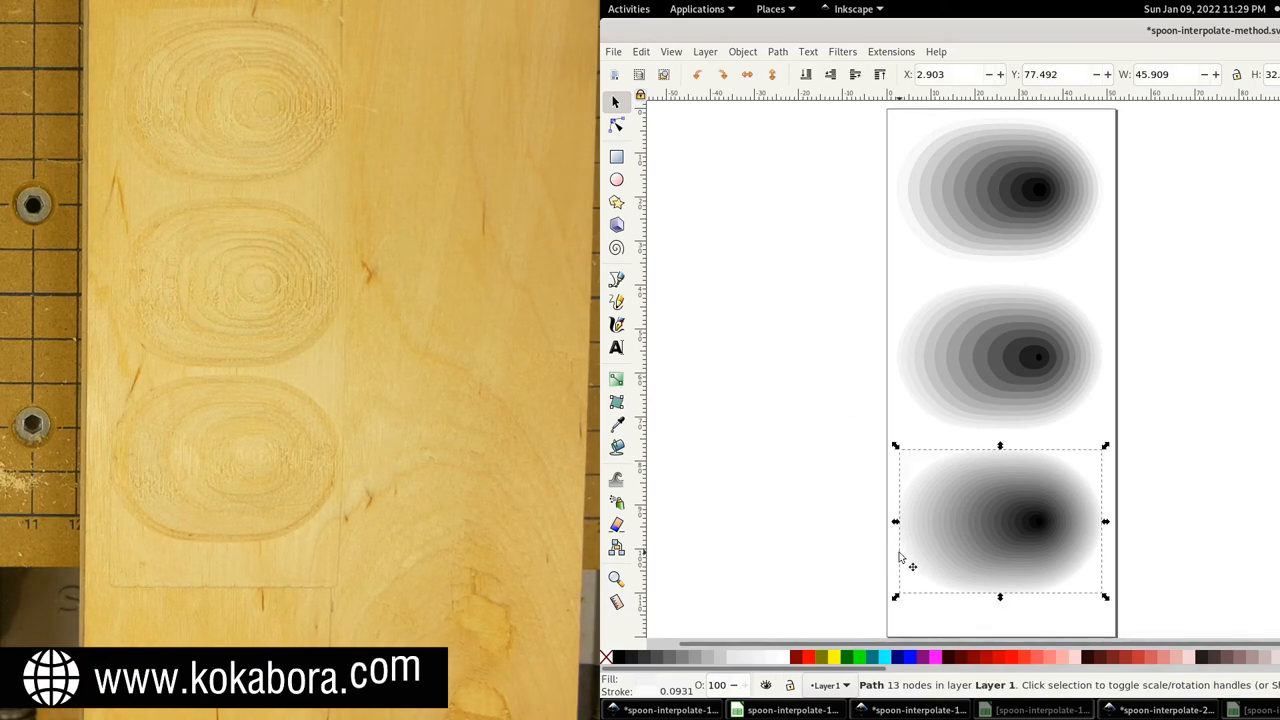